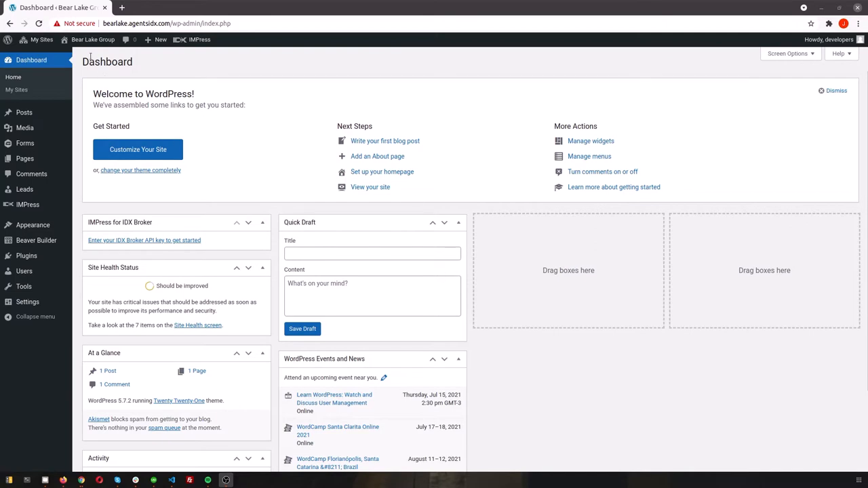
- View the live Bear Lake Group site, then go to the installed themes
left_click(92, 40)
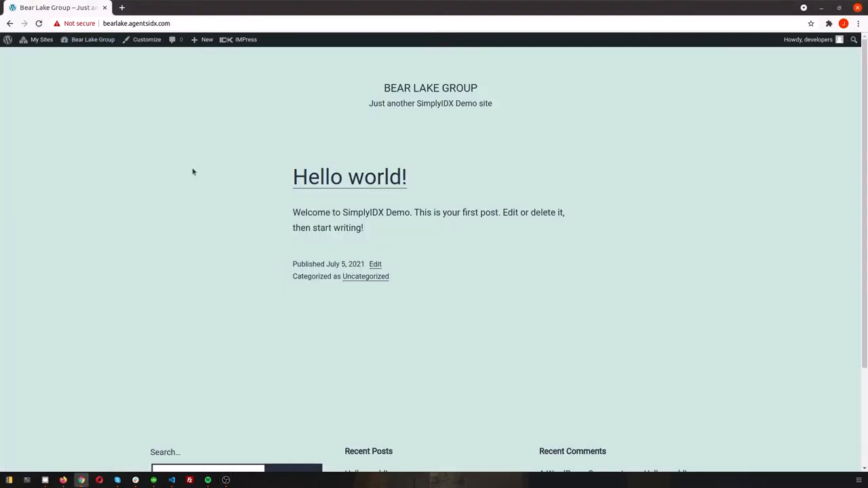
mouse_move(463, 263)
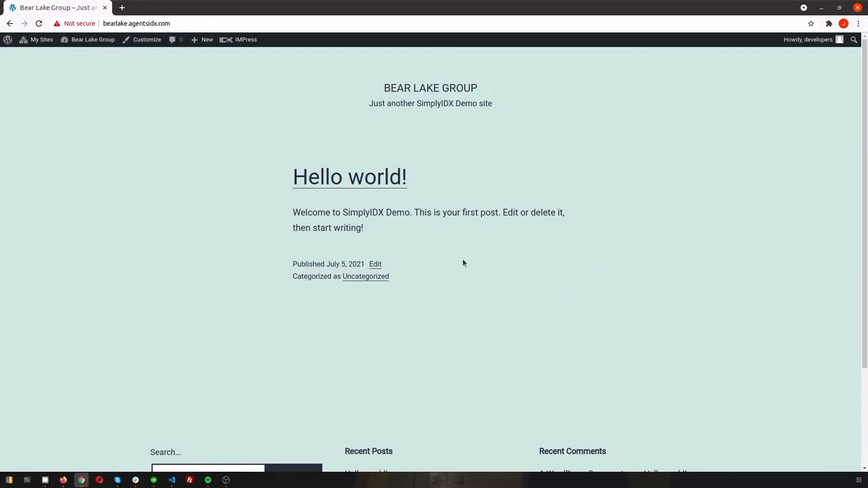
mouse_move(184, 119)
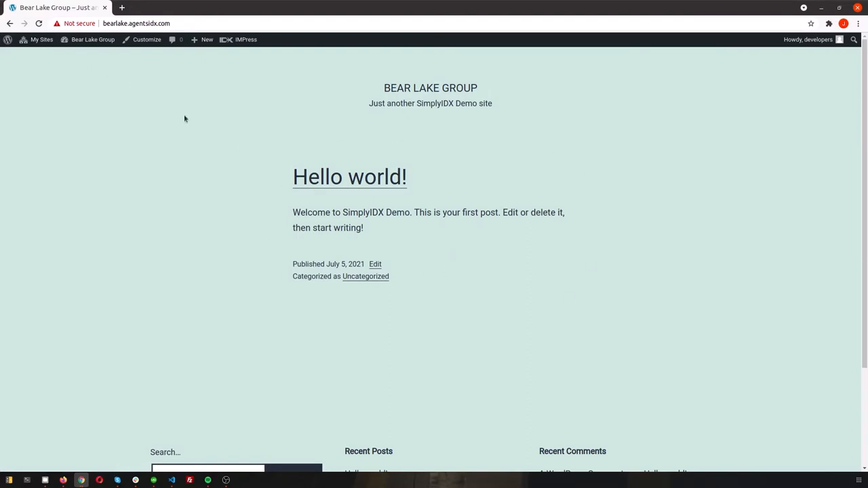
left_click(71, 68)
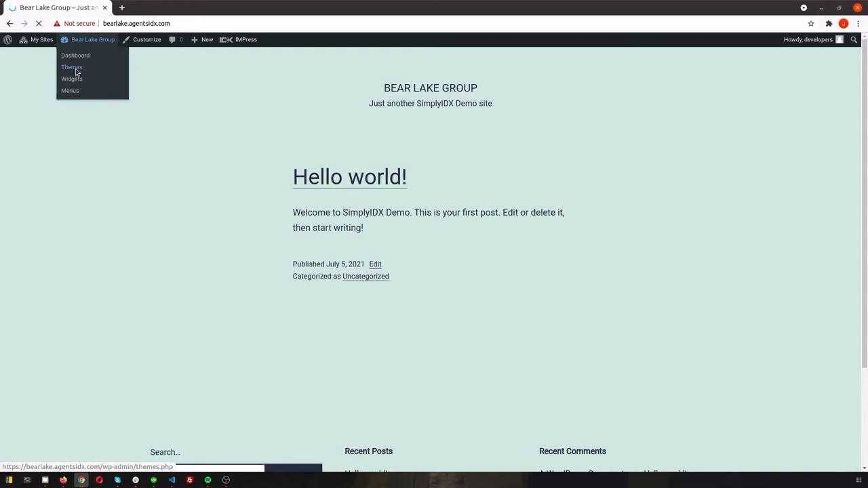
left_click(72, 67)
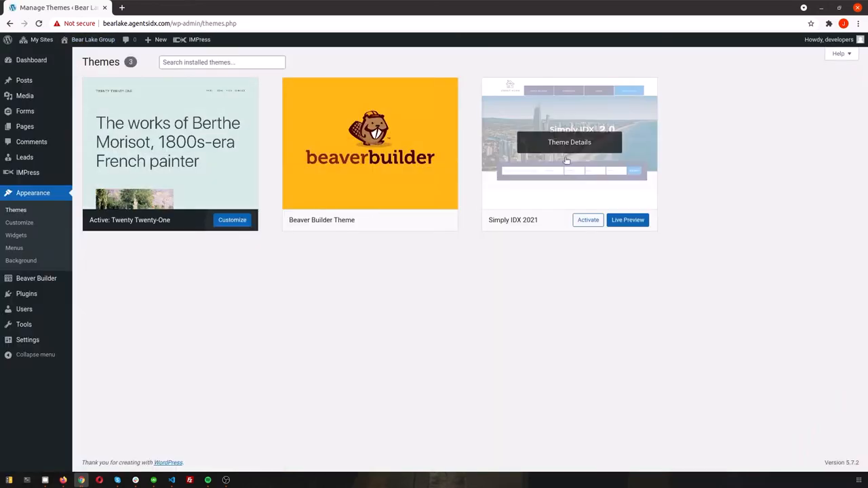
- Activate the Simply IDX 2021 theme and visit the site in its new layout
left_click(587, 220)
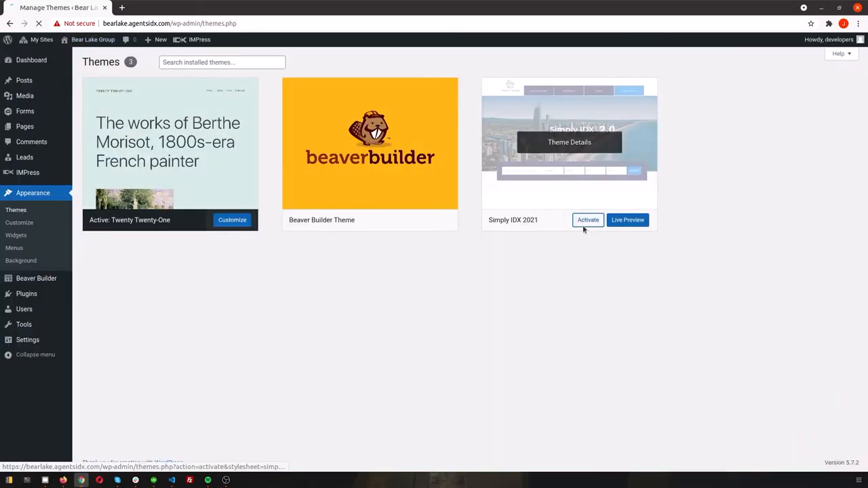
left_click(587, 220)
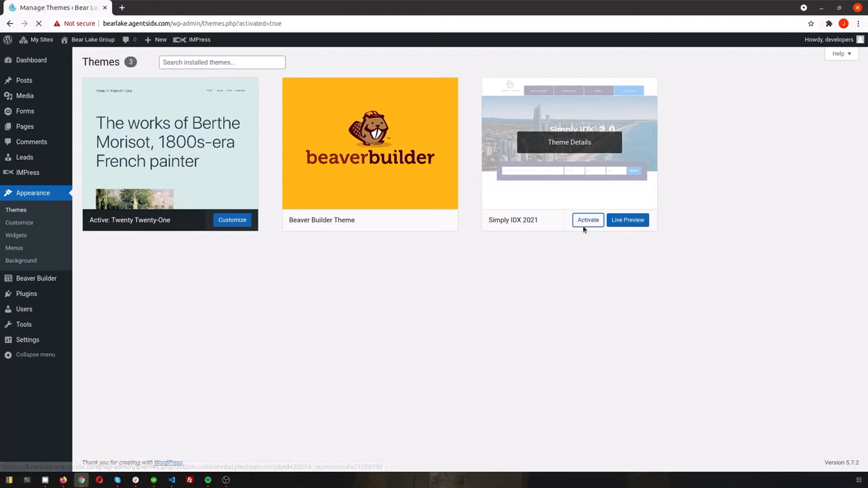
left_click(587, 220)
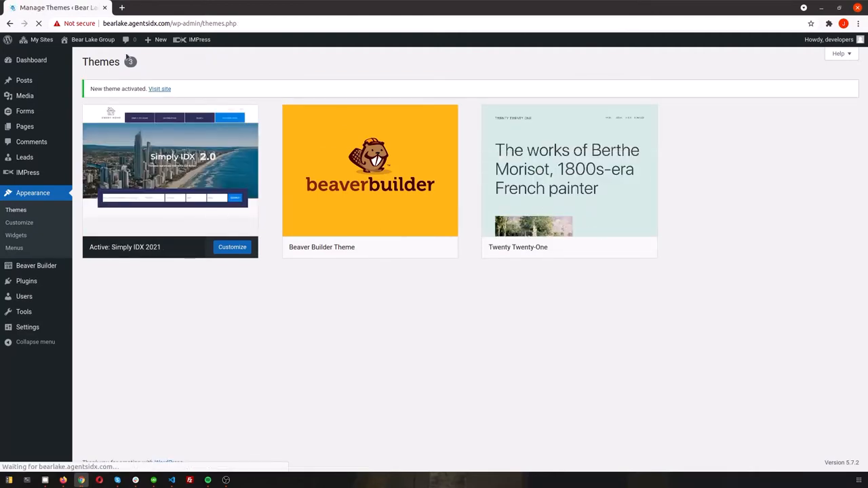
left_click(92, 40)
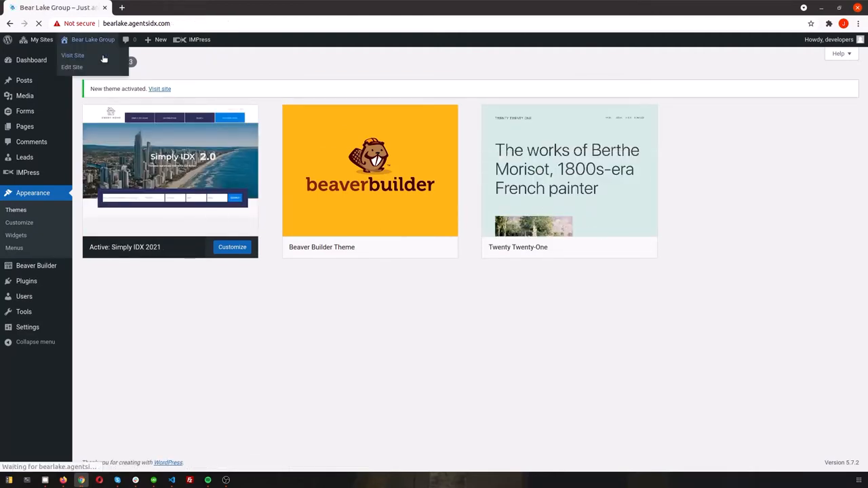
left_click(73, 55)
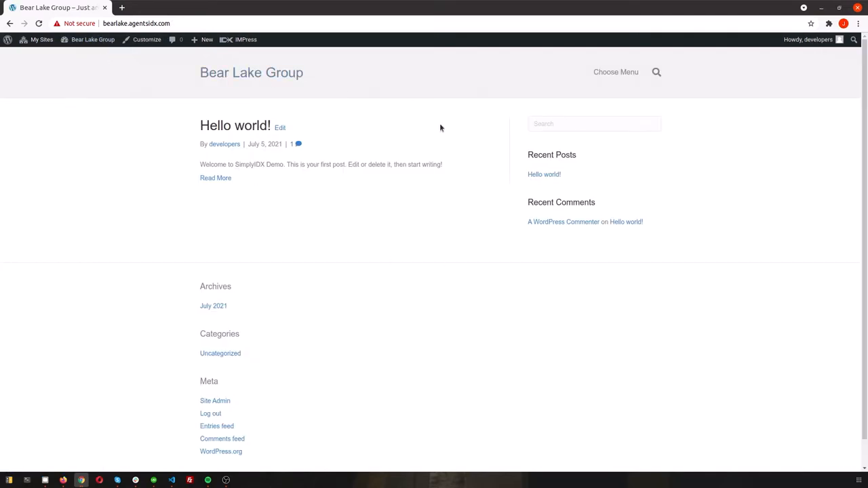
mouse_move(259, 159)
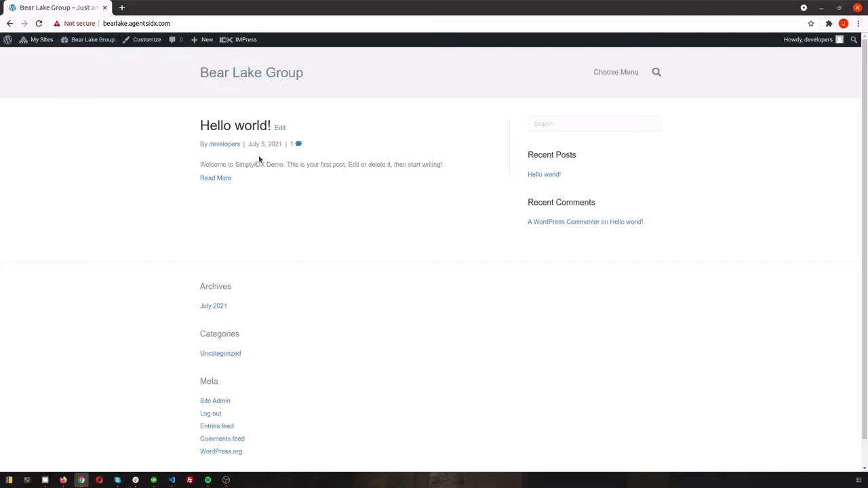
- Return to the dashboard and start a new page from the Pages list
left_click(93, 40)
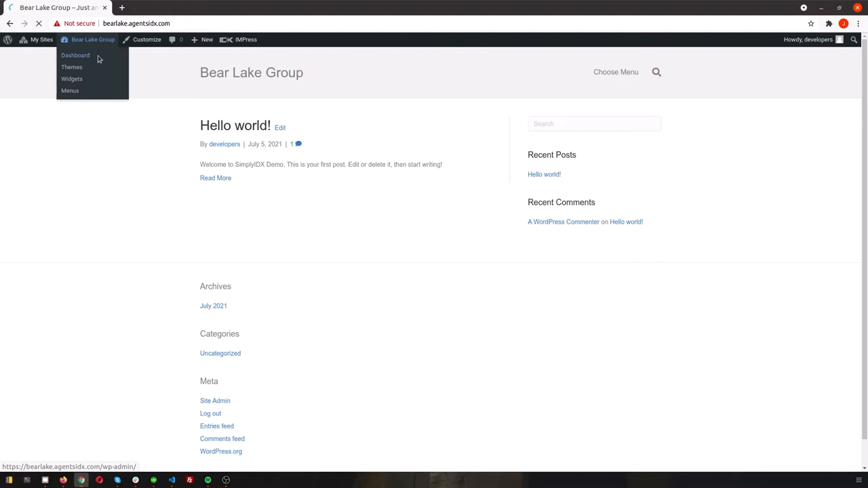
left_click(74, 55)
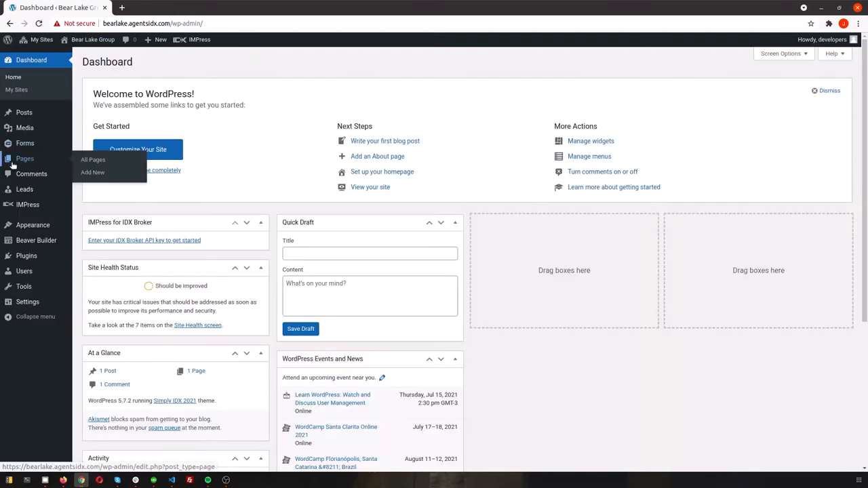
left_click(92, 160)
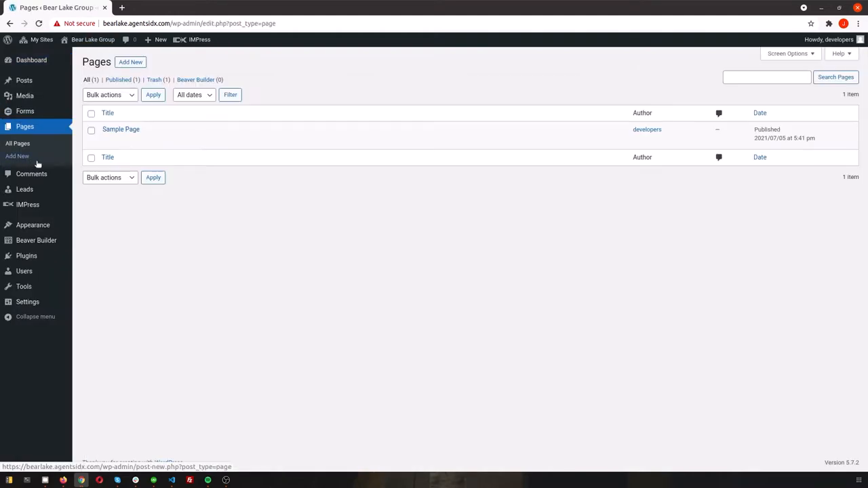
left_click(130, 63)
type("Homepag")
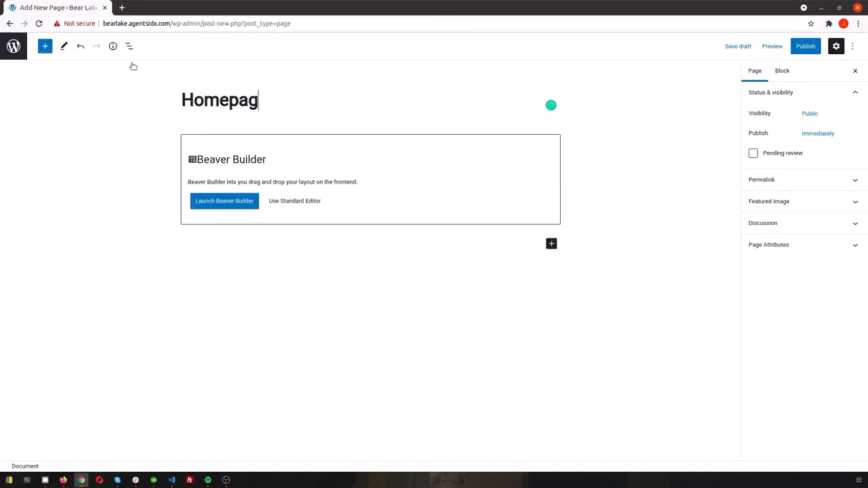
- Publish the page as 'Homepage' and launch it in Beaver Builder
left_click(805, 46)
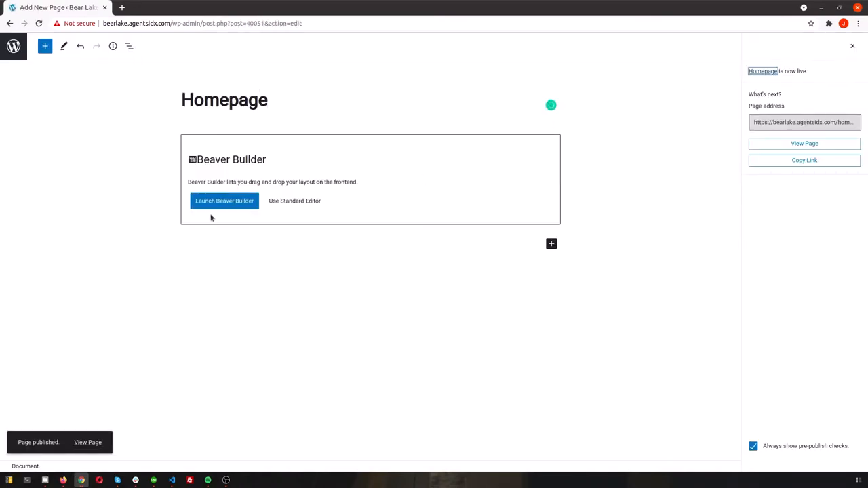
left_click(224, 201)
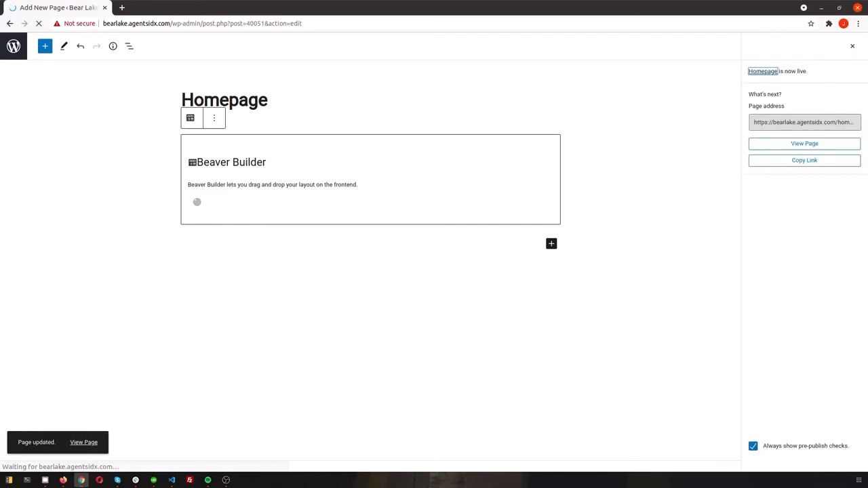
left_click(804, 144)
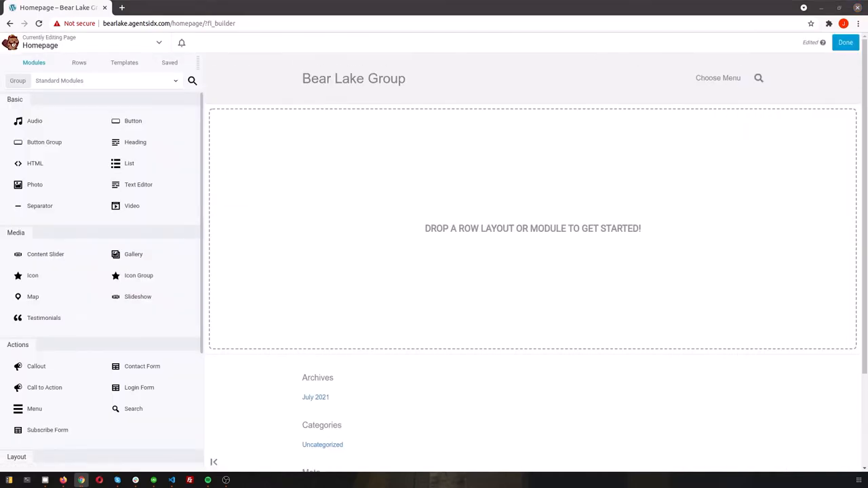
- Browse the Simply IDX Theme template gallery and open the SmartHome demo
left_click(229, 8)
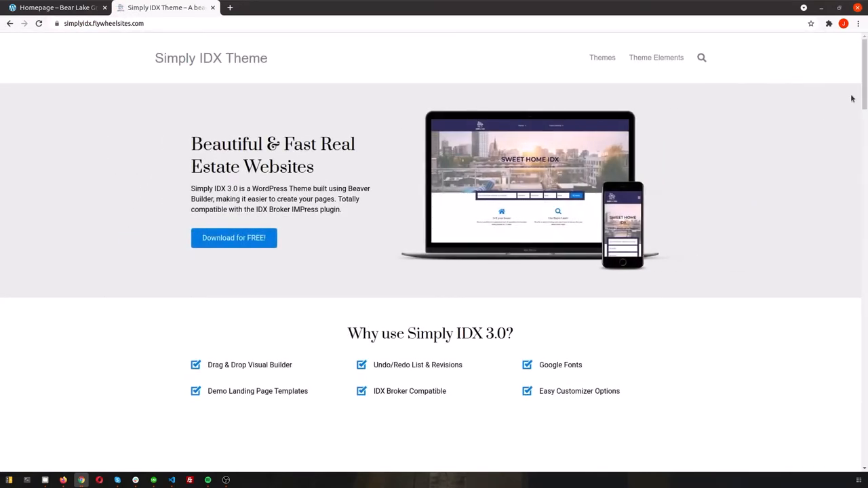
scroll("down", 3)
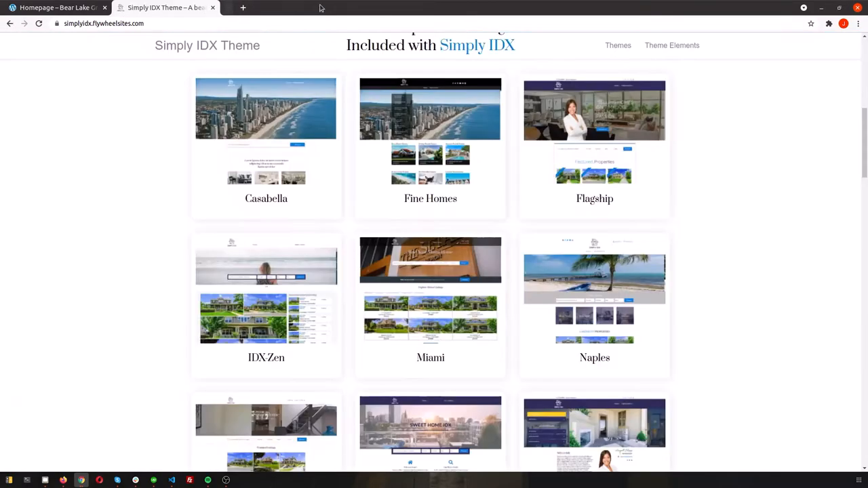
scroll("down", 3)
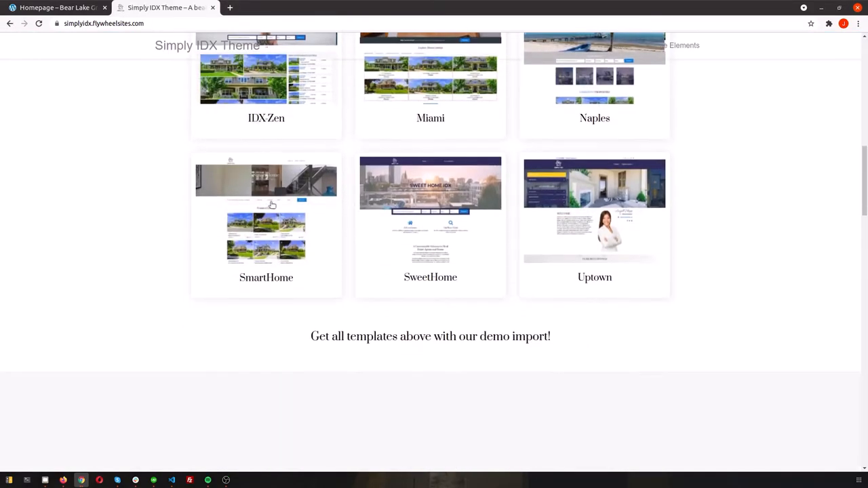
left_click(266, 210)
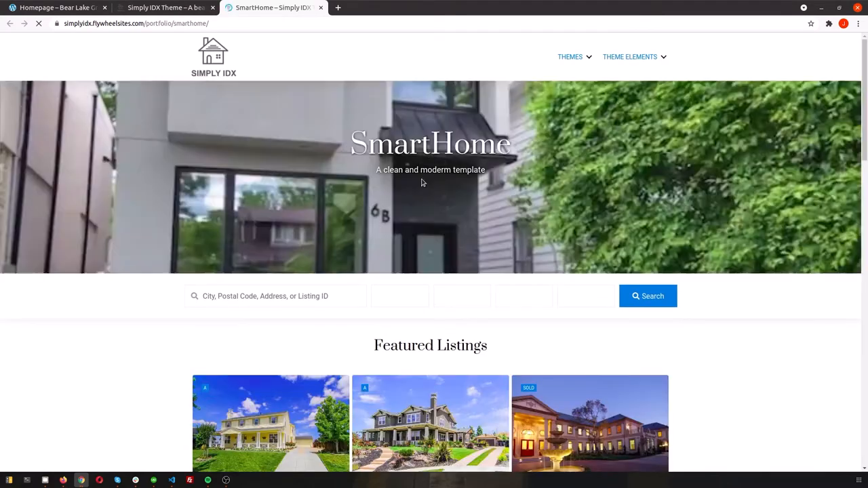
- Back on the Homepage, add the saved SmartHome hero row and open its settings
left_click(54, 8)
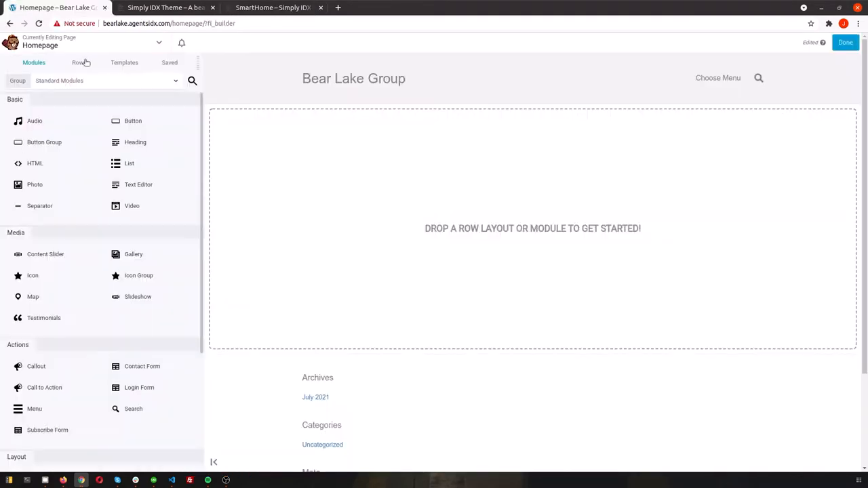
mouse_move(170, 63)
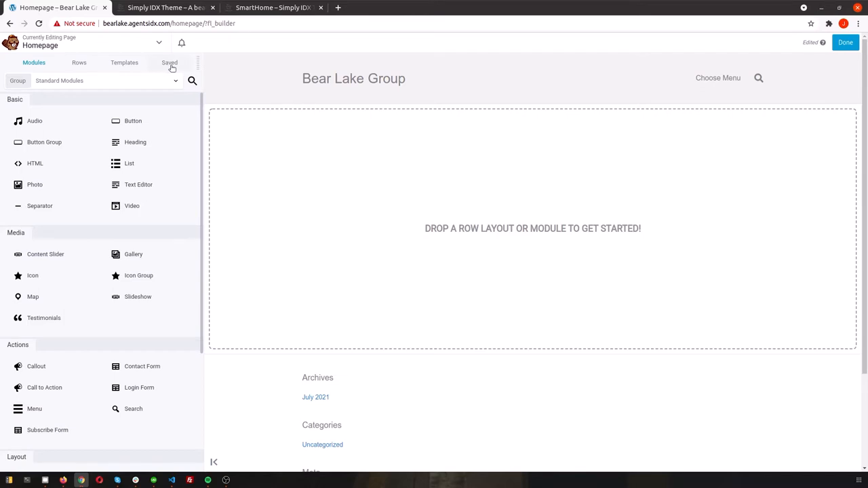
left_click(170, 62)
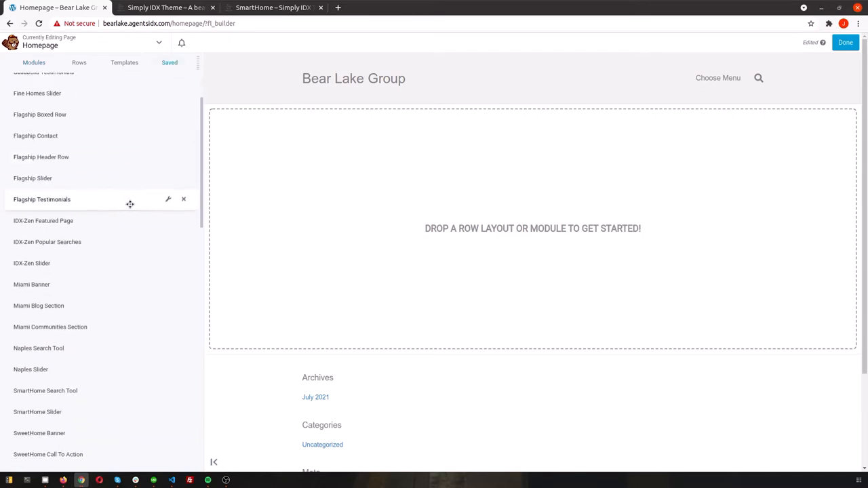
scroll("down", 3)
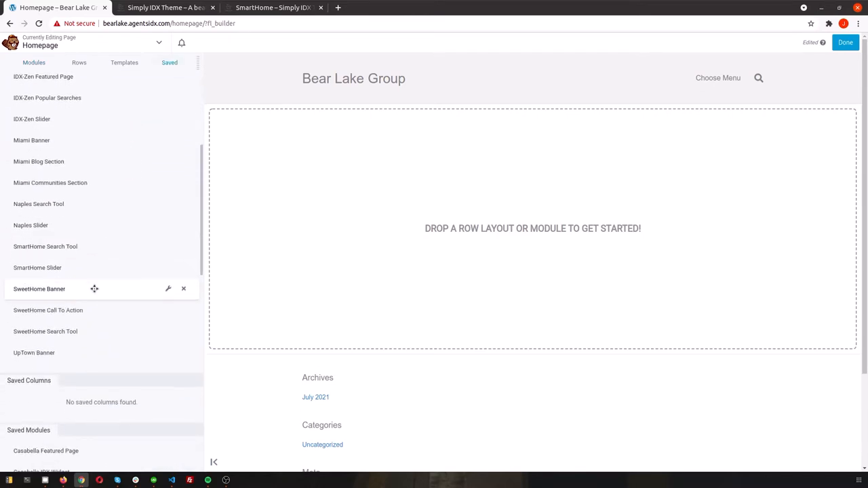
mouse_move(61, 267)
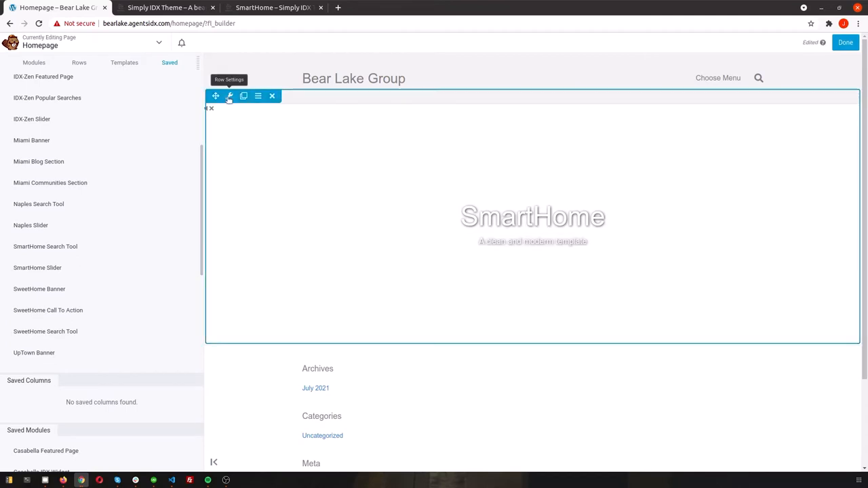
left_click(230, 95)
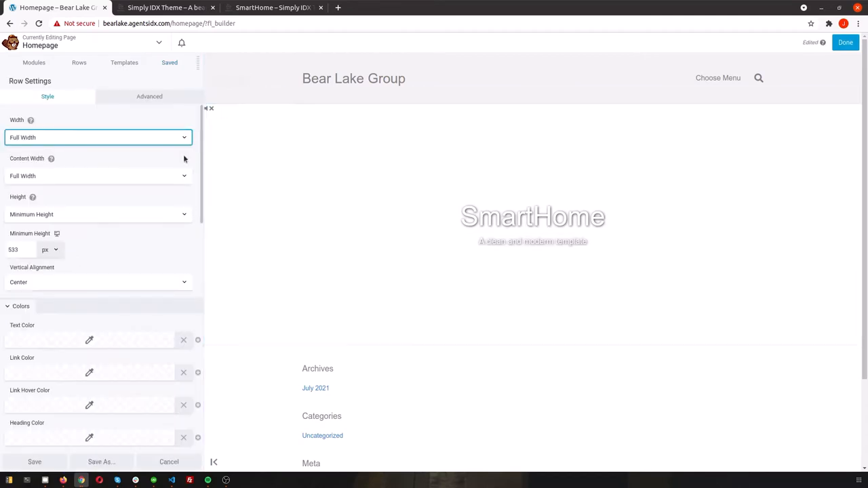
scroll("down", 3)
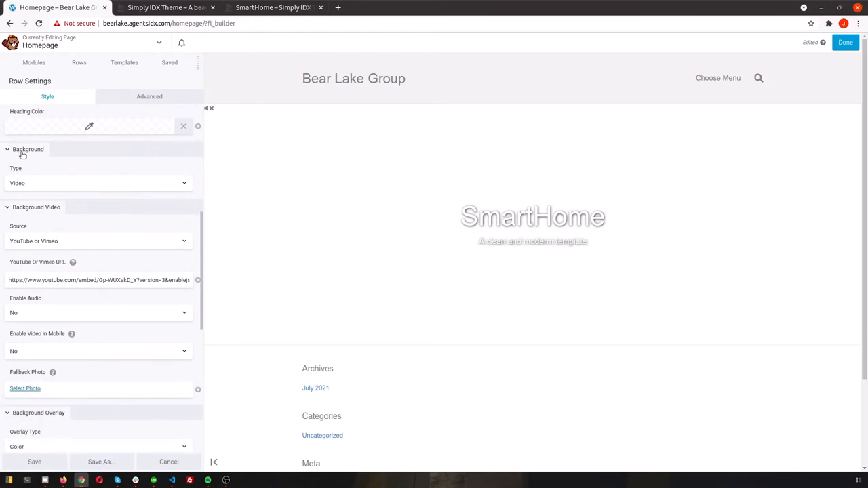
mouse_move(23, 190)
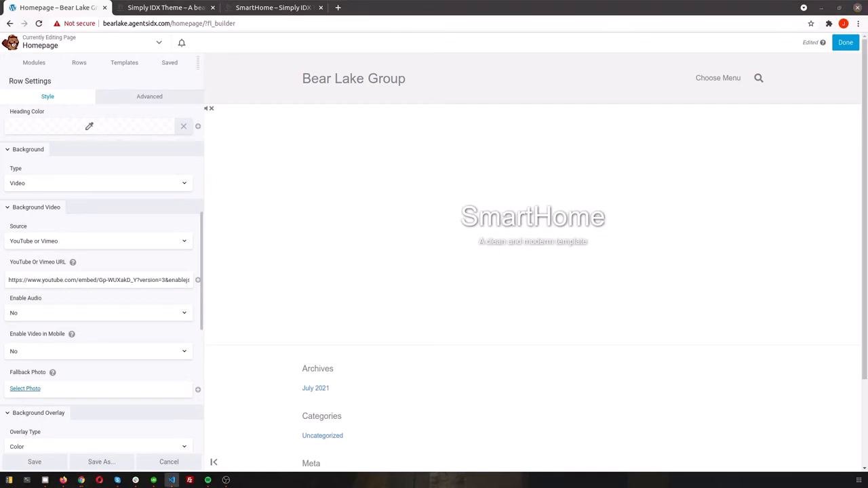
left_click(97, 280)
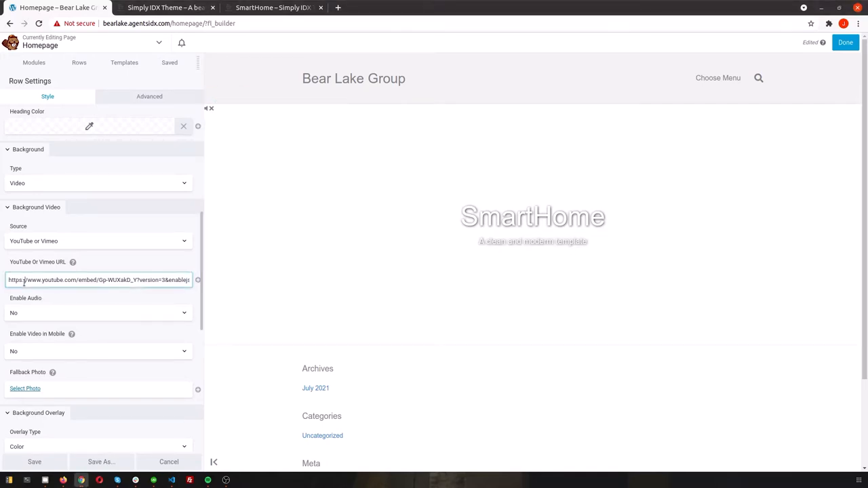
type("https://www.youtube.com/watch?v=93qaUPtUxAJ&t=43s")
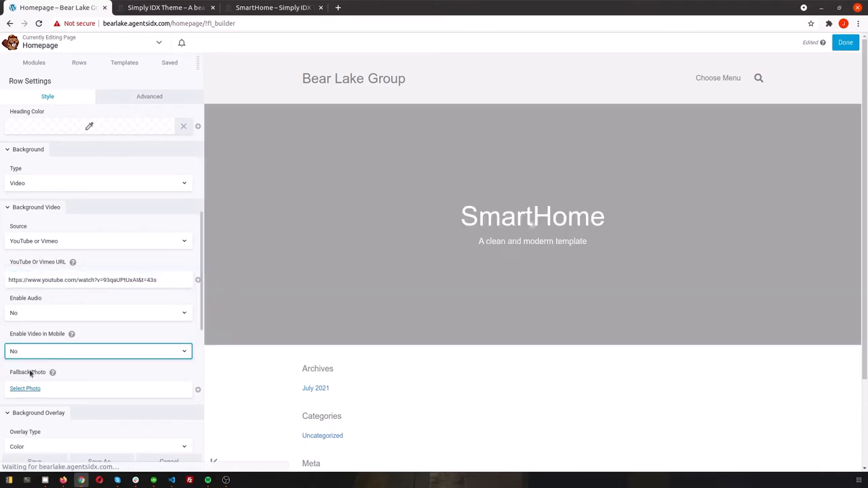
- Switch to the Simply IDX Theme site and open the SweetHome demo page
left_click(97, 349)
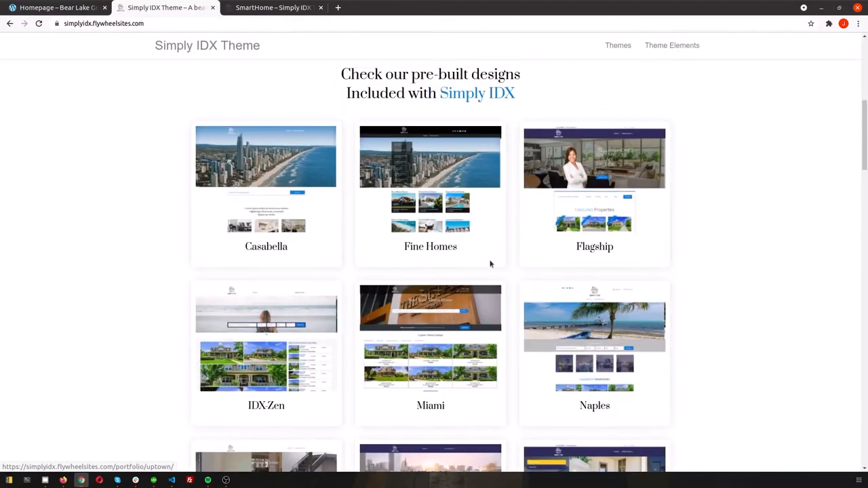
scroll("down", 3)
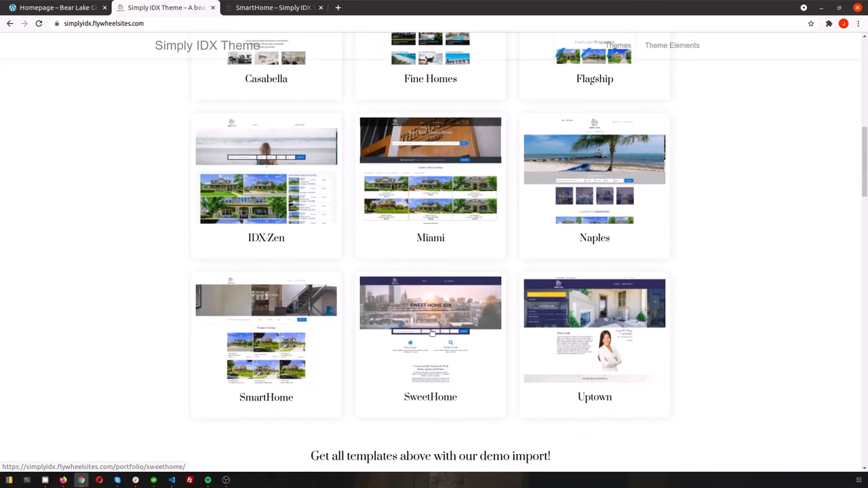
left_click(429, 331)
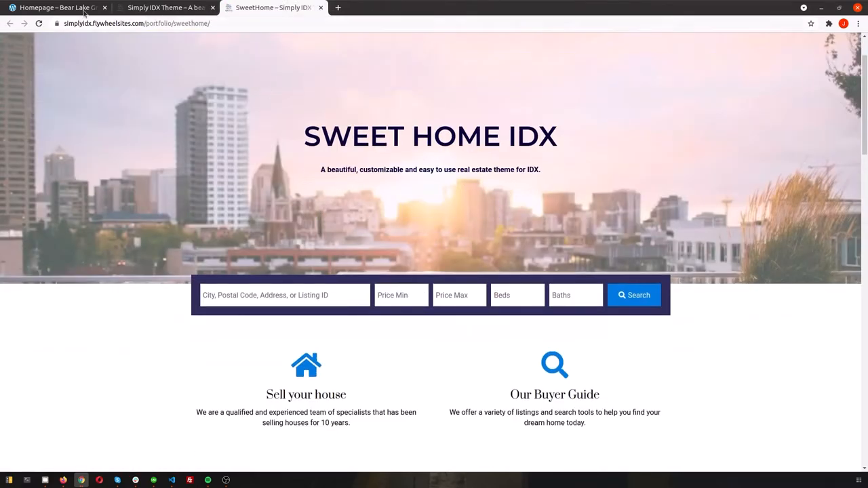
- Drop the saved SweetHome Search Tool into the Bear Lake Real Estate hero and save it
left_click(57, 8)
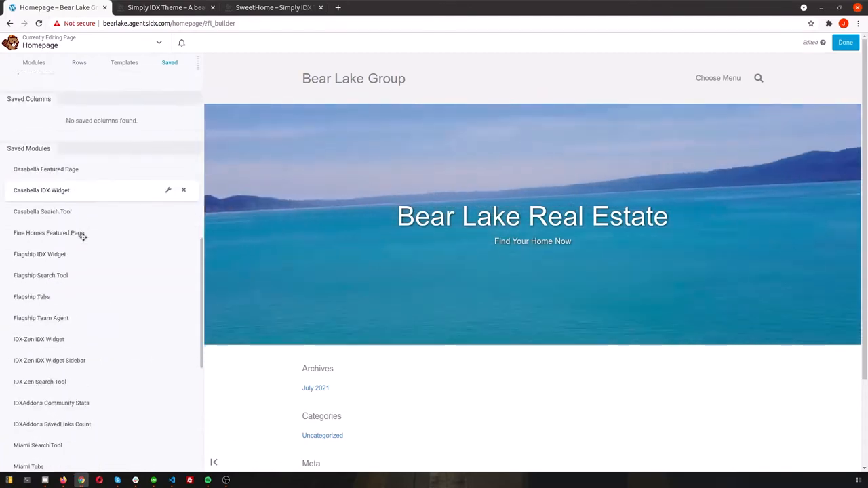
scroll("down", 3)
type("search")
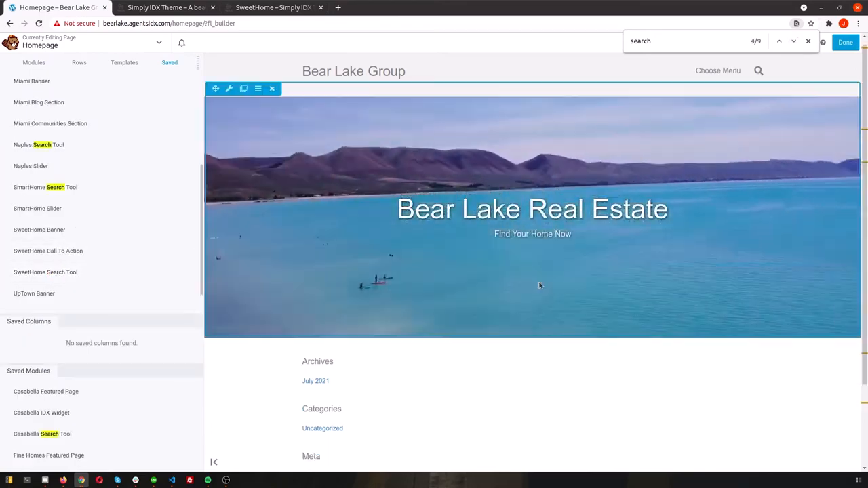
left_click(792, 41)
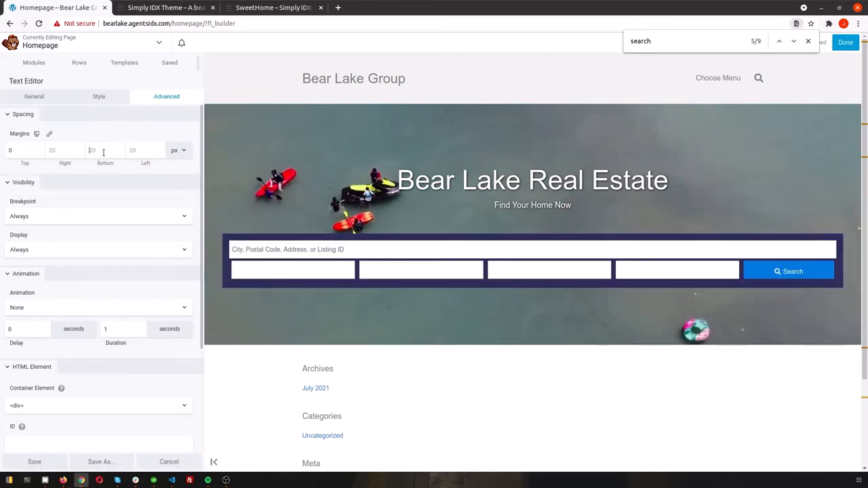
left_click(34, 62)
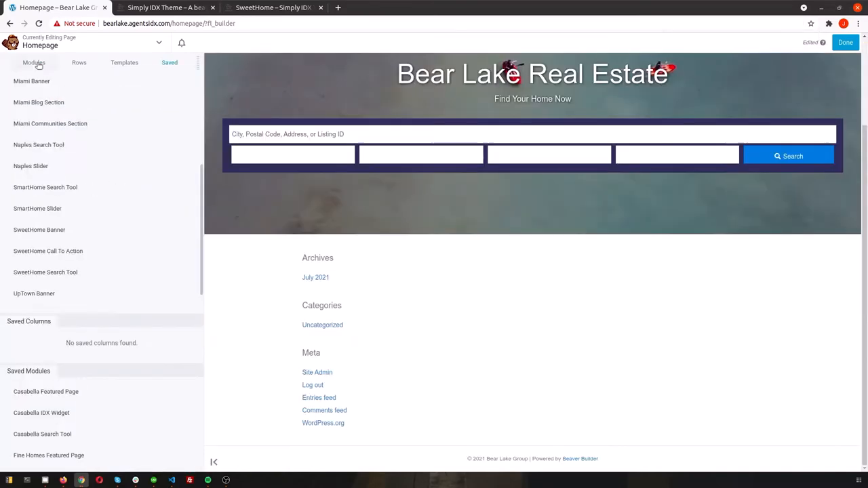
- Drag in a 3 Columns row below the hero and make it full width
left_click(79, 63)
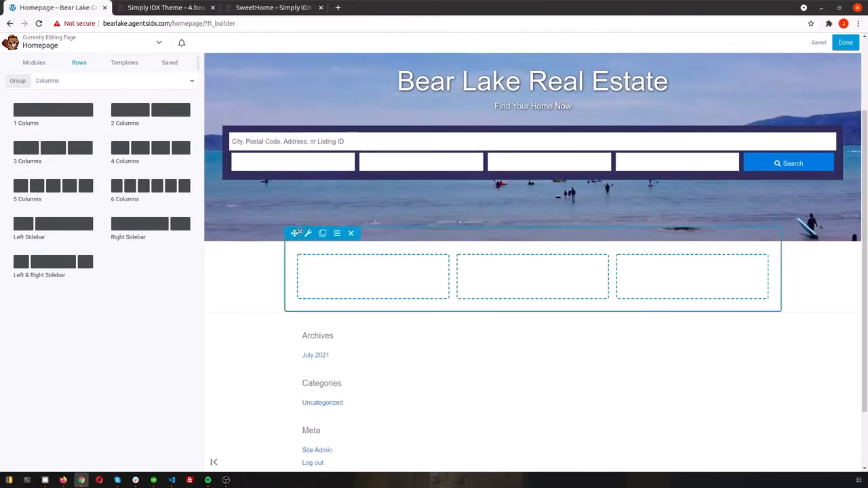
left_click(308, 233)
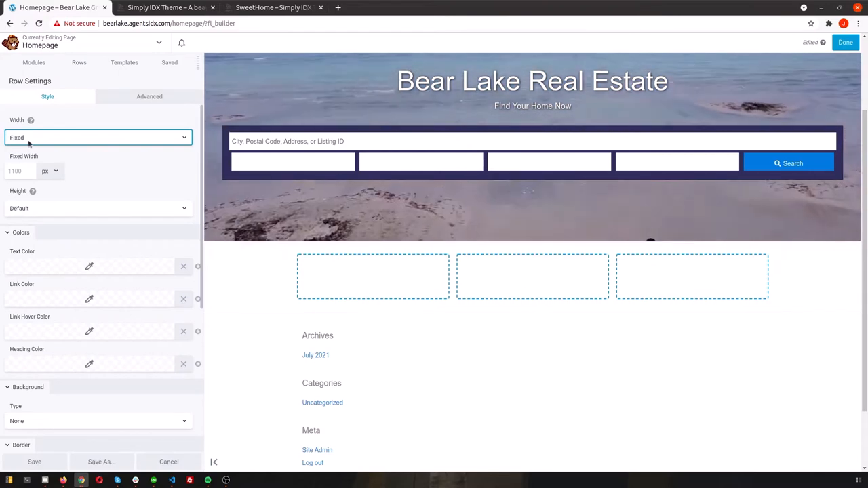
left_click(98, 137)
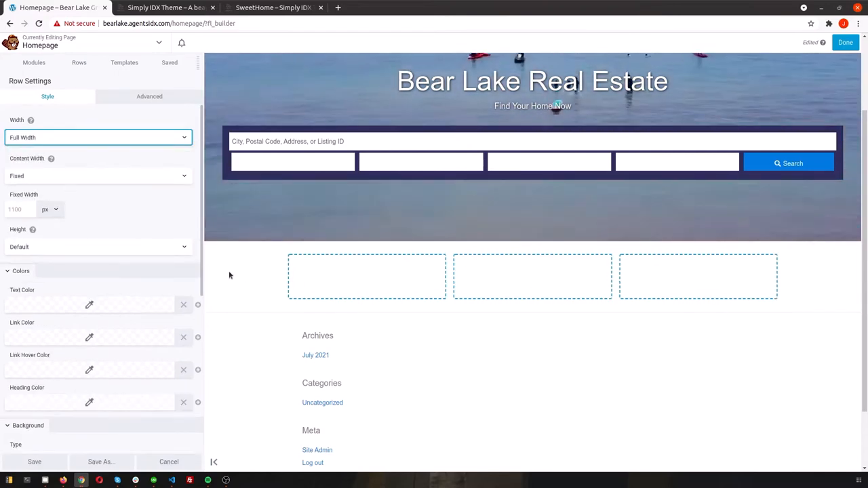
- Give the row a solid colour background and save the row settings
scroll("down", 3)
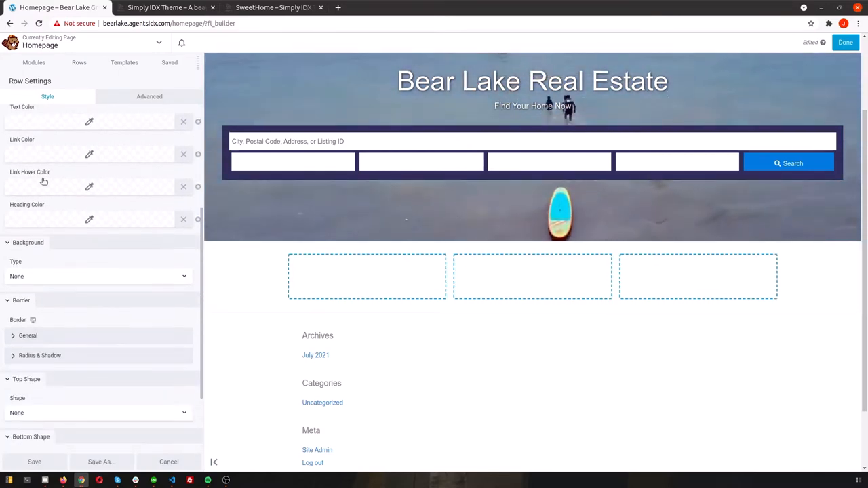
left_click(97, 195)
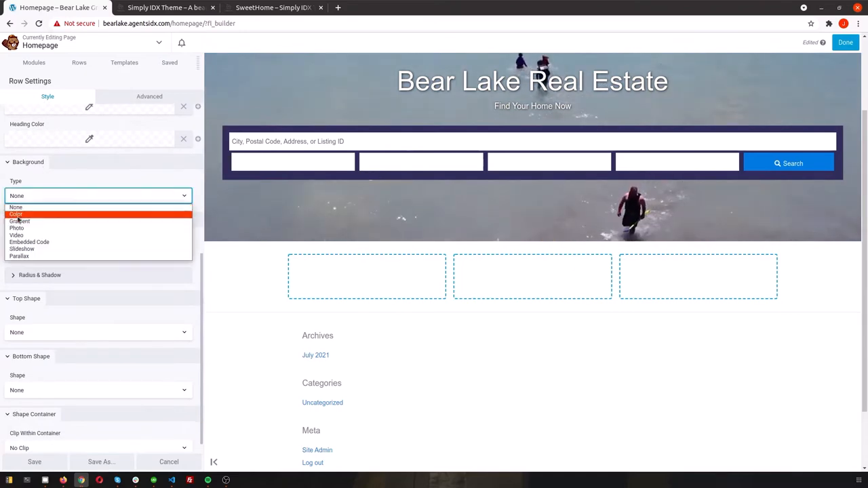
left_click(16, 215)
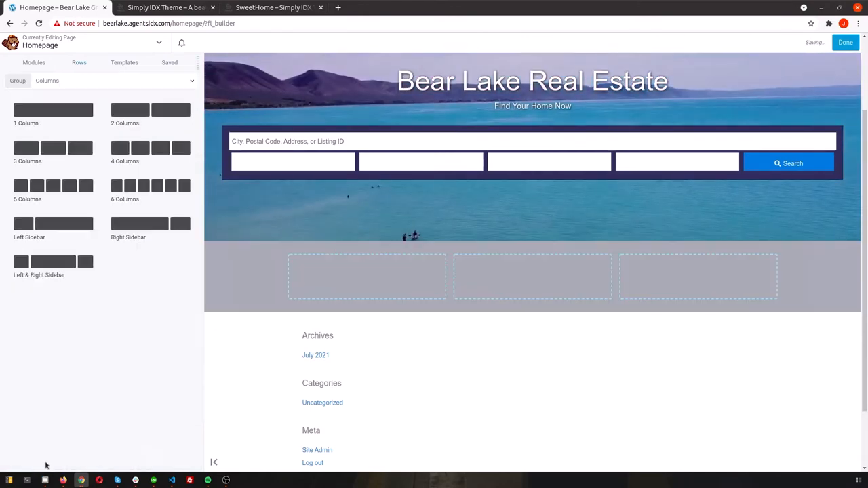
left_click(34, 62)
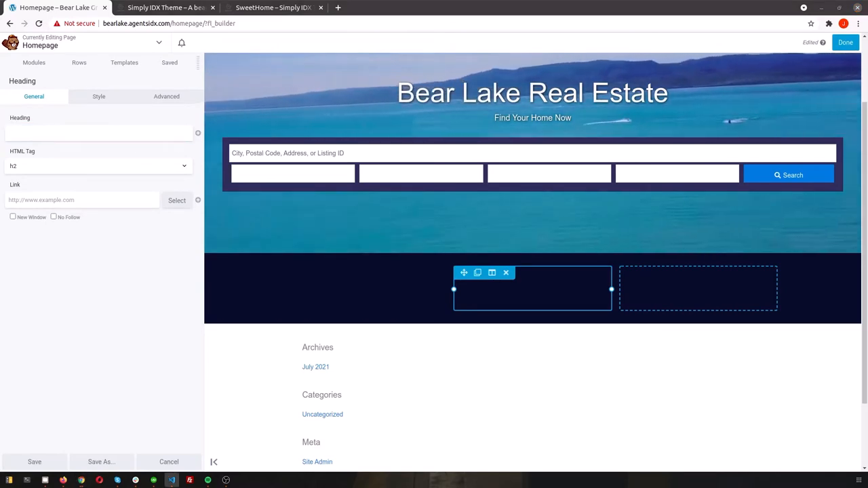
- Enter the heading 'Why Choose Angell Smith' with a line-break tag
left_click(98, 133)
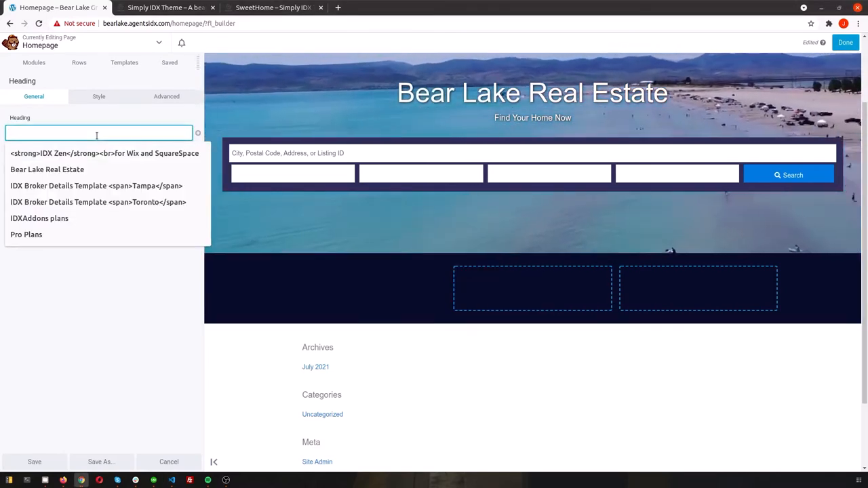
type("Why Choose Angell Smith")
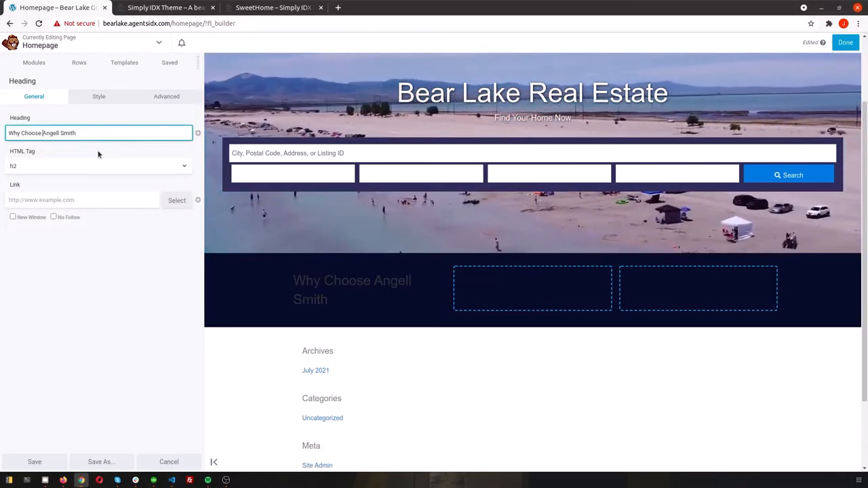
type("<b>")
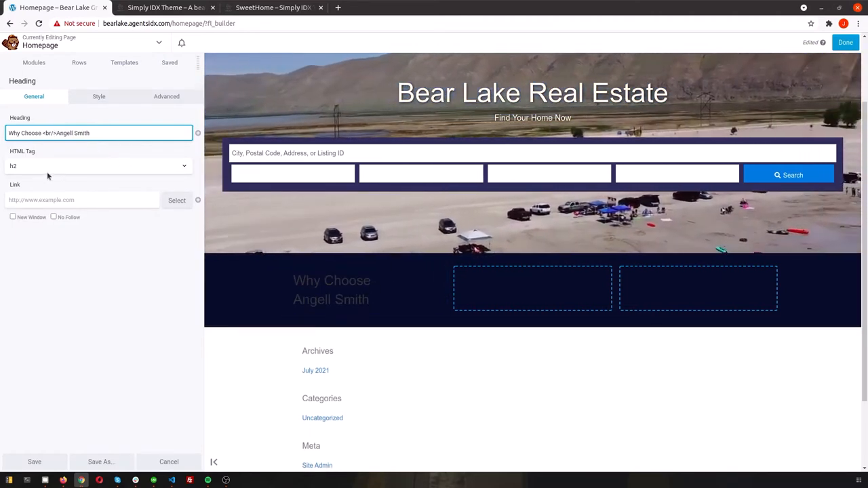
- Set the heading text colour to white in the Style settings
left_click(97, 96)
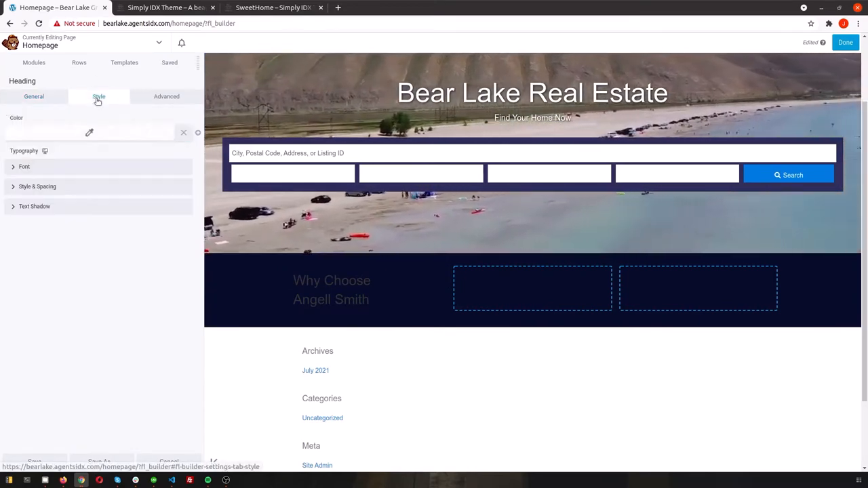
left_click(88, 133)
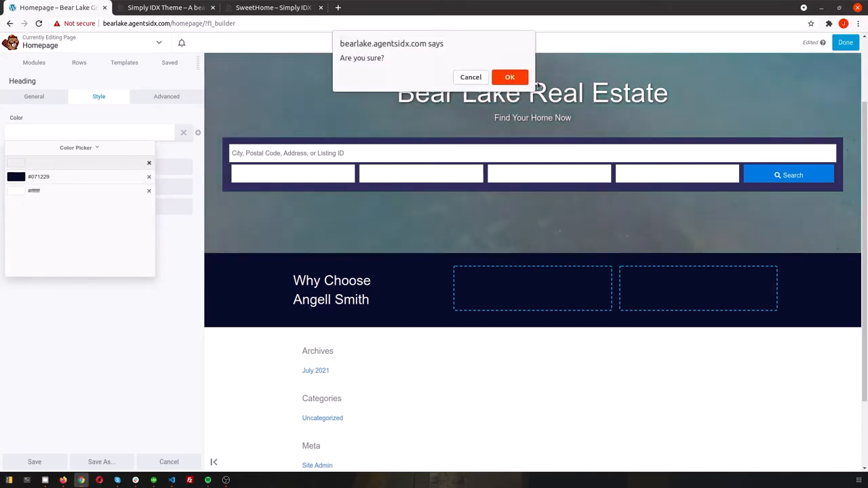
left_click(510, 76)
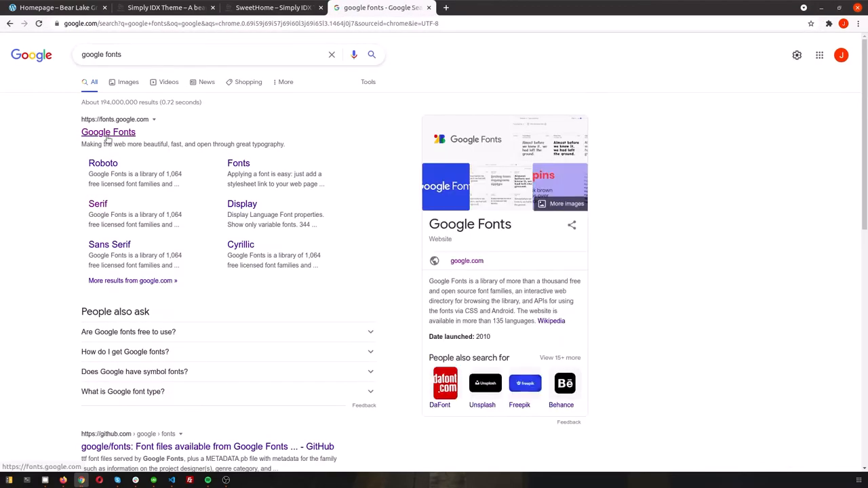
- On Google Fonts, filter the catalogue to Serif families and browse them
left_click(109, 131)
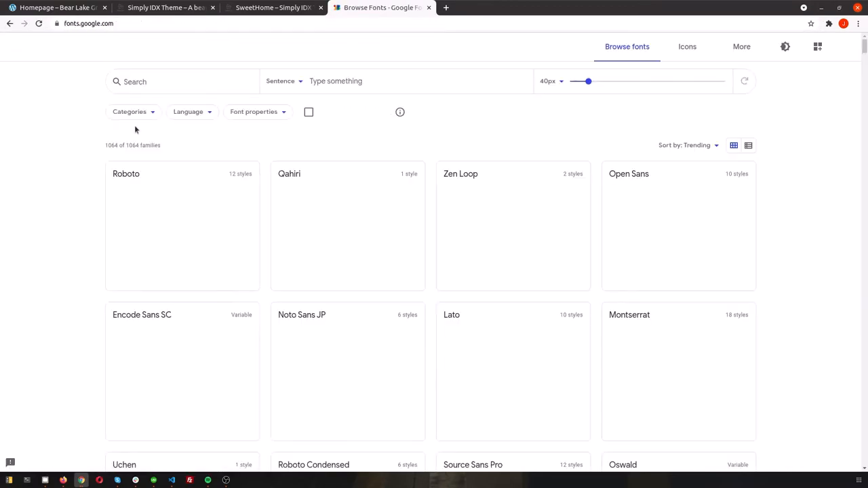
left_click(129, 111)
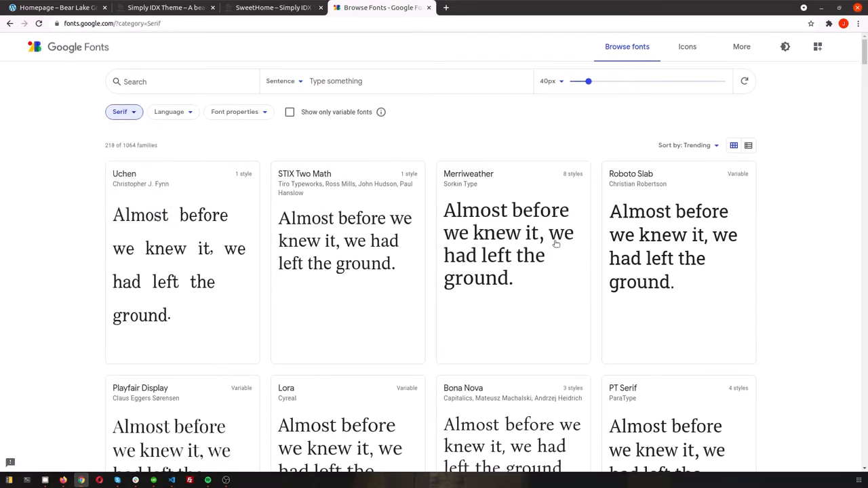
scroll("down", 3)
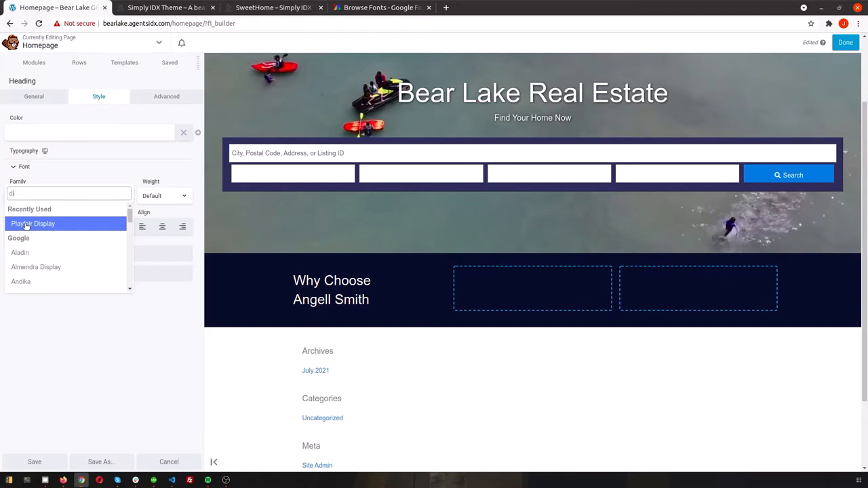
- Set the heading font to Playfair Display, size 40 px, line height 1, and save
left_click(33, 223)
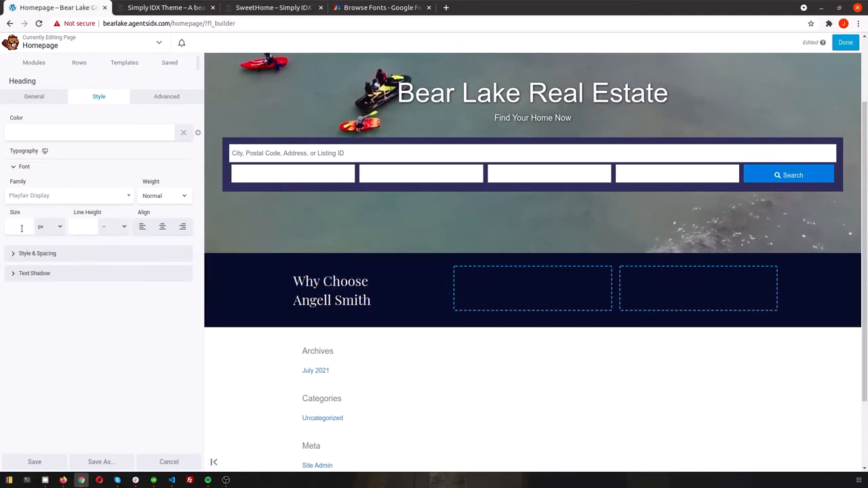
type("33")
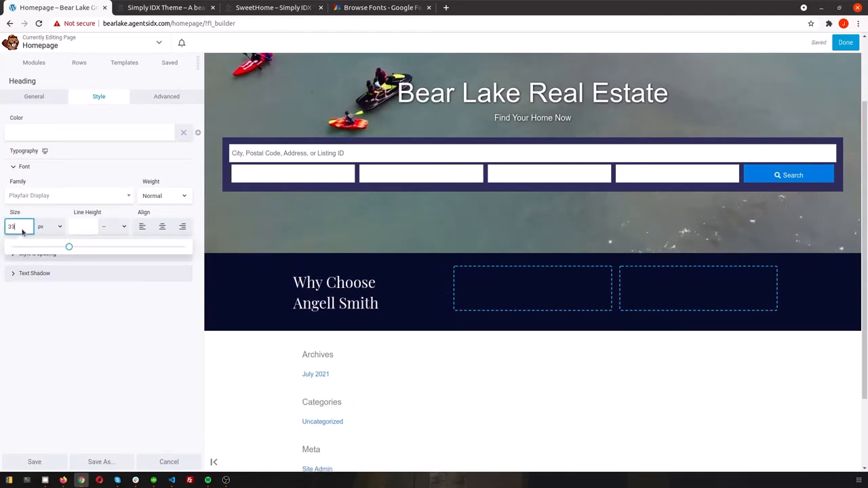
type("42")
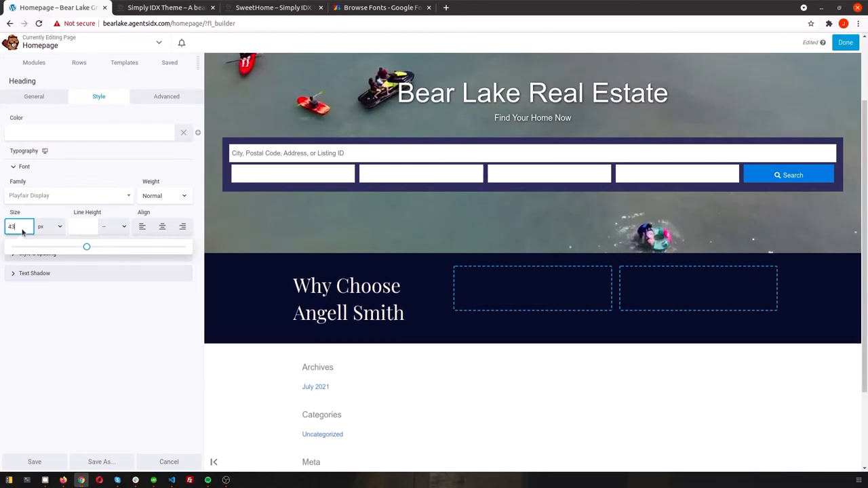
type("40")
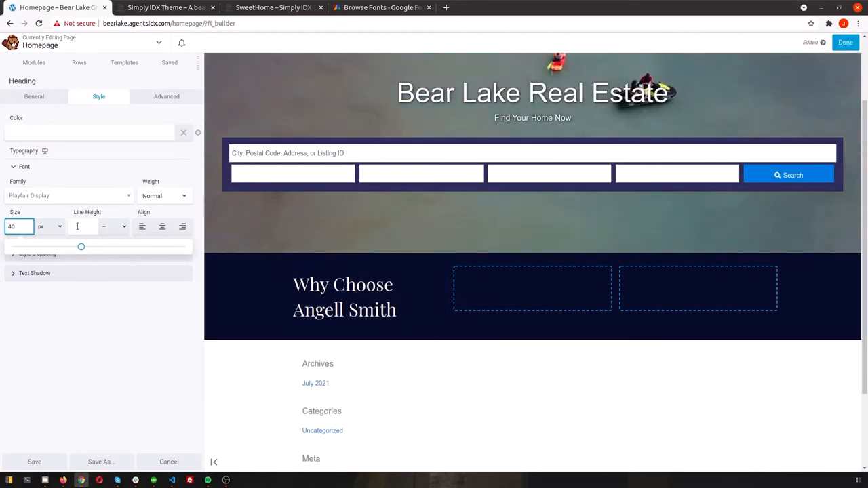
type("1")
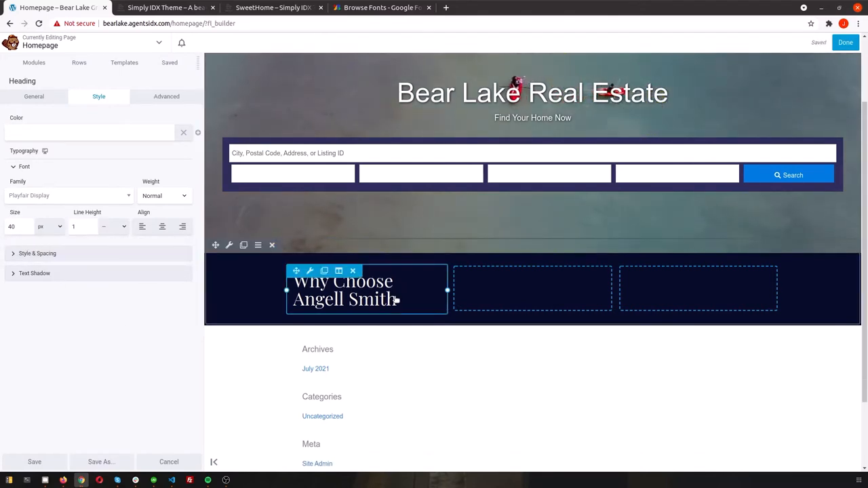
left_click(33, 63)
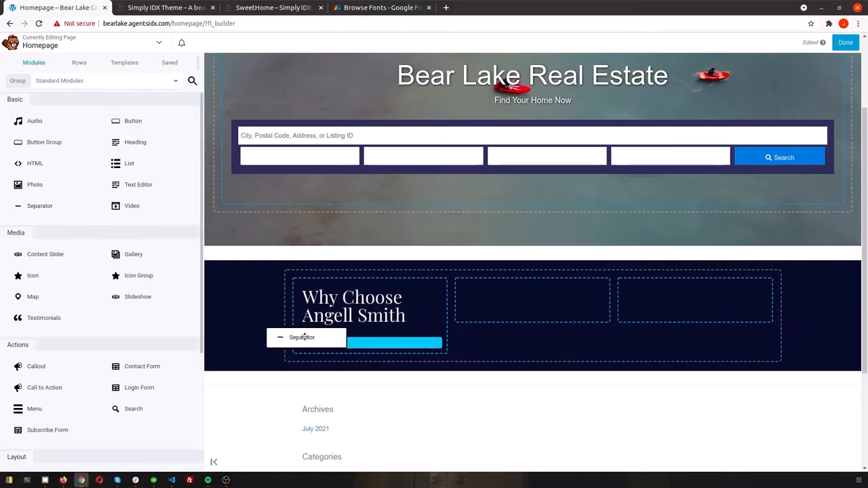
- Add a separator under the heading and colour it orange
left_click(300, 336)
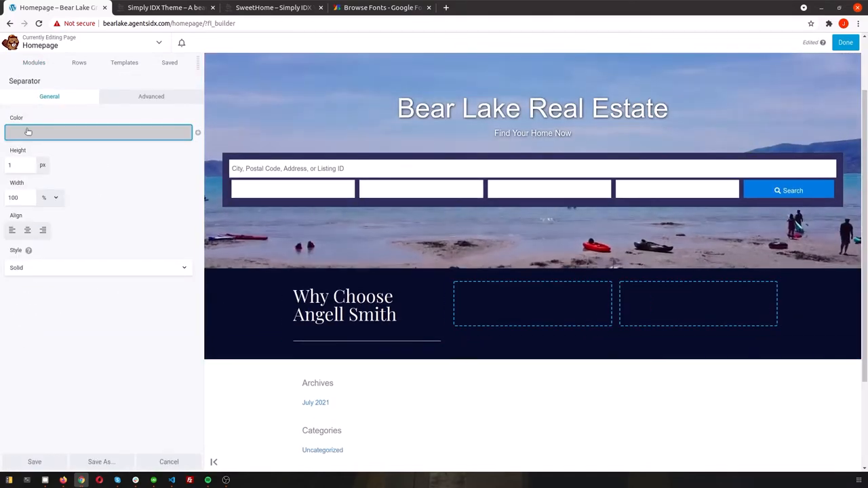
left_click(98, 132)
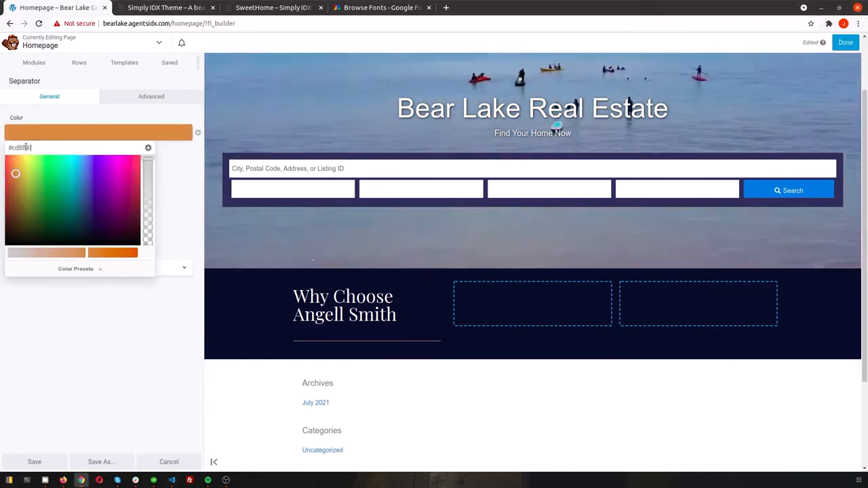
left_click(148, 148)
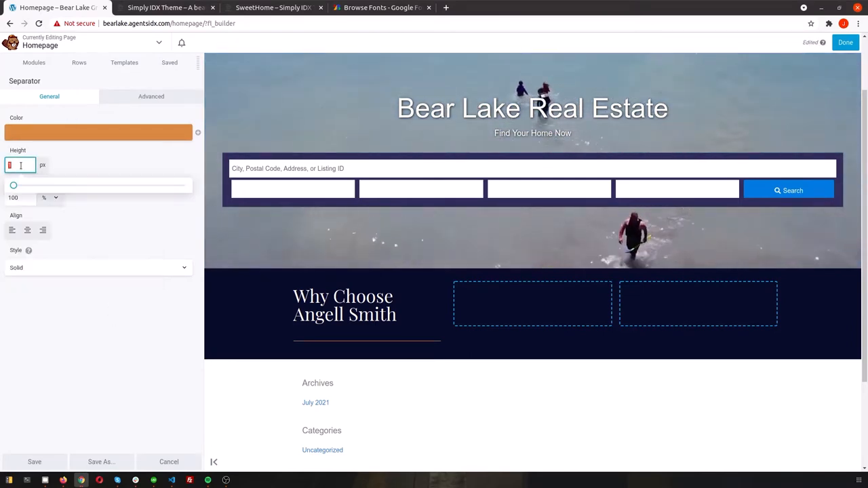
- Make the separator 5 px tall and 50 px wide, then save it
type("5")
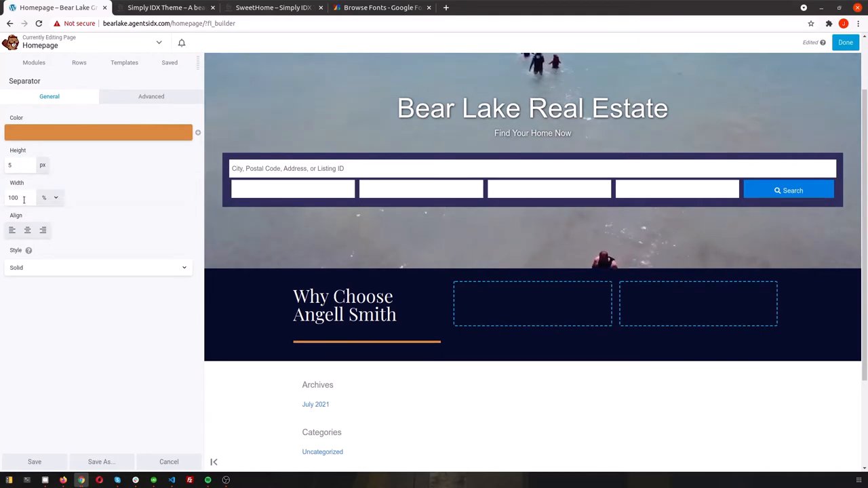
left_click(49, 198)
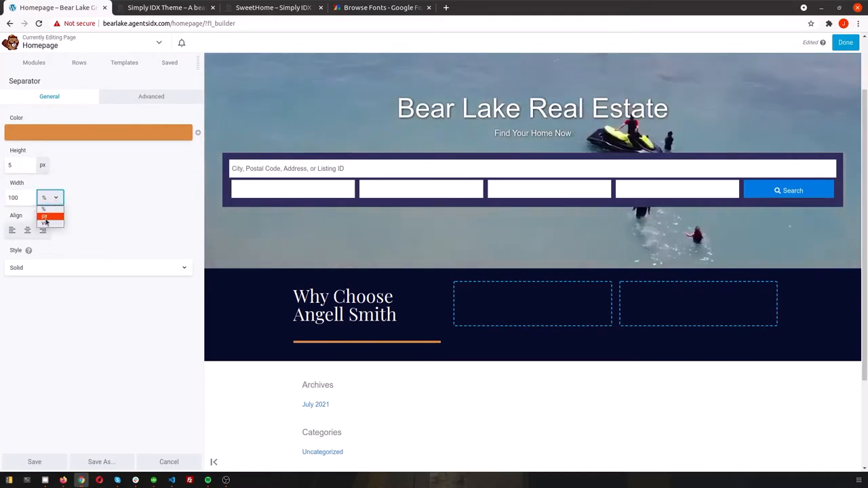
left_click(43, 215)
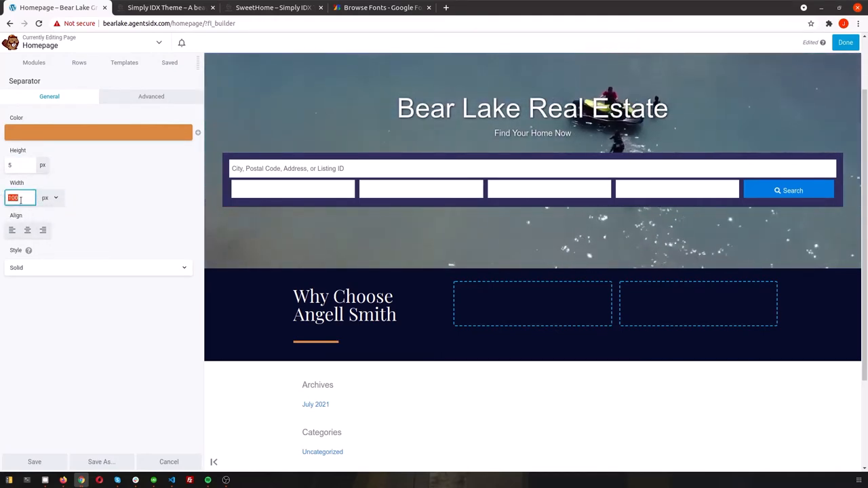
type("50")
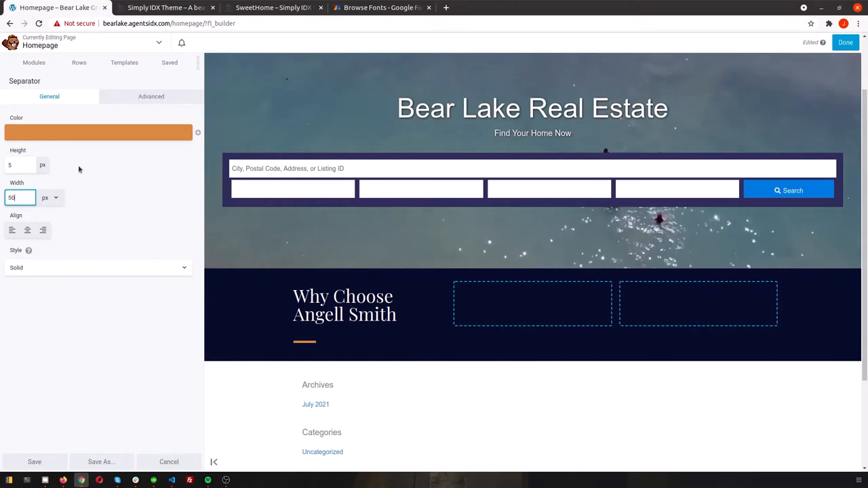
left_click(152, 97)
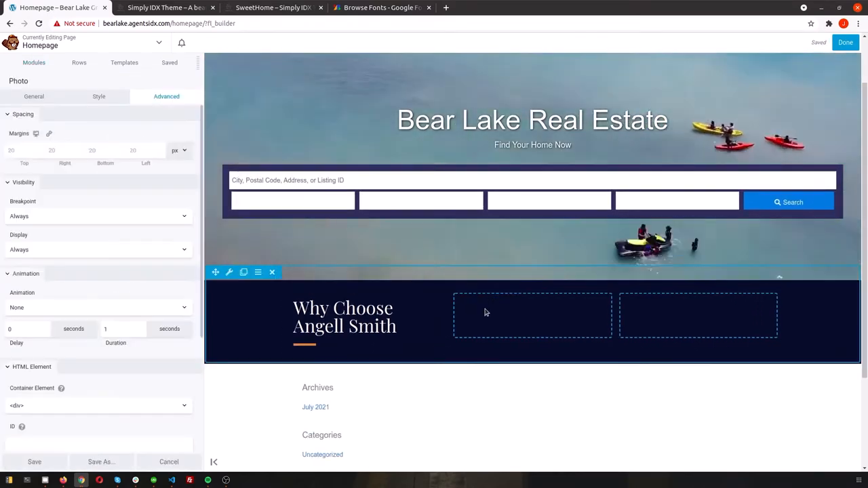
- Start choosing an image for the photo module from the empty media library, then head to Unsplash
left_click(33, 96)
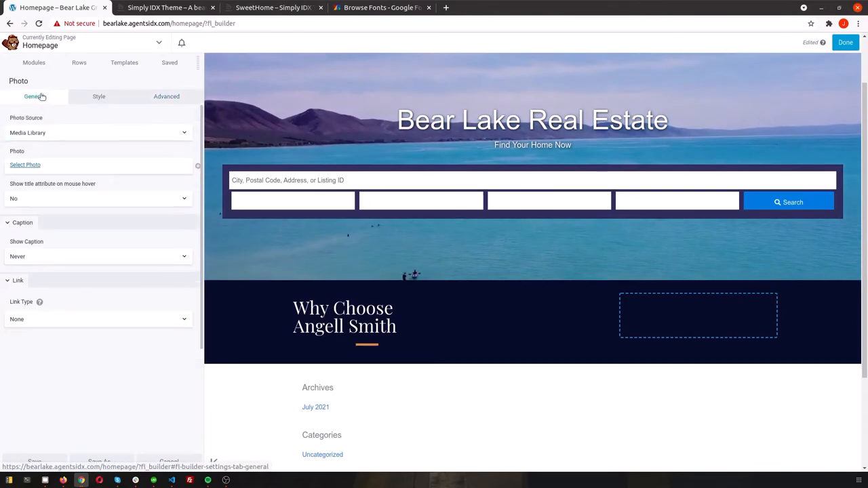
left_click(25, 165)
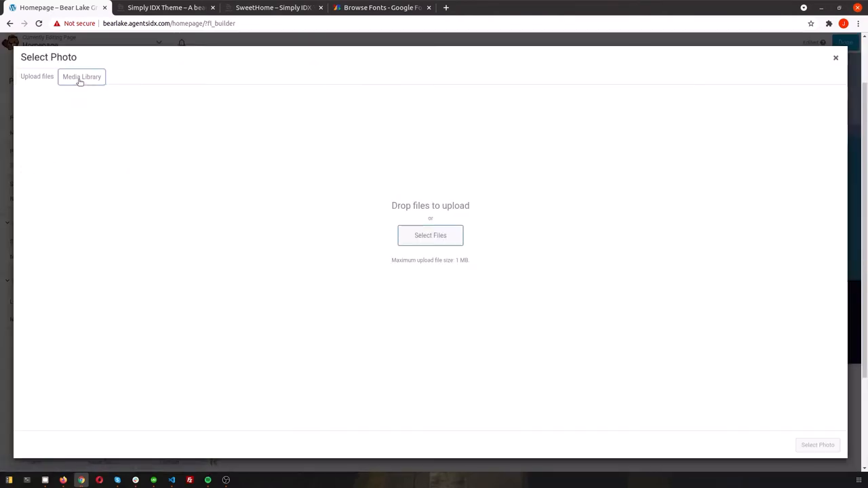
left_click(82, 76)
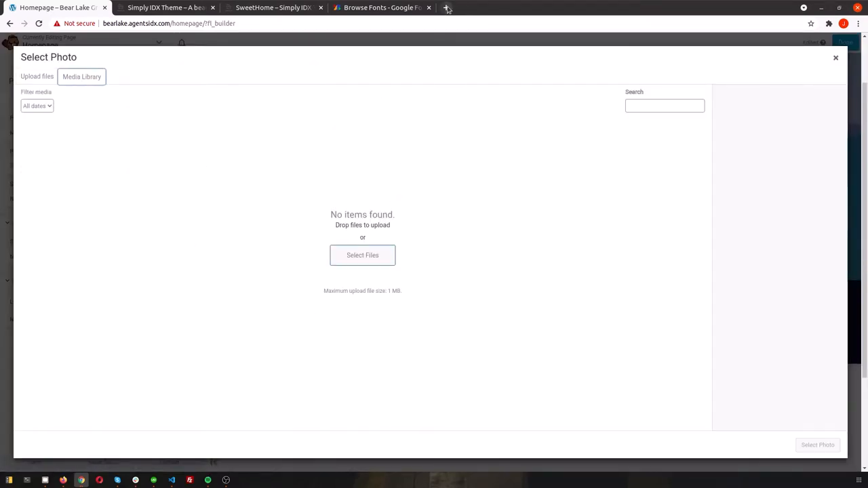
type("unso")
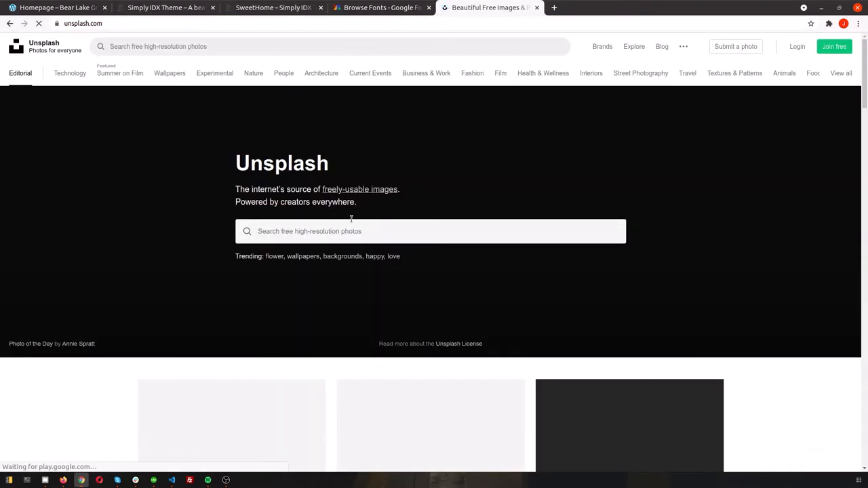
- Search Unsplash for 'people' and download the portrait of the woman in red
type("people")
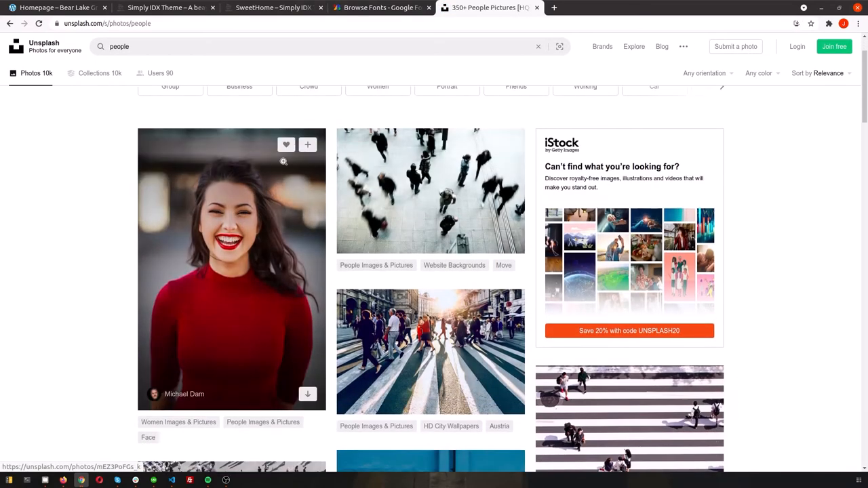
left_click(306, 393)
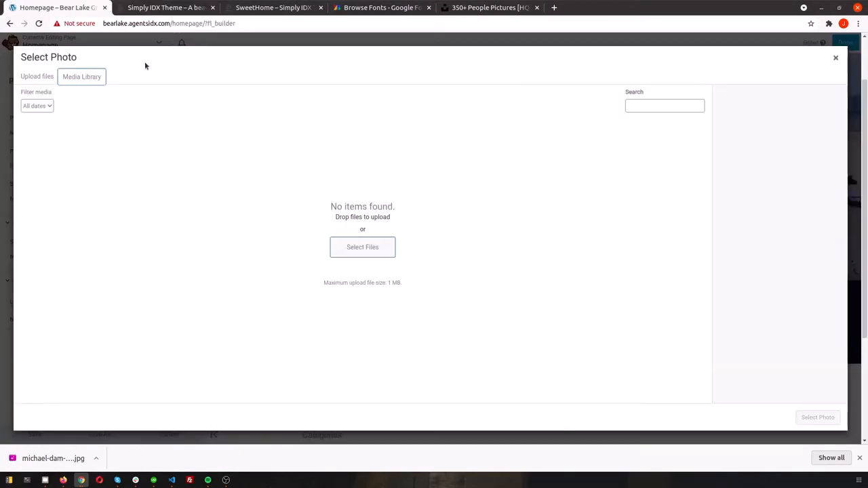
- Upload the downloaded portrait jpg and use it as the photo module's image
left_click(362, 247)
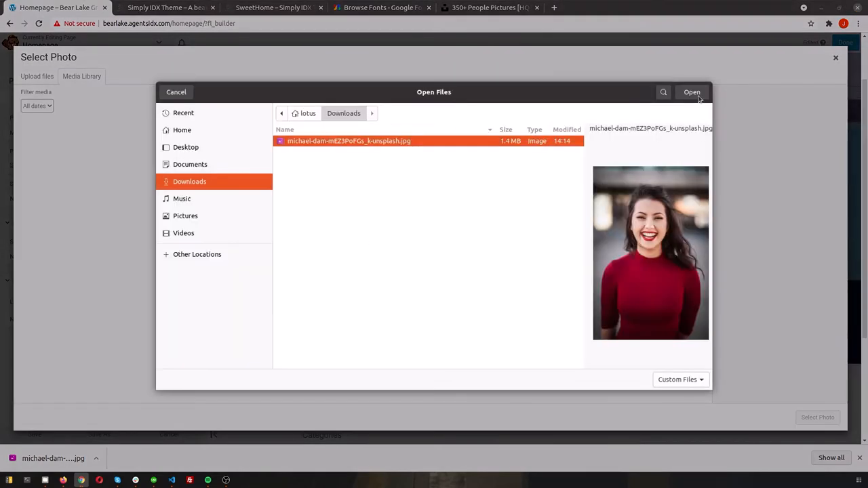
left_click(692, 93)
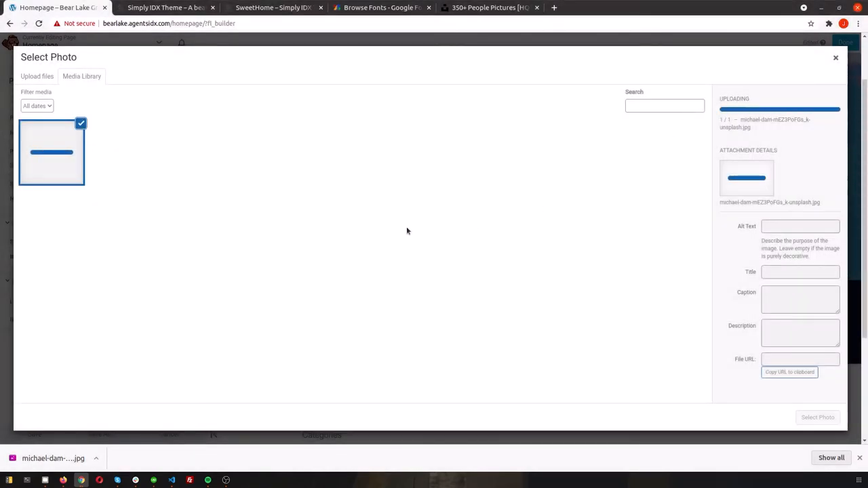
mouse_move(853, 473)
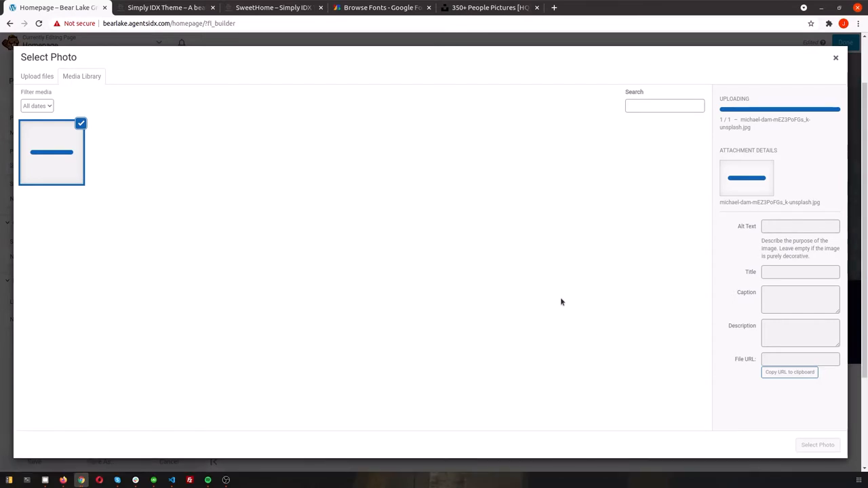
mouse_move(585, 278)
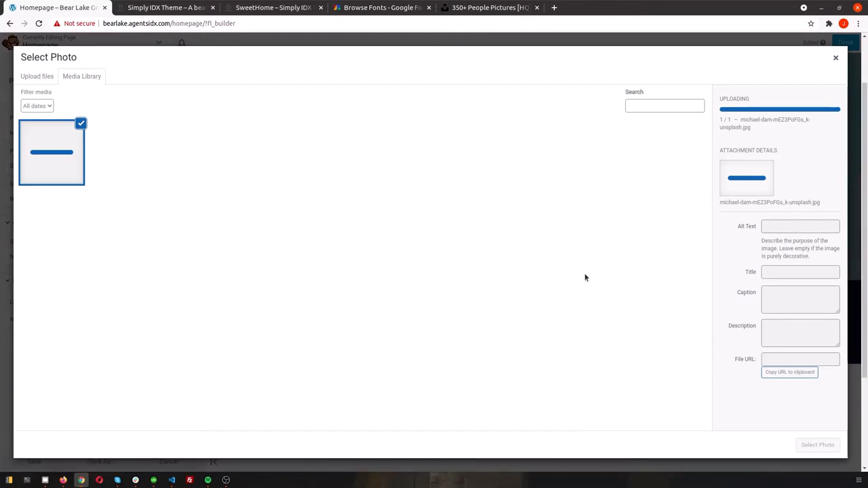
mouse_move(656, 258)
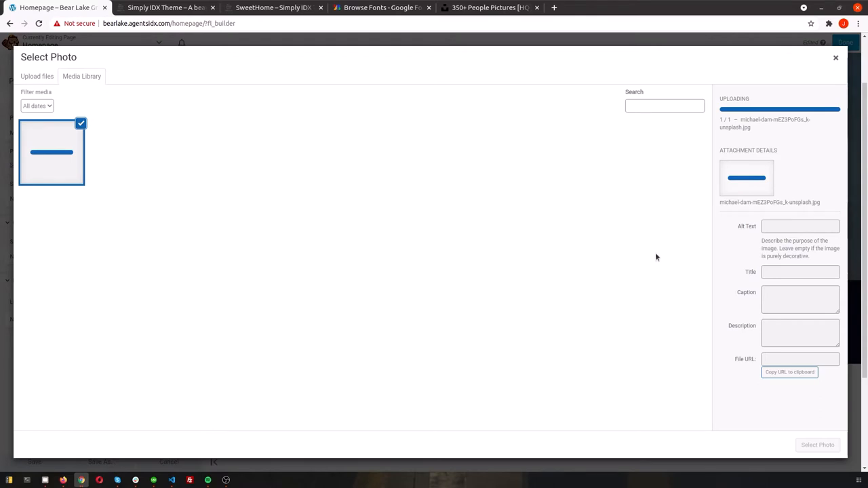
mouse_move(657, 245)
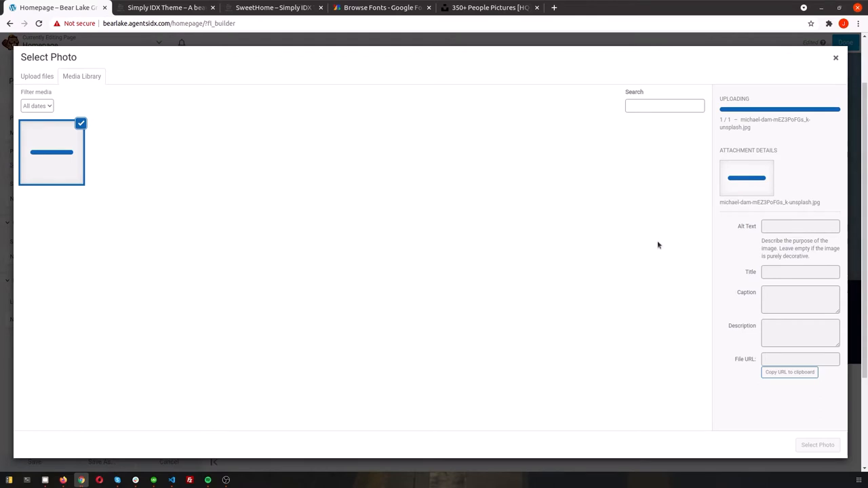
mouse_move(667, 221)
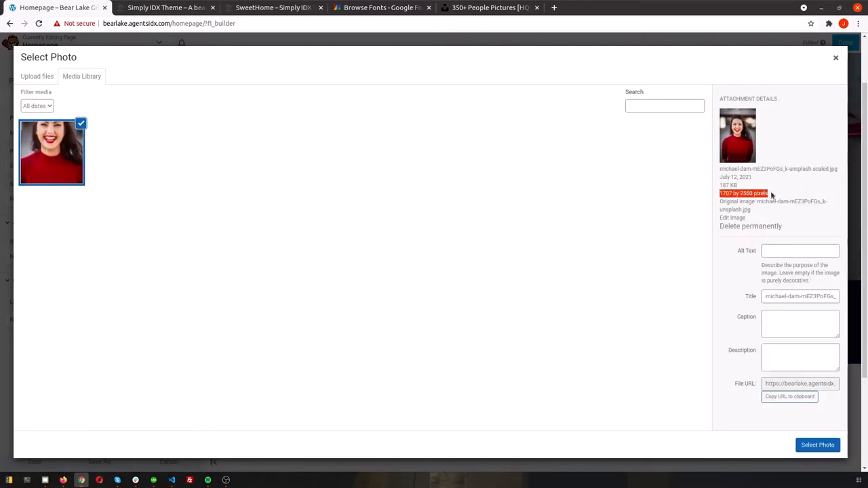
left_click(816, 444)
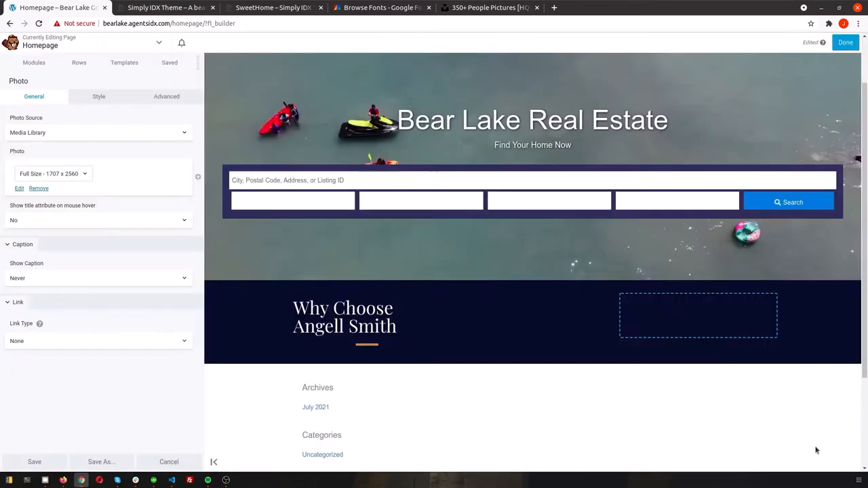
- Set the portrait photo's display size to Medium - 200 x 300
left_click(80, 174)
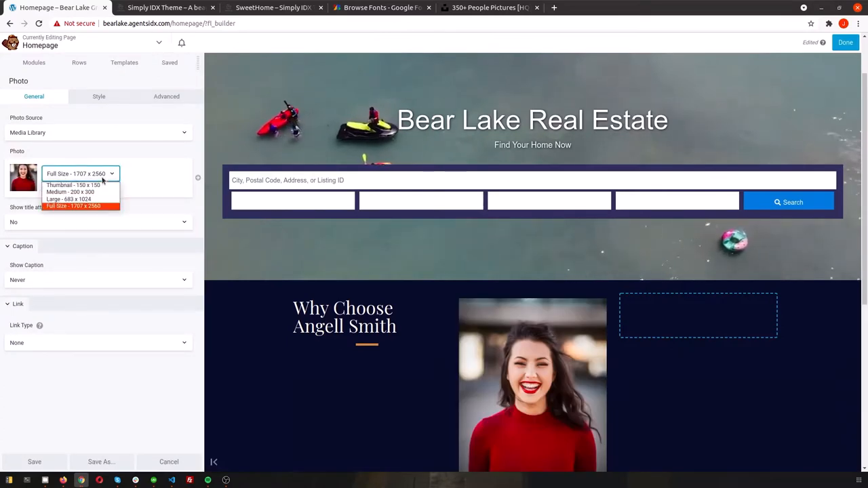
left_click(70, 192)
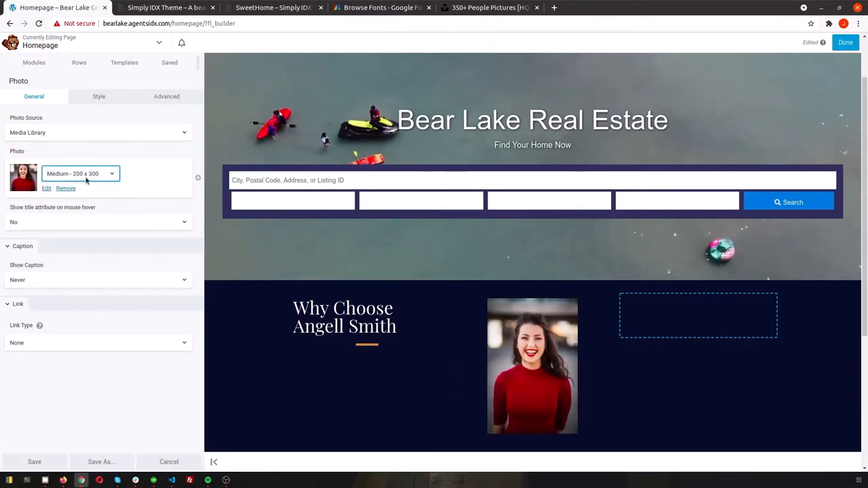
left_click(81, 173)
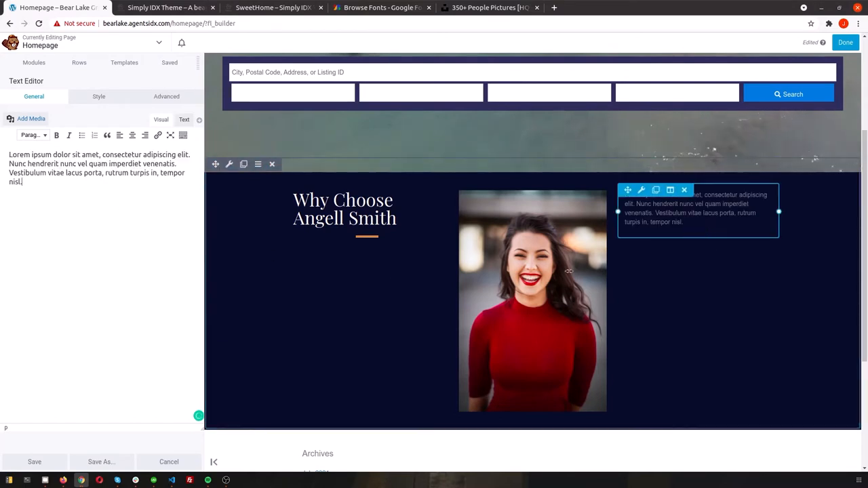
- Give the placeholder paragraph text a light grey colour
left_click(98, 95)
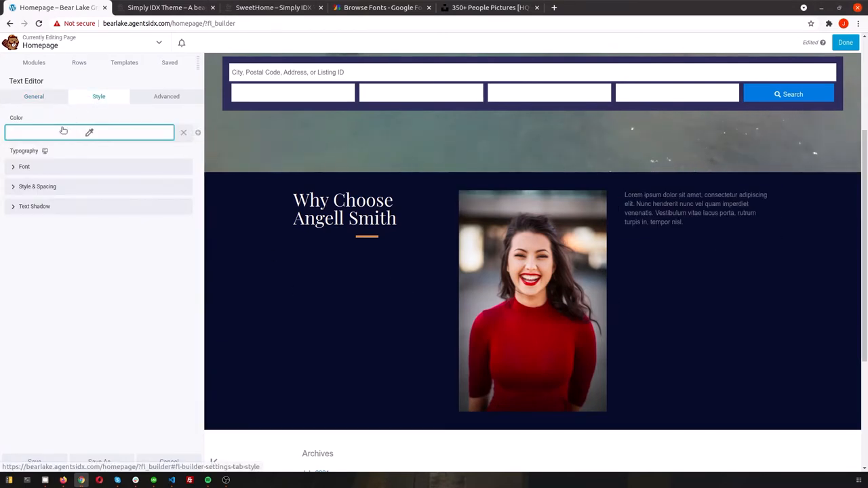
left_click(88, 132)
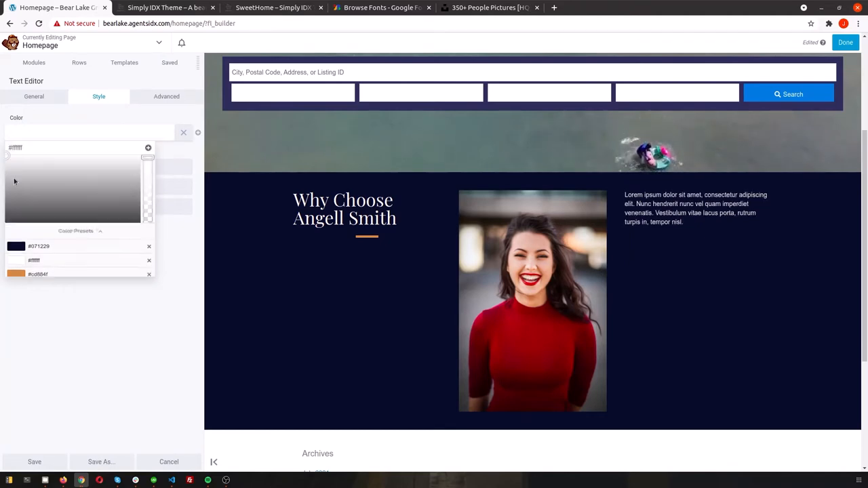
left_click(34, 460)
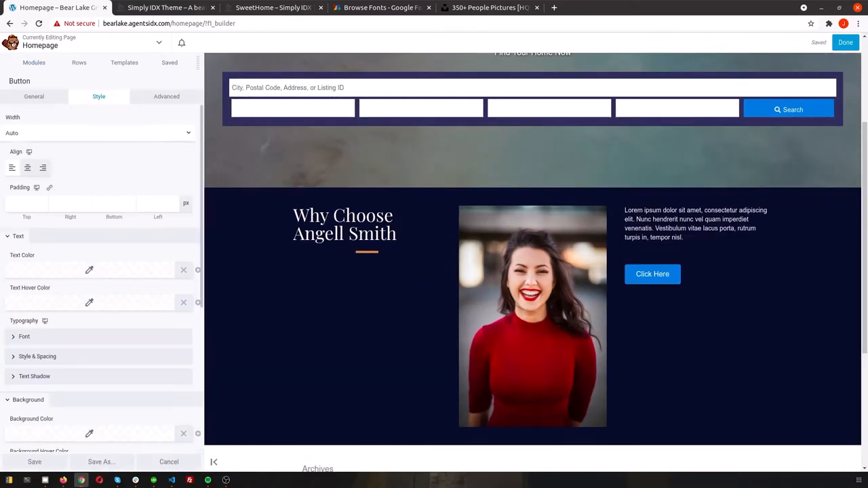
- Set the Read More button's link to '#' and save its settings
left_click(32, 97)
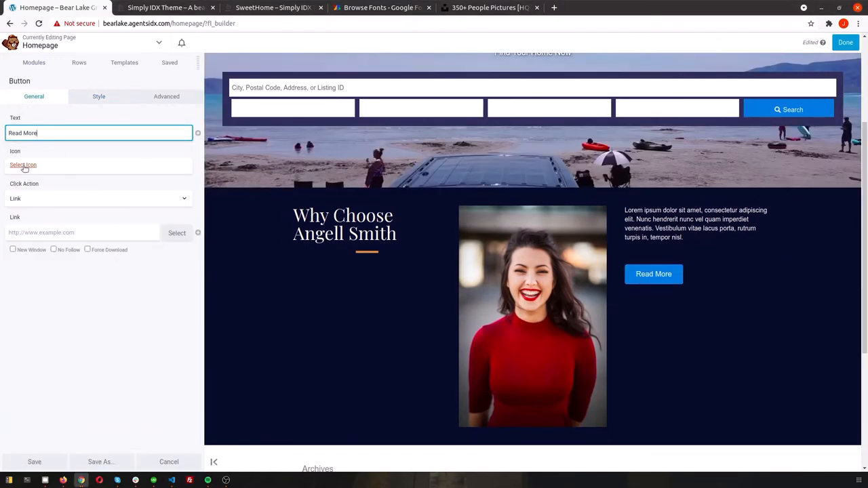
type("#")
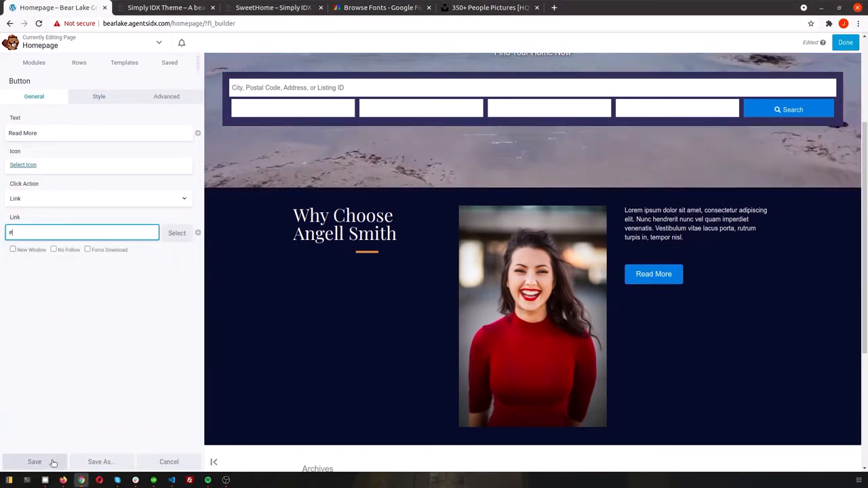
left_click(166, 97)
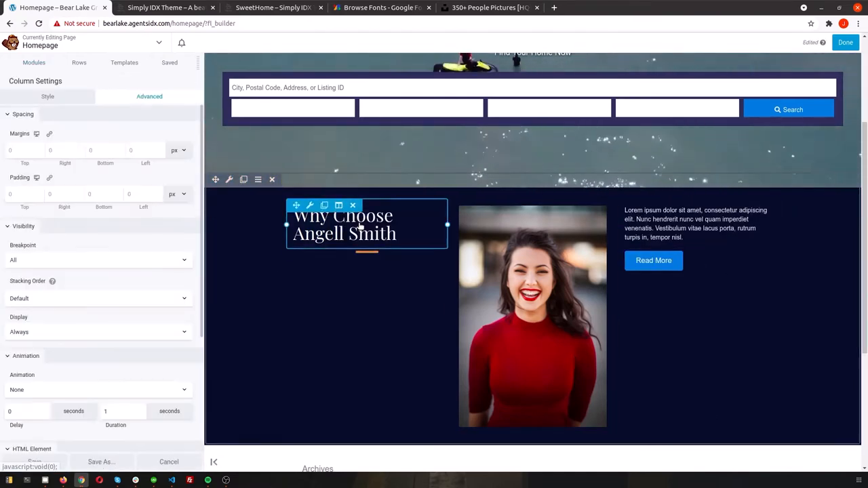
- Left-align the orange separator under the agent heading, then reach the heading's text settings
left_click(47, 97)
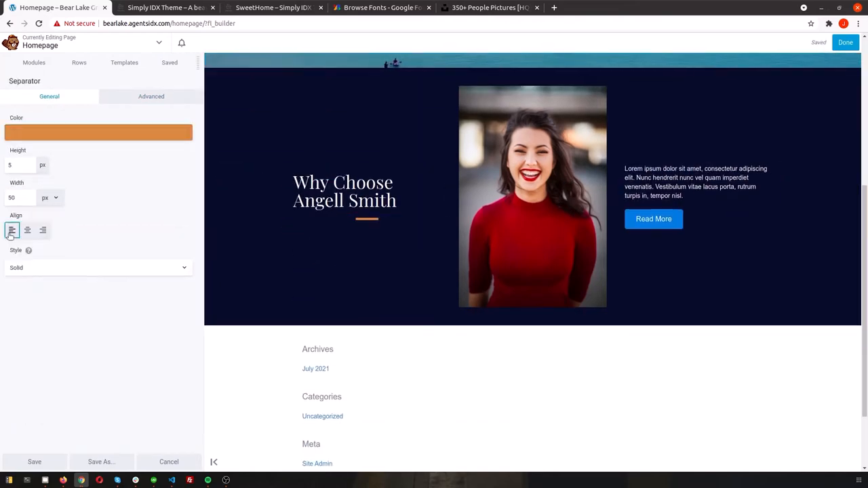
scroll("down", 3)
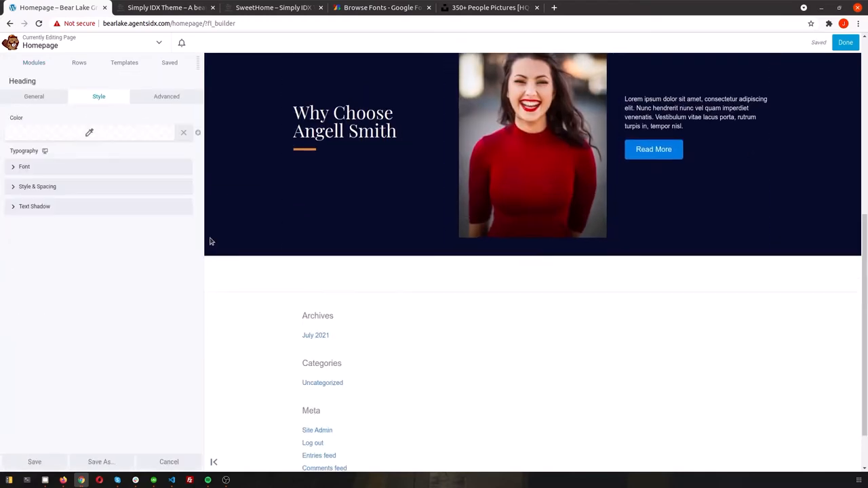
left_click(32, 95)
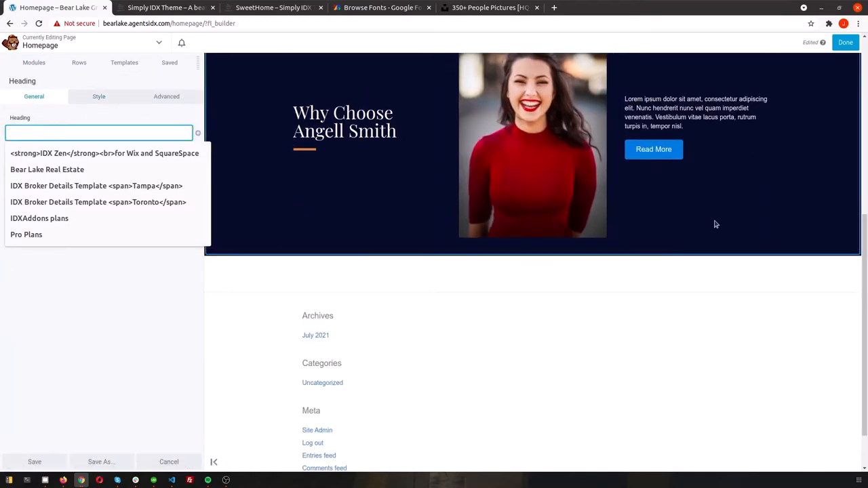
left_click(98, 95)
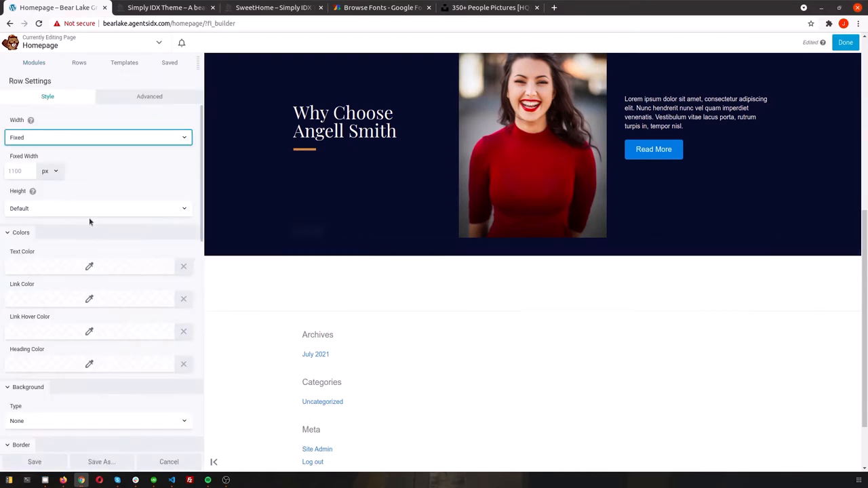
- Style THE COMMUNITIES heading with a lighter colour and 4.5 letter spacing, then browse saved Naples rows
left_click(149, 96)
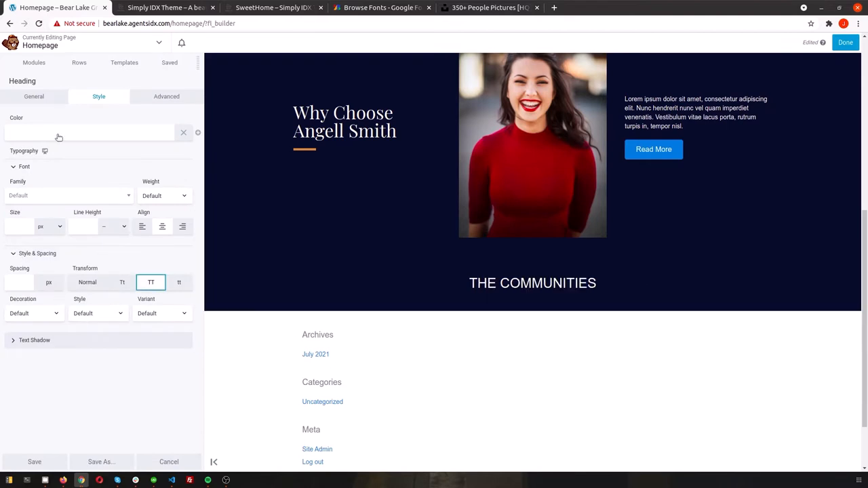
left_click(88, 133)
type("4.5")
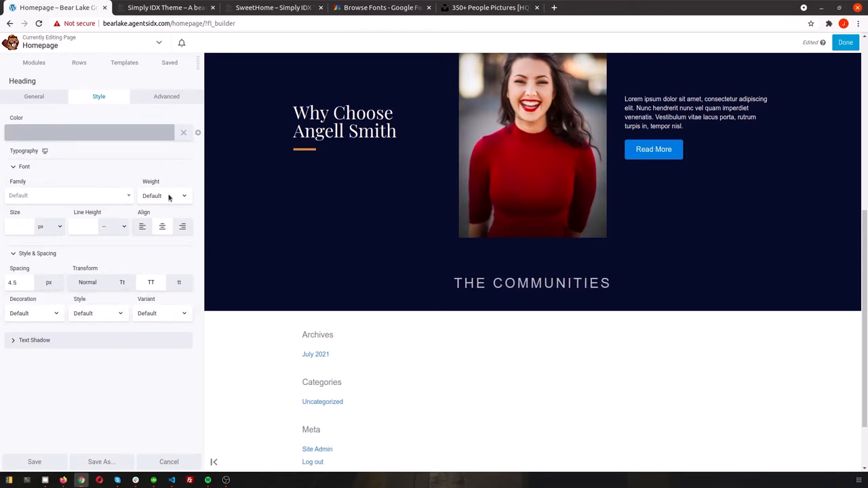
left_click(163, 195)
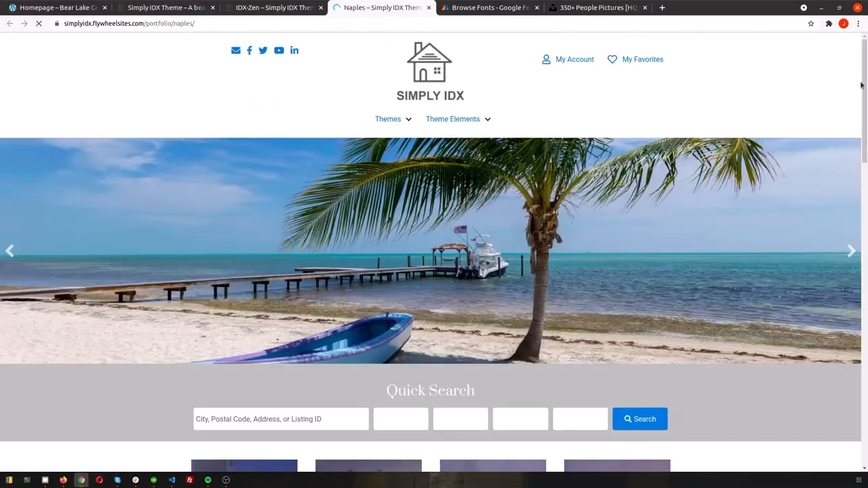
scroll("down", 3)
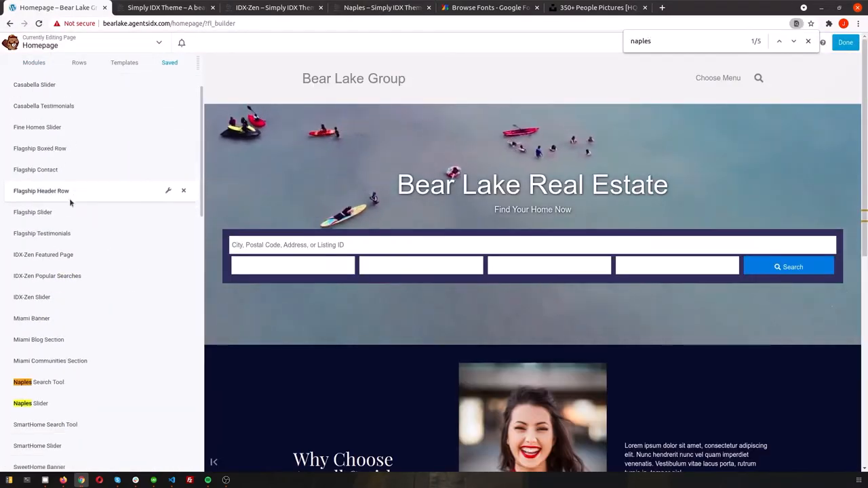
- Make the row holding the three Delray Beach callouts span the full page width
scroll("down", 3)
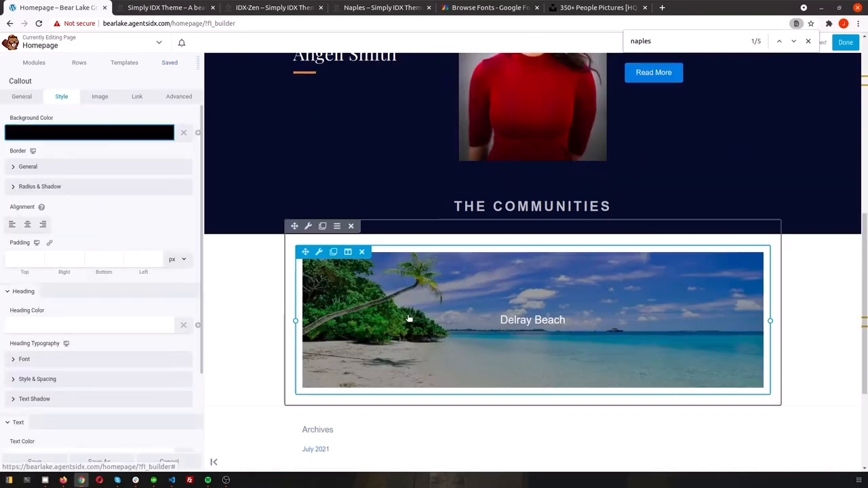
scroll("down", 3)
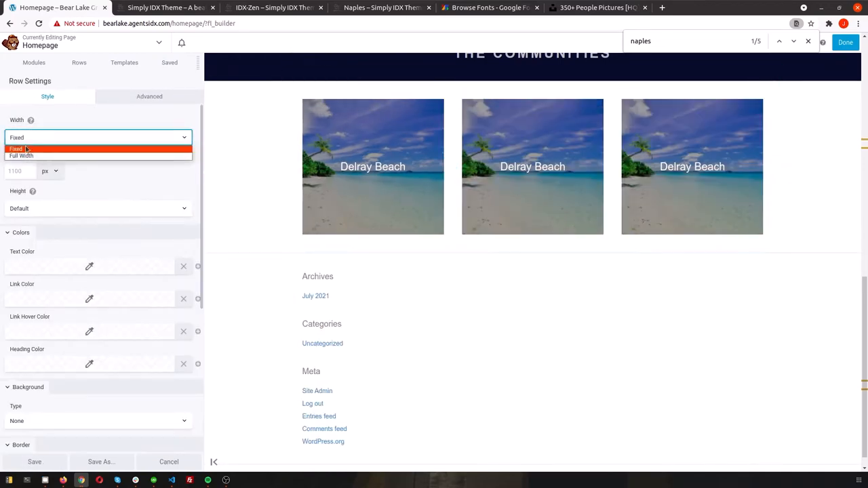
left_click(149, 97)
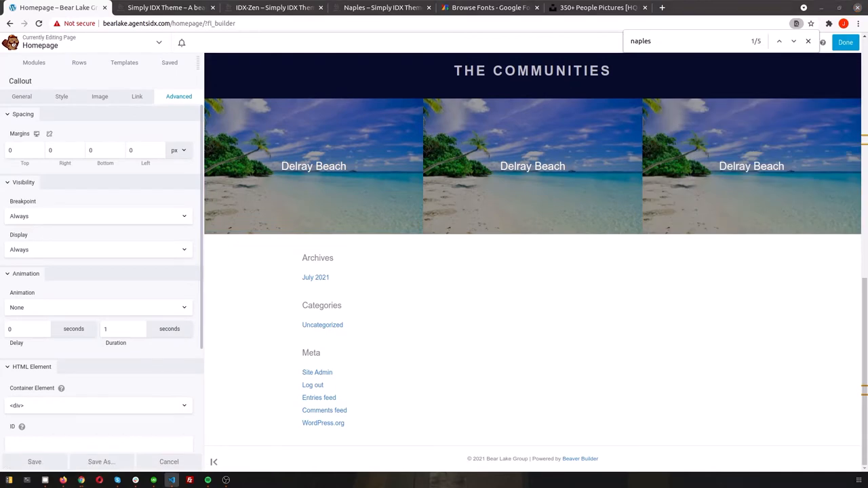
- Give the Fish Haven callout heading Playfair Display at size 32, then switch to Unsplash
left_click(21, 96)
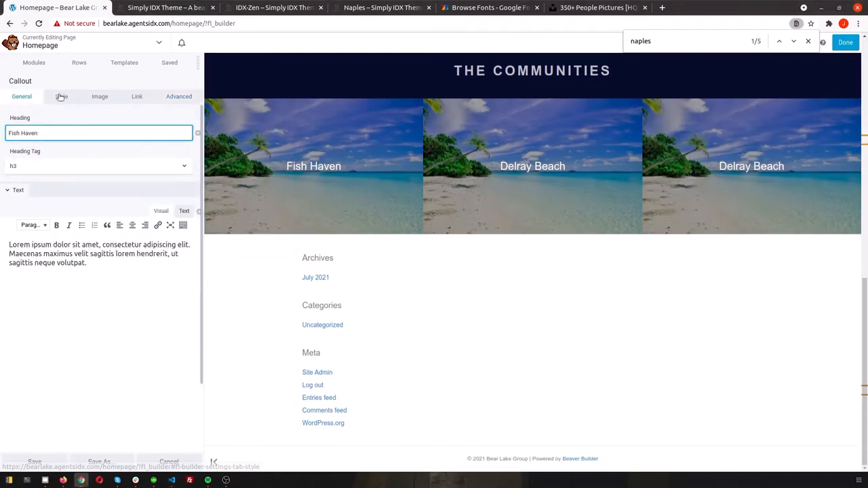
left_click(61, 96)
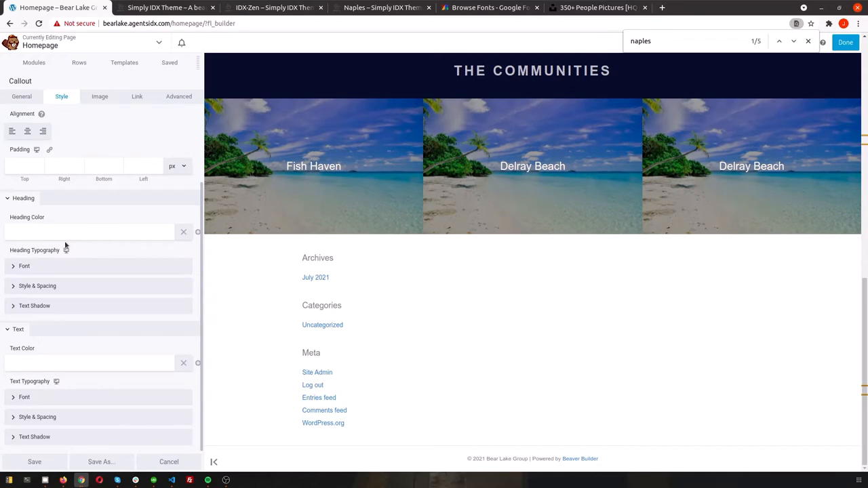
left_click(24, 266)
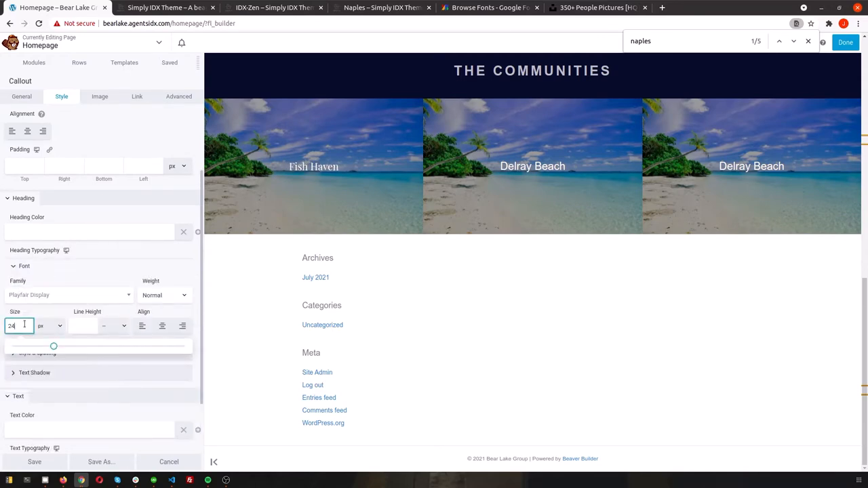
left_click_drag(55, 346, 74, 347)
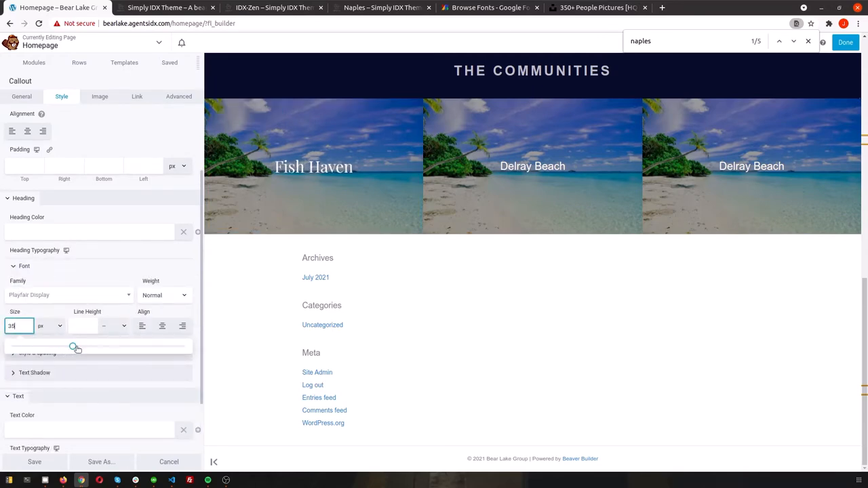
left_click(143, 326)
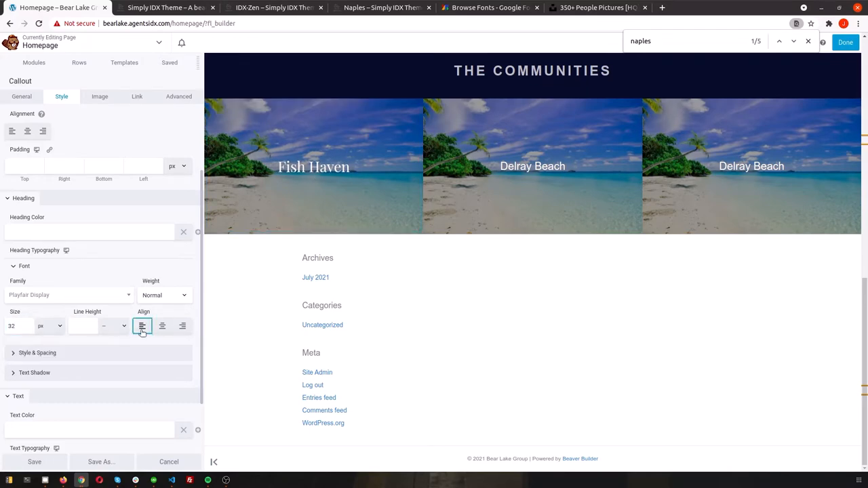
left_click(100, 96)
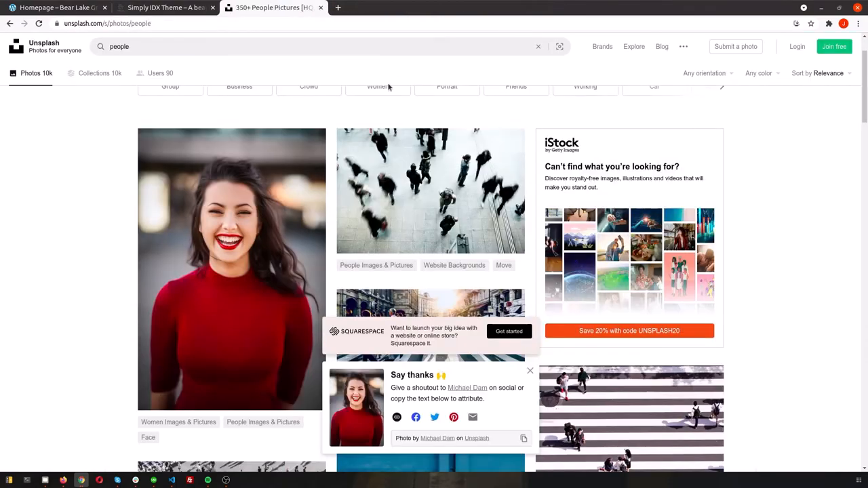
- Search Unsplash for fish haven, bear lake and Utah beach photos
type("fish haven")
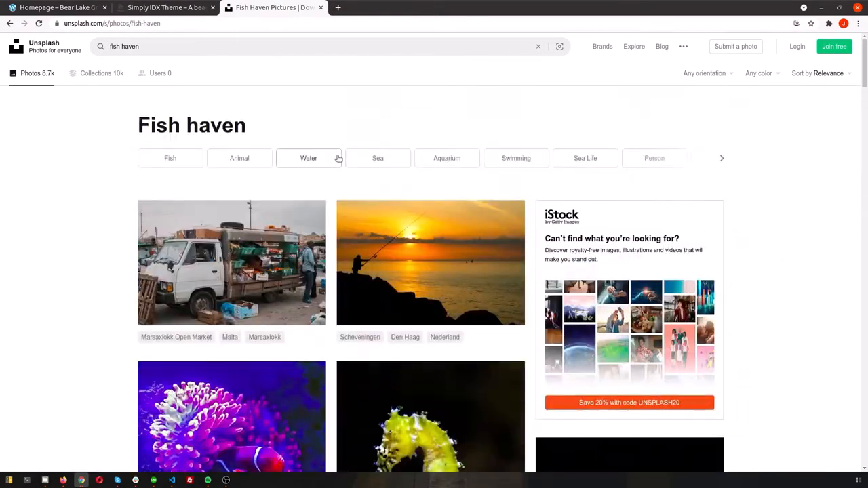
type("bea")
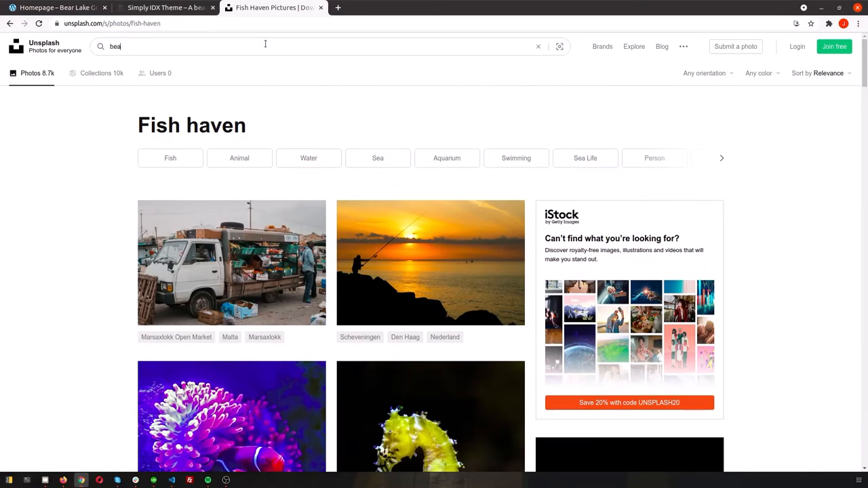
type("bear lake")
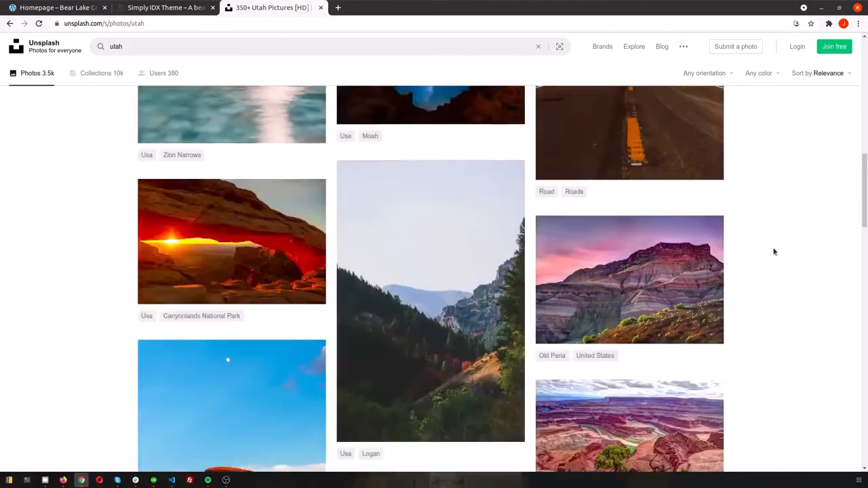
scroll("down", 3)
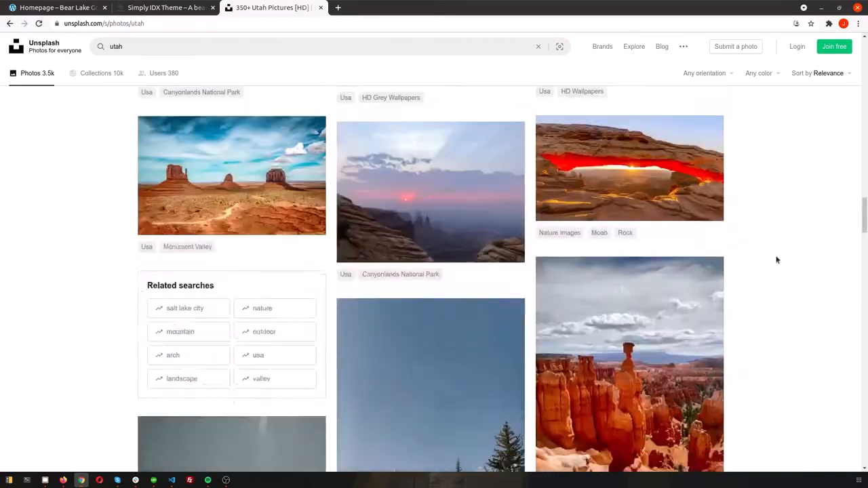
scroll("down", 3)
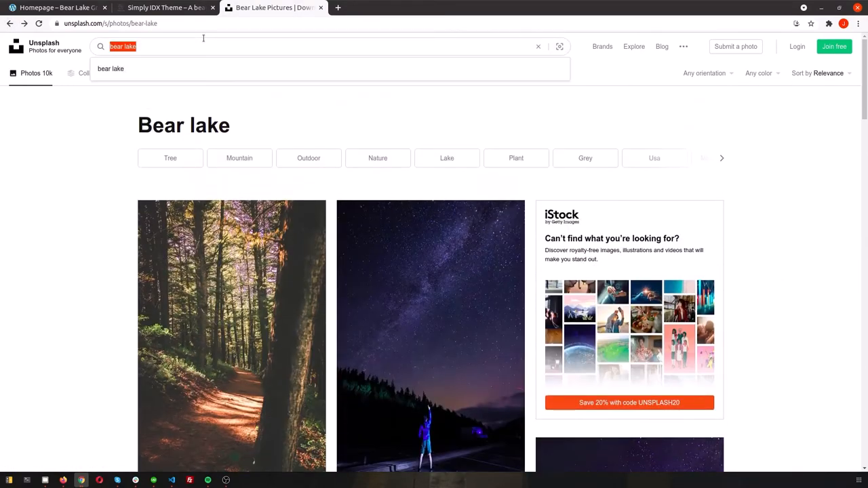
type("Utah")
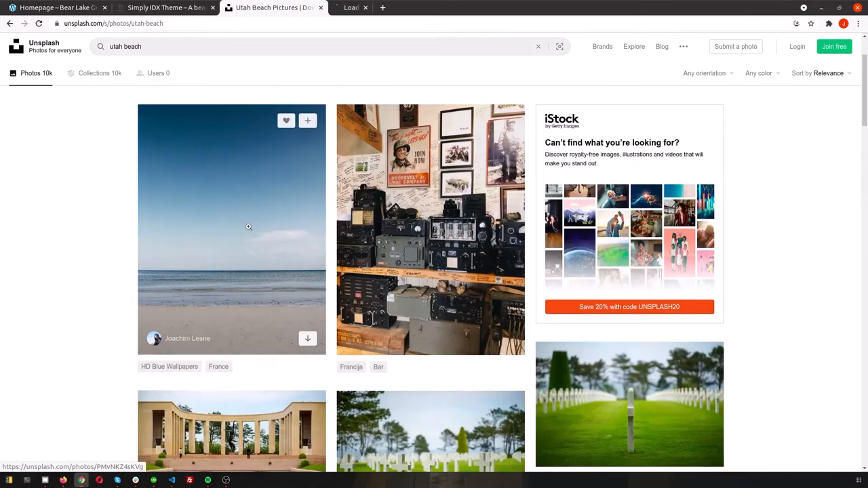
- Download the plain Utah beach photo for the community callouts
left_click(231, 229)
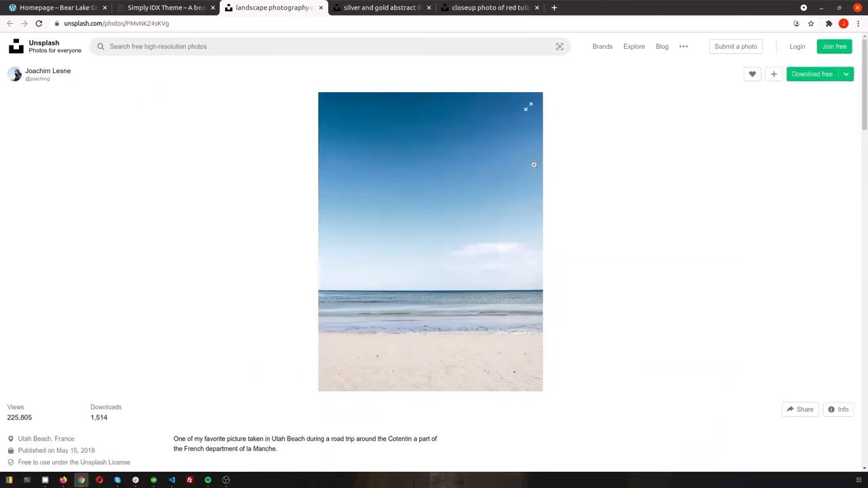
left_click(811, 73)
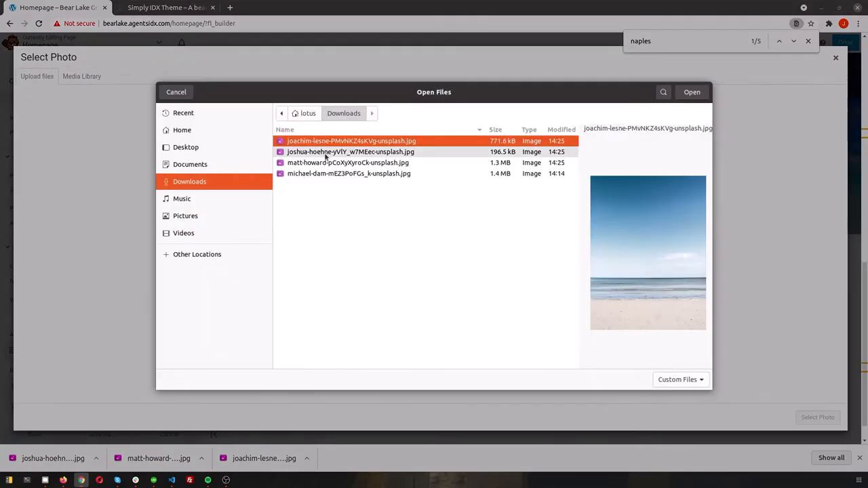
- Give the Fish Haven callout the uploaded beach photo at Large size
left_click(691, 92)
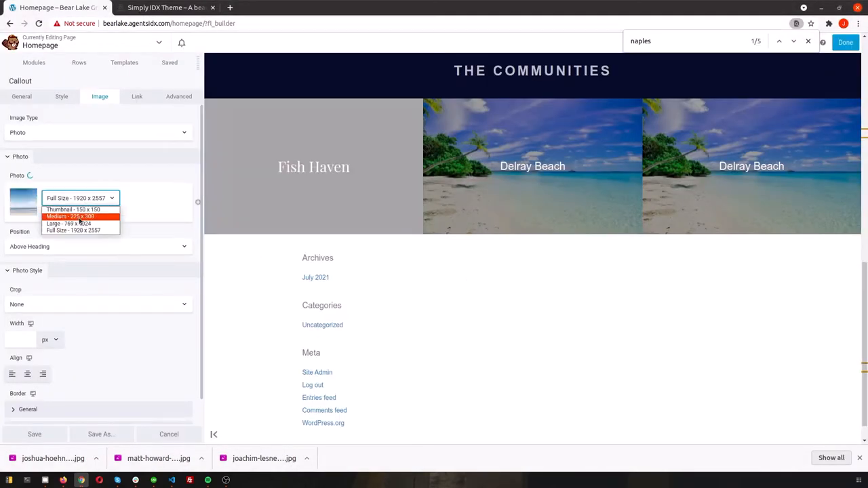
left_click(69, 223)
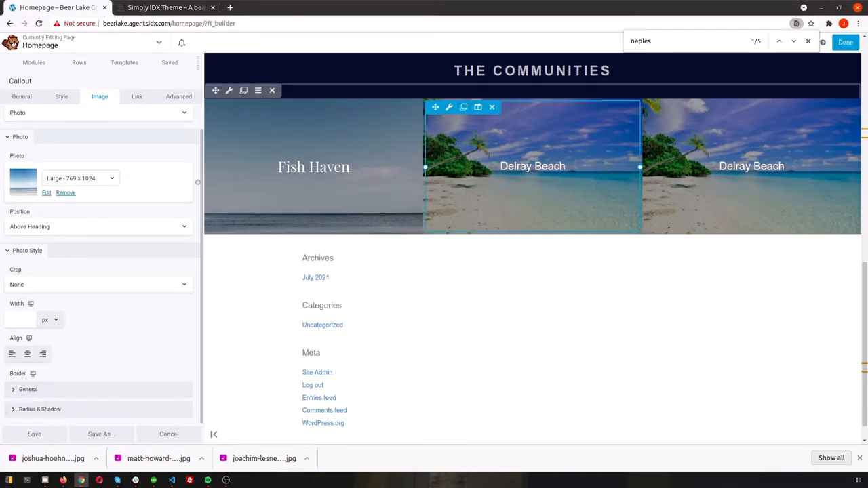
left_click(22, 96)
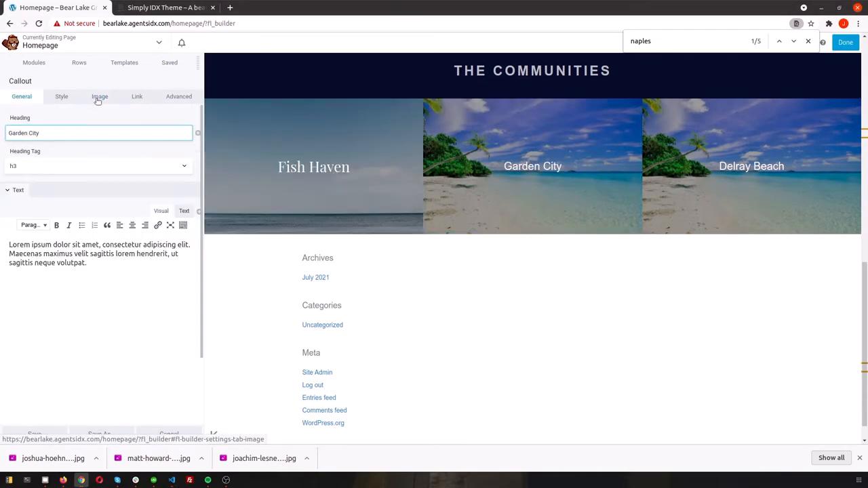
- Rename the other callouts Garden City and Laketown and swap in the tulip and abstract photos
left_click(100, 96)
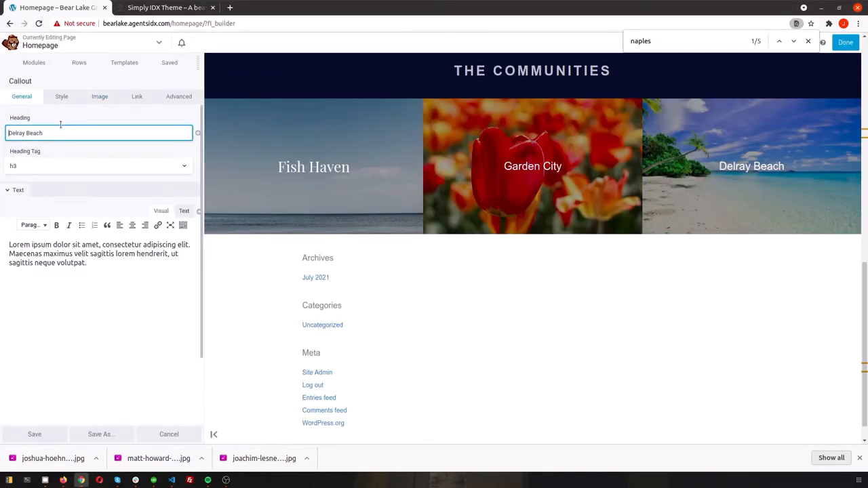
left_click(100, 96)
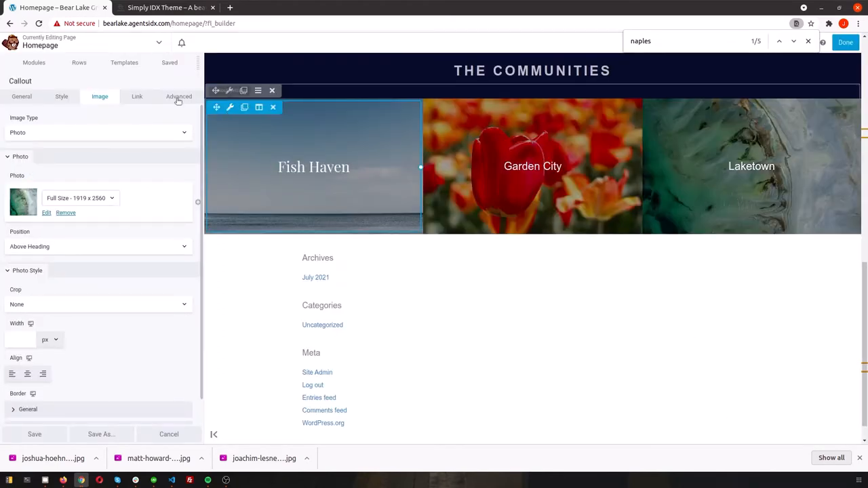
left_click(179, 97)
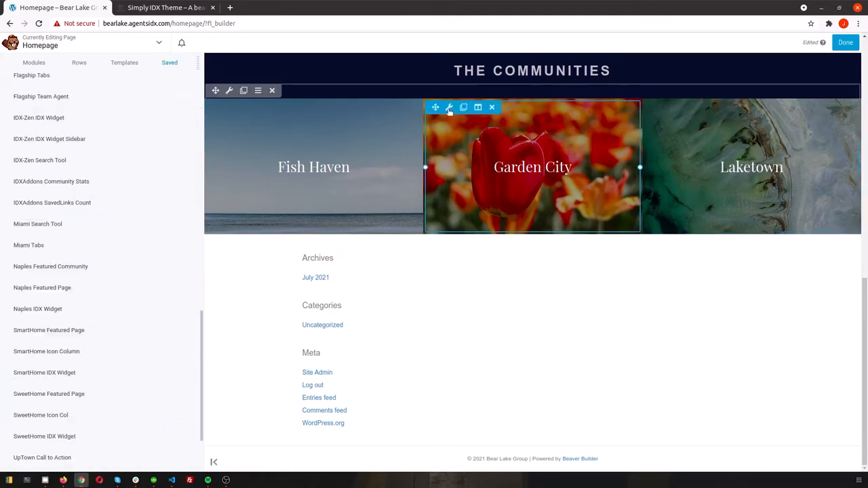
- Add a Featured Listings heading below the callouts and bring up the saved rows and modules library
left_click(449, 108)
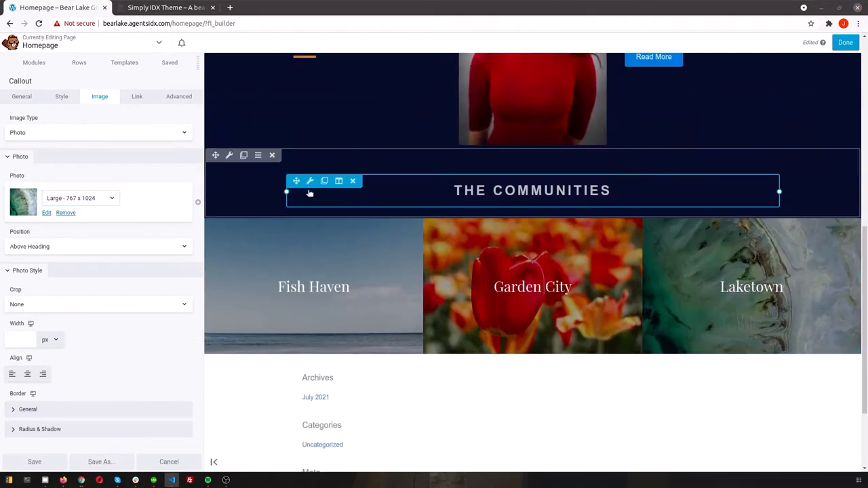
scroll("down", 3)
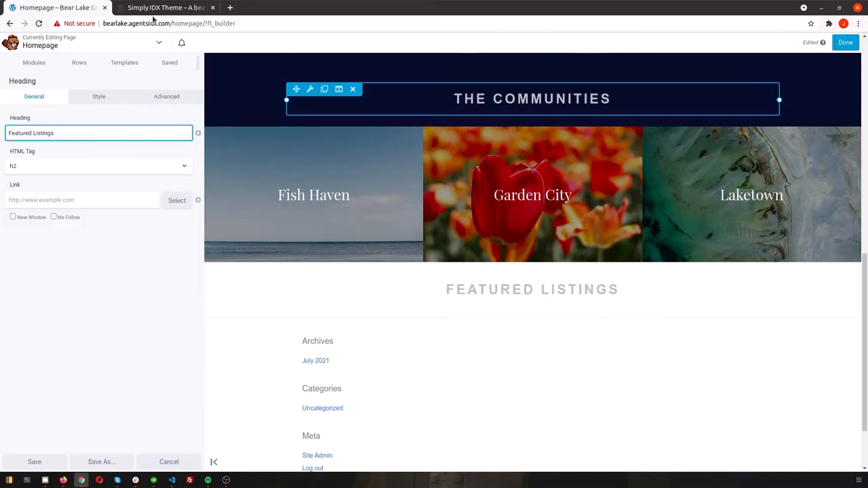
left_click(165, 8)
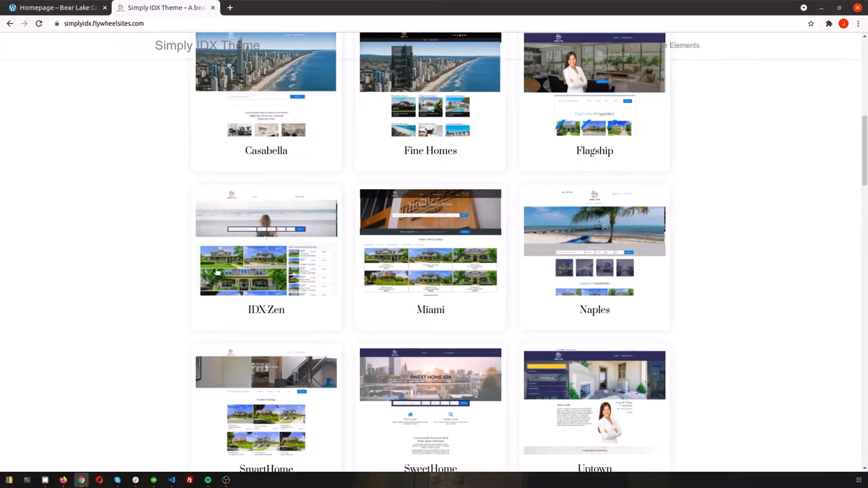
left_click(265, 268)
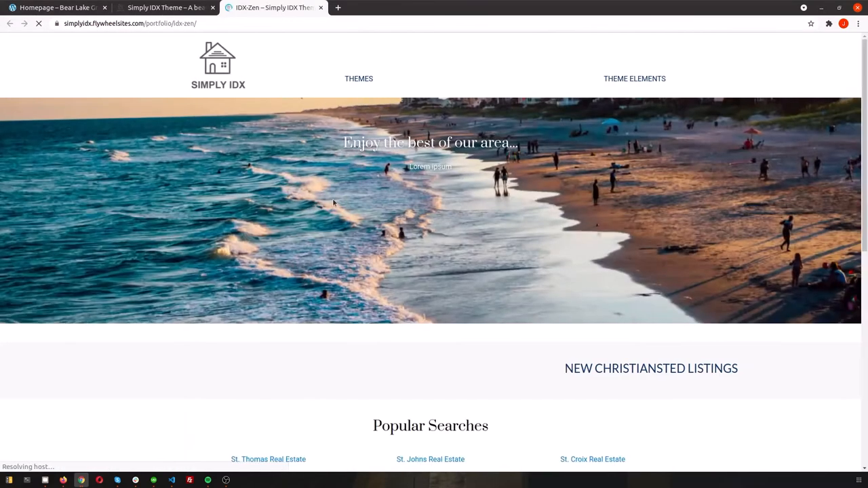
left_click(57, 8)
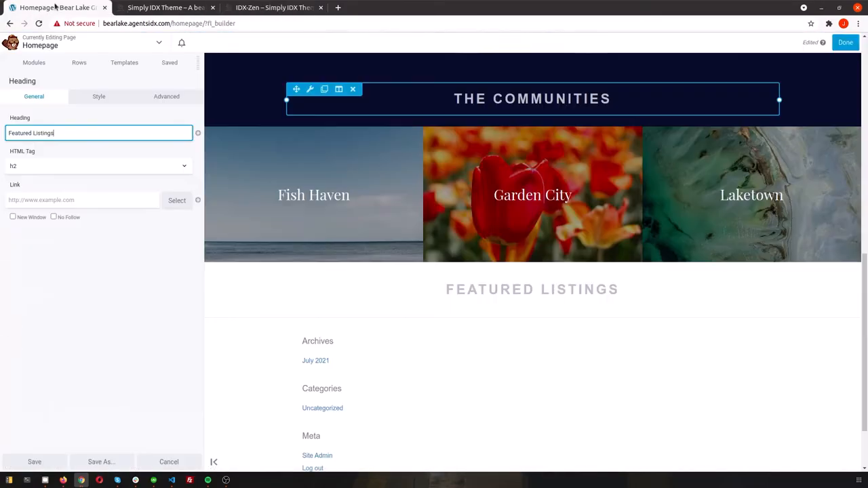
left_click(170, 63)
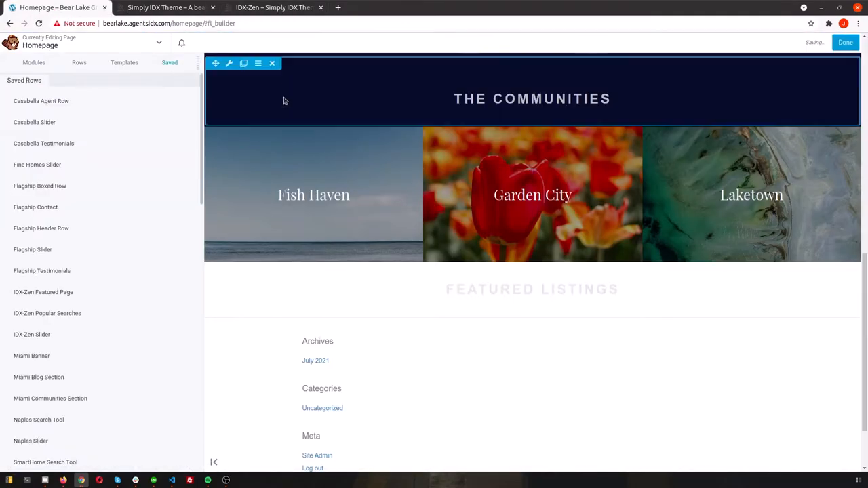
- Drop the saved IDX-Zen IDX Widget under the heading and set its row Width to Full Width
type("idx-")
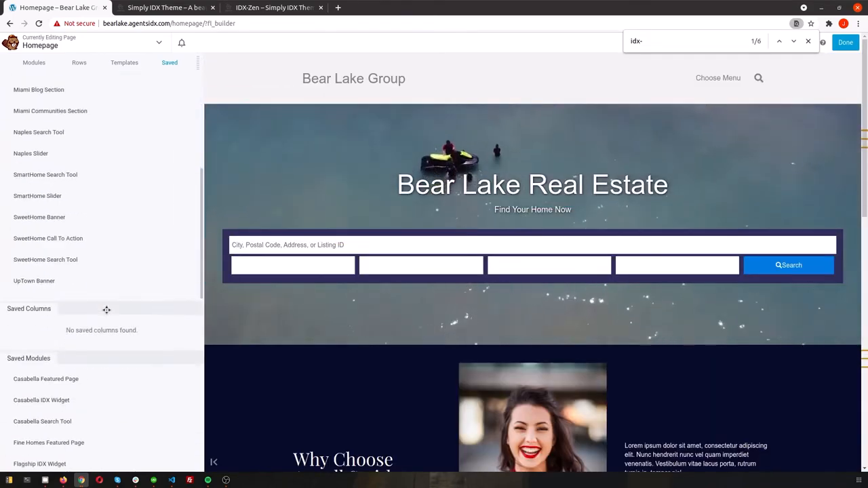
scroll("down", 3)
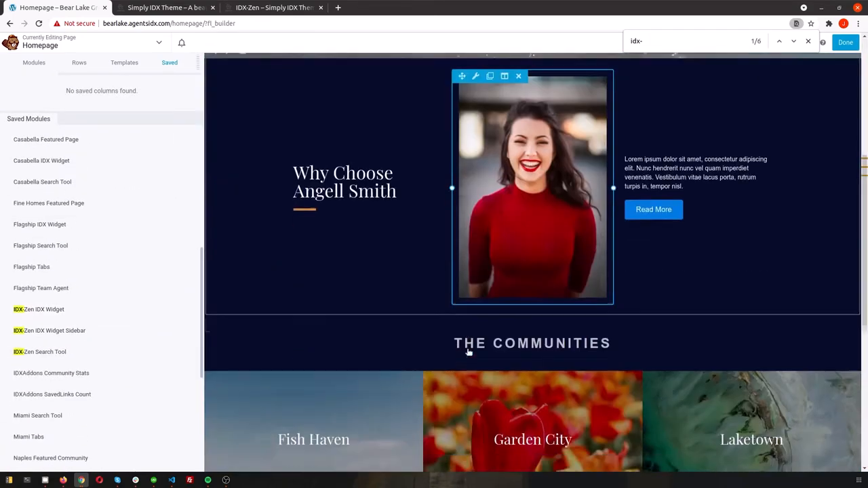
scroll("down", 3)
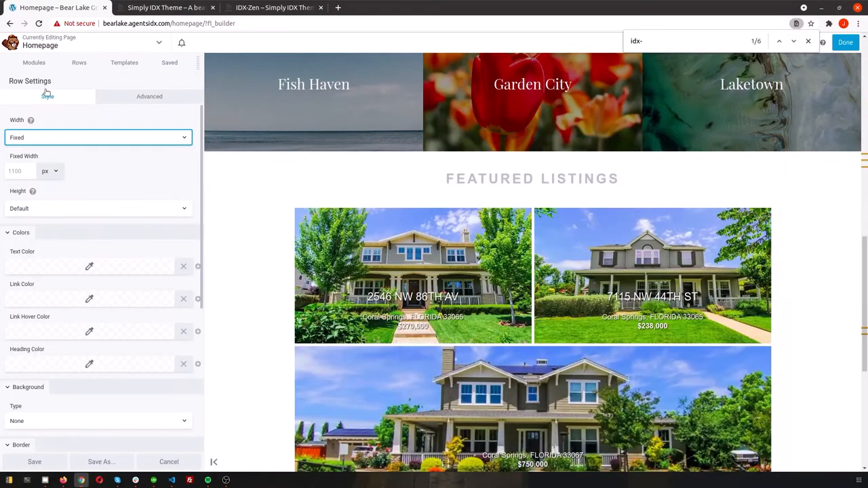
left_click(97, 137)
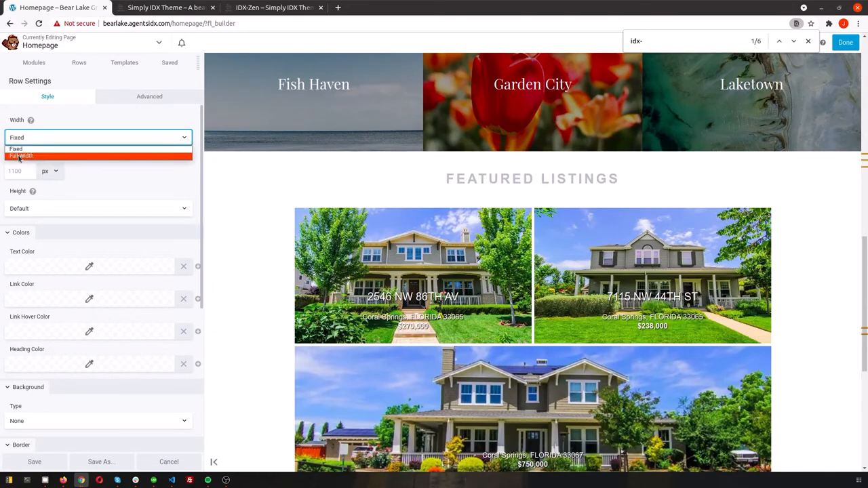
left_click(22, 156)
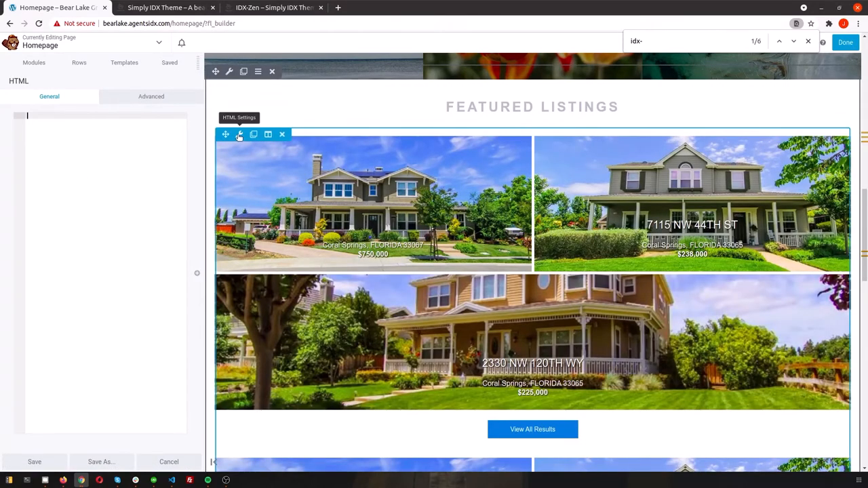
mouse_move(431, 304)
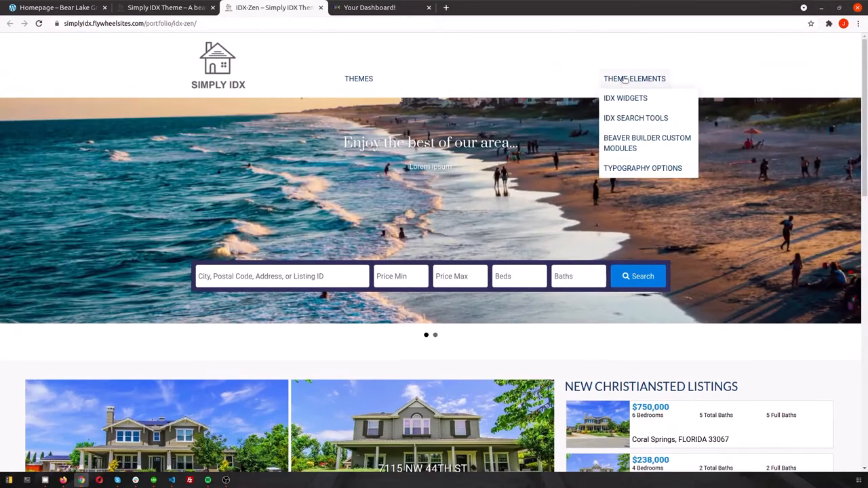
- Browse the IDX Widgets demo page's class examples down to the idxzen carousel, then switch to IDX Broker
left_click(624, 97)
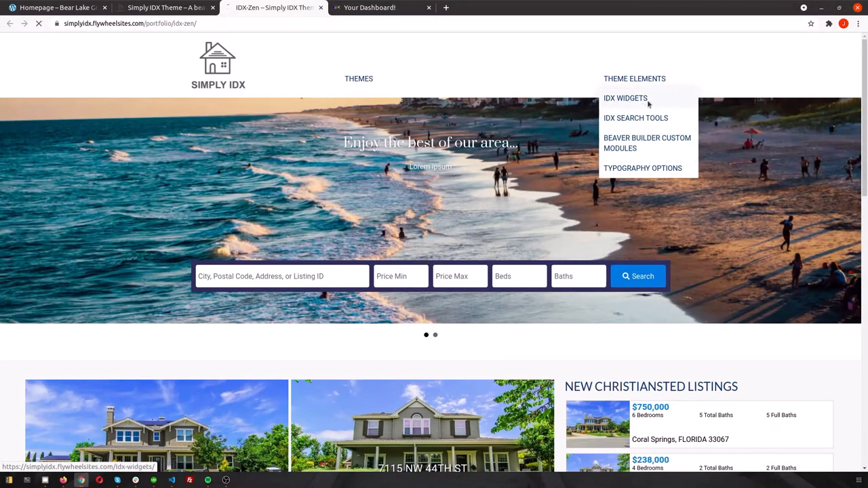
left_click(625, 98)
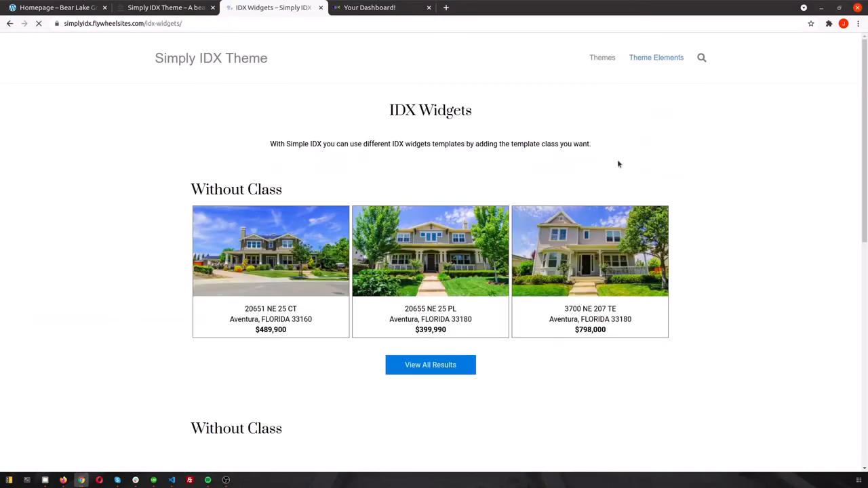
scroll("down", 3)
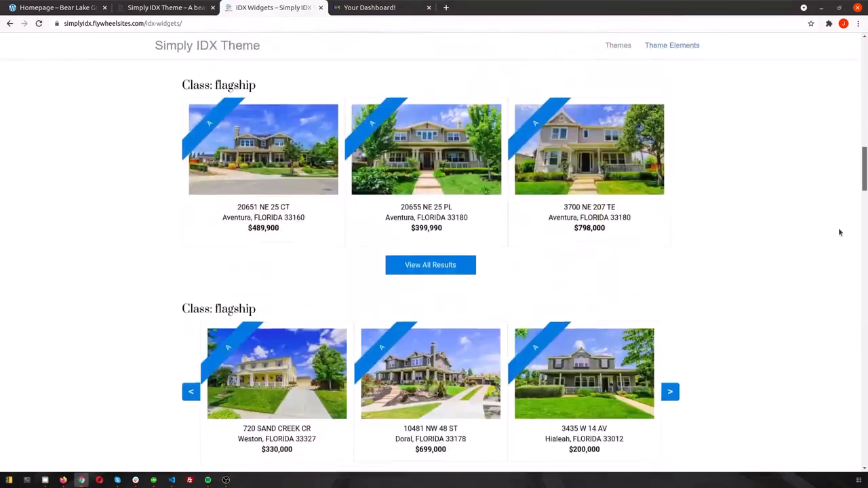
scroll("down", 3)
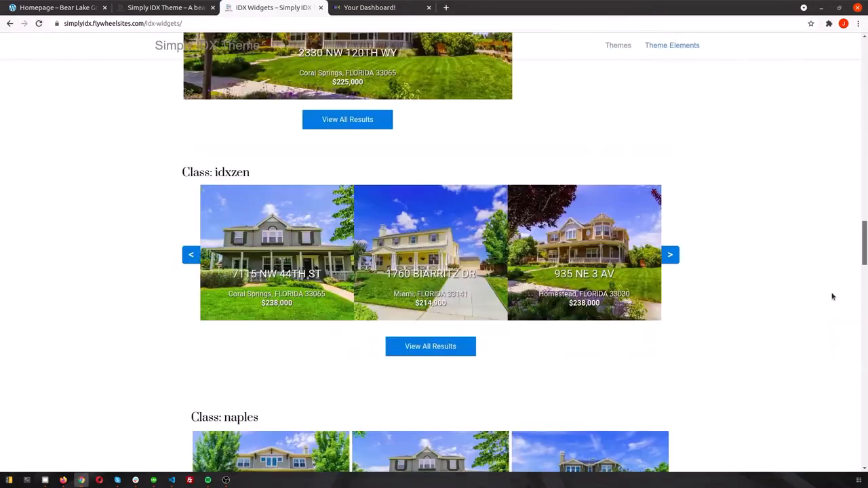
scroll("down", 3)
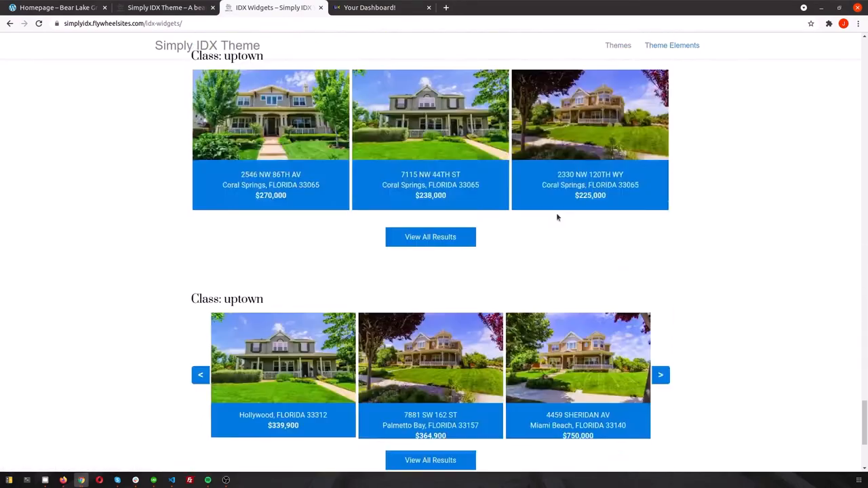
scroll("down", 3)
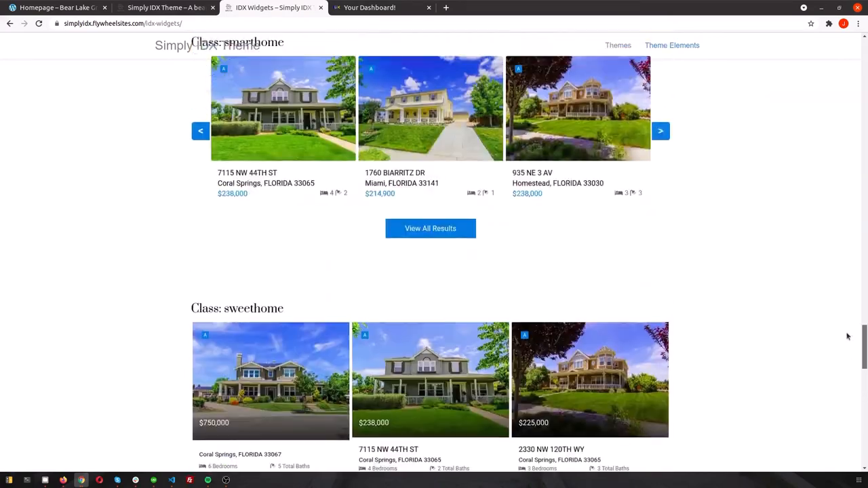
scroll("down", 3)
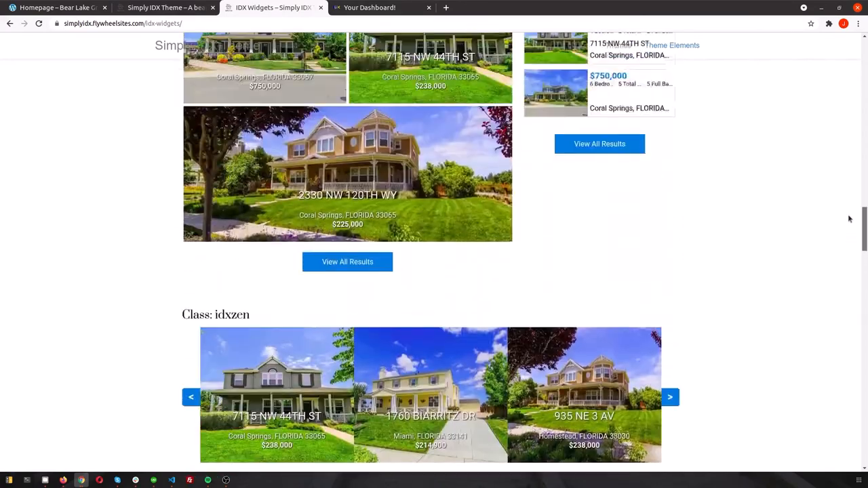
scroll("down", 3)
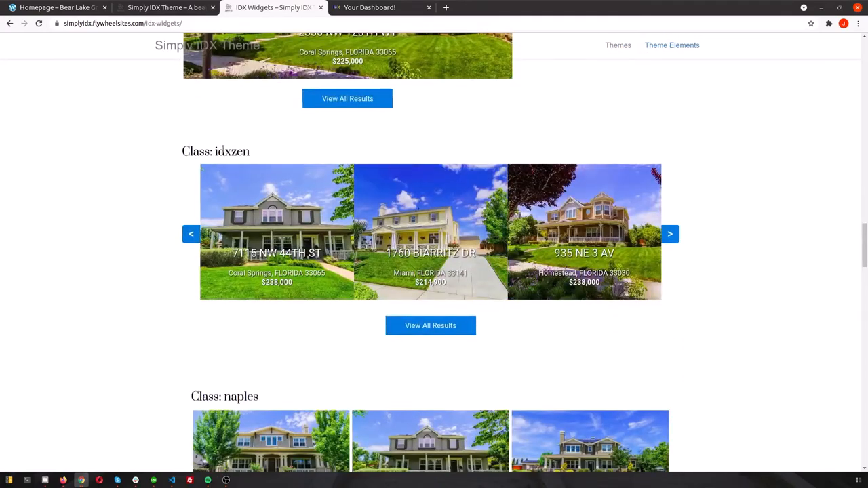
left_click(379, 8)
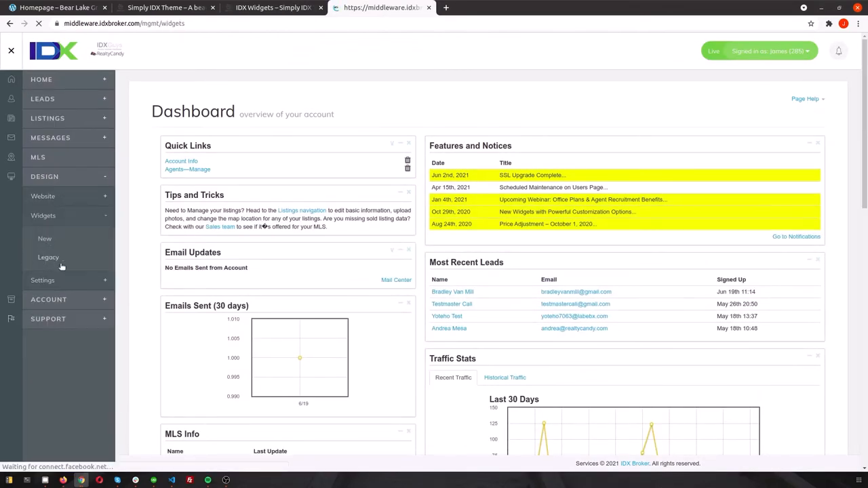
- Open IDX Broker's Legacy Widgets list to get a SimplyIDX Carousel embed code
left_click(49, 258)
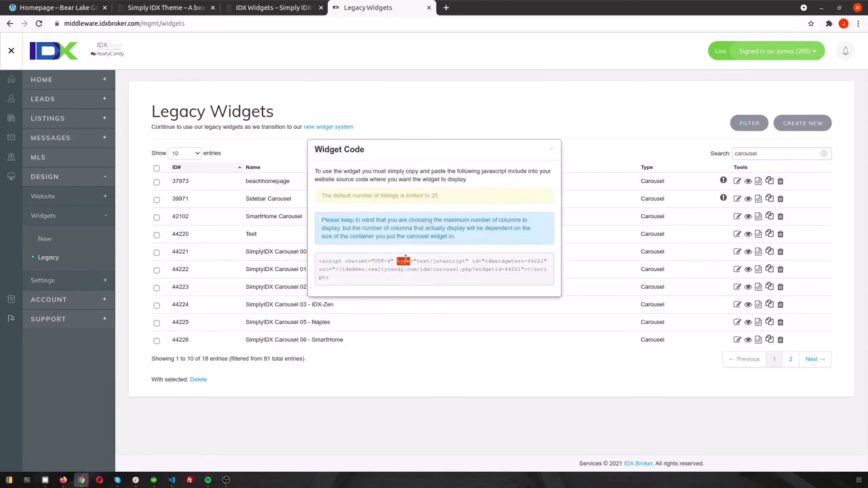
- Paste the carousel widget script into an HTML module under Featured Listings and save it
left_click(56, 8)
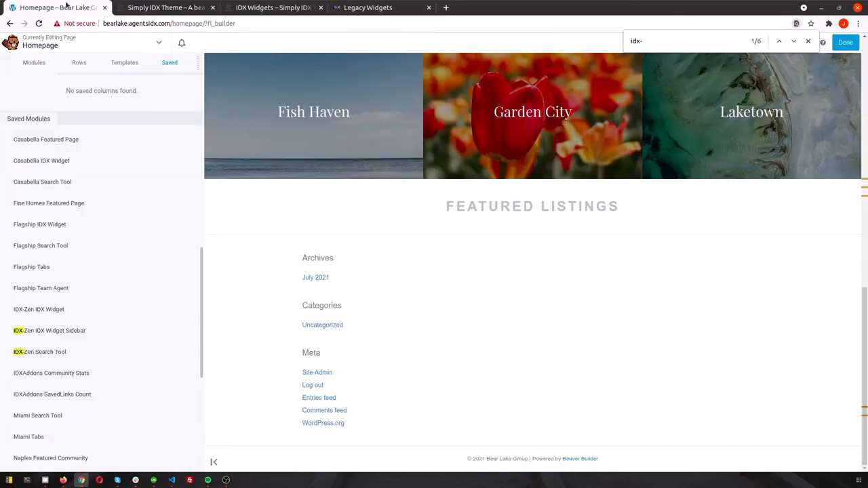
left_click(32, 62)
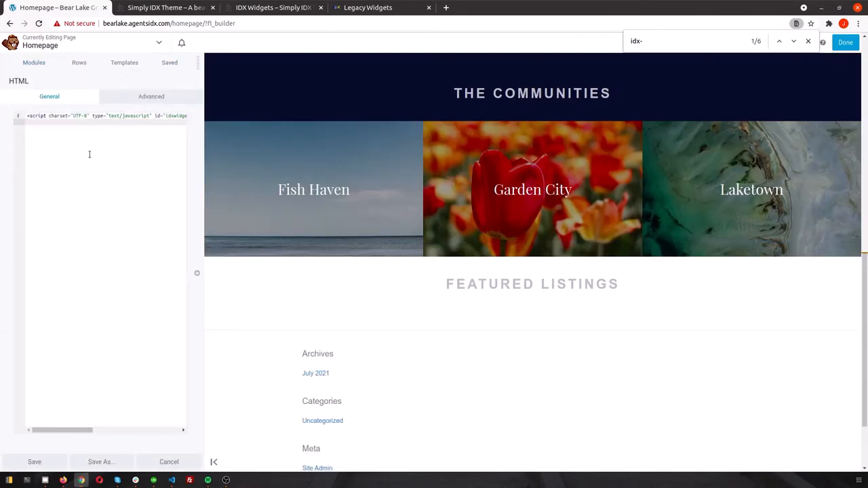
left_click(151, 95)
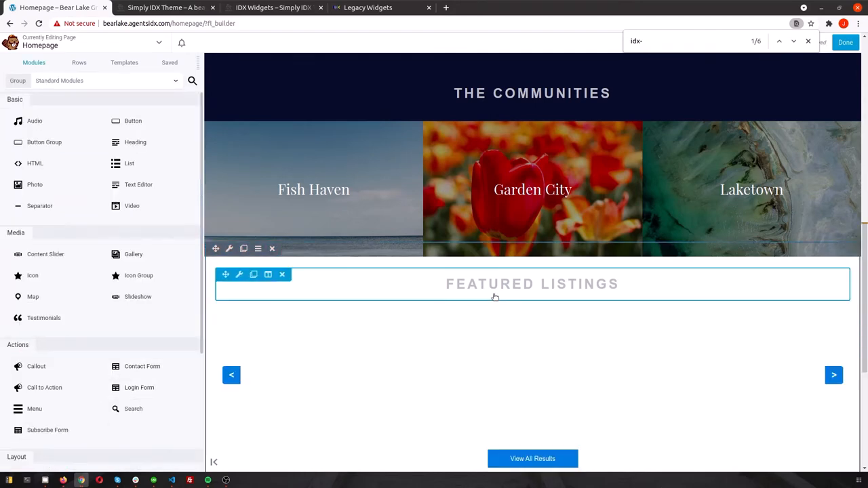
scroll("down", 3)
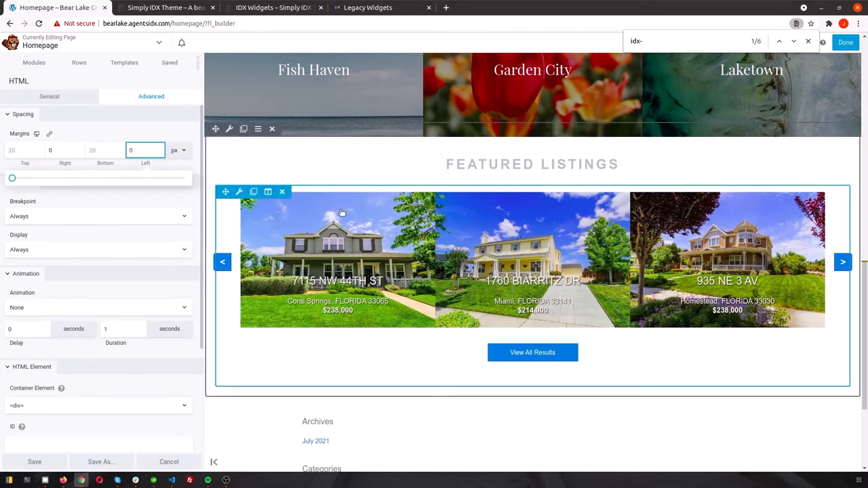
- Check the demo class names and enter naples in the module's Class field
left_click(369, 8)
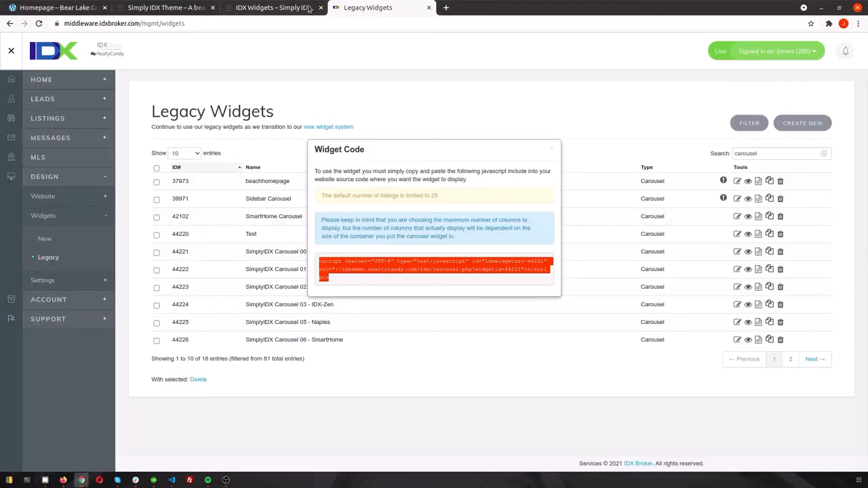
left_click(271, 8)
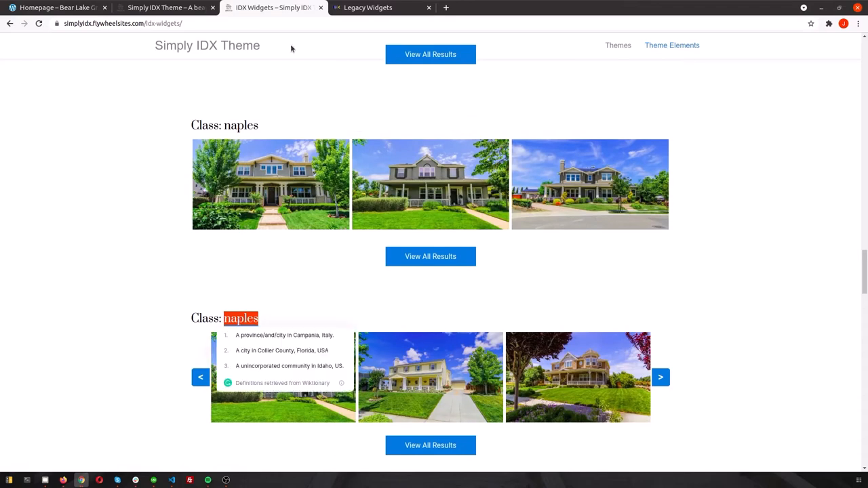
left_click(57, 8)
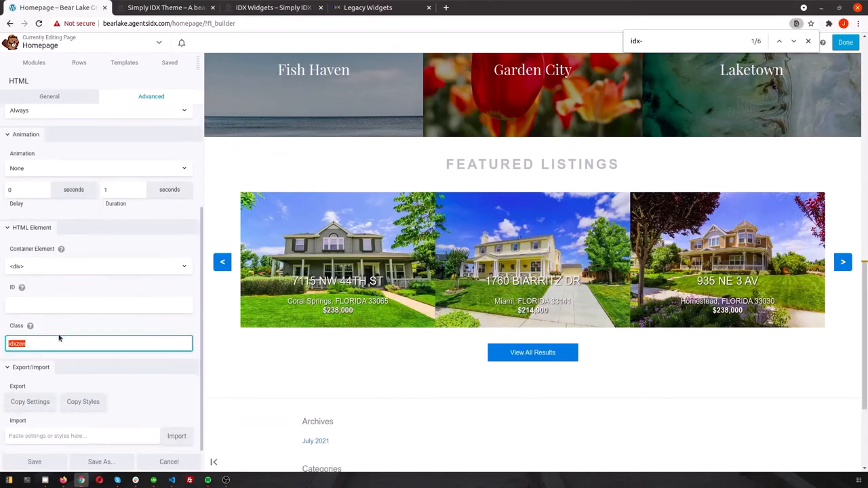
type("naples")
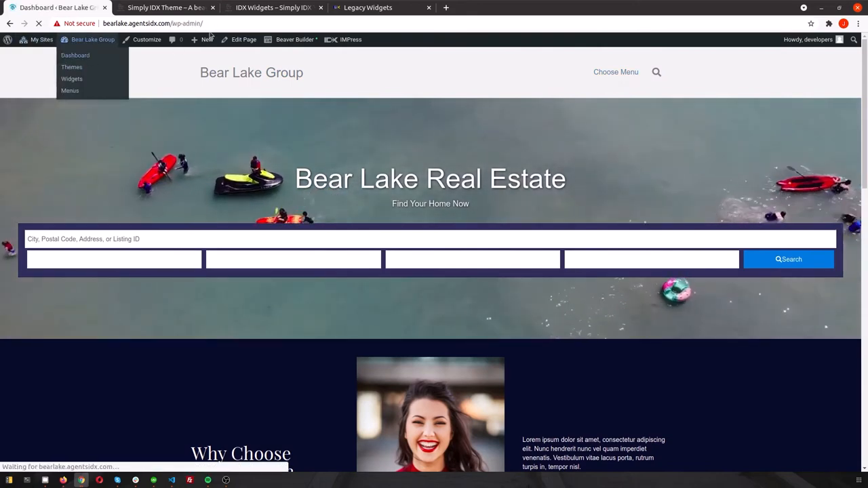
- From the dashboard open Beaver Builder Themer Layouts and edit the Uptown Footer layout
left_click(74, 54)
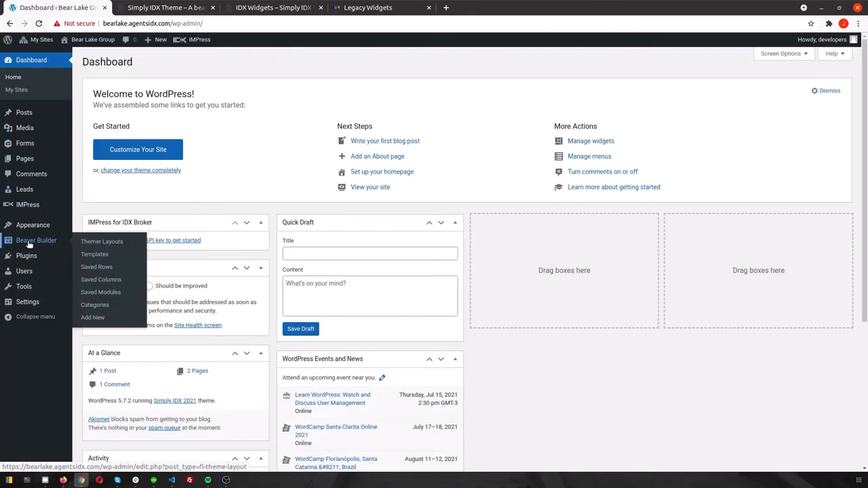
left_click(101, 241)
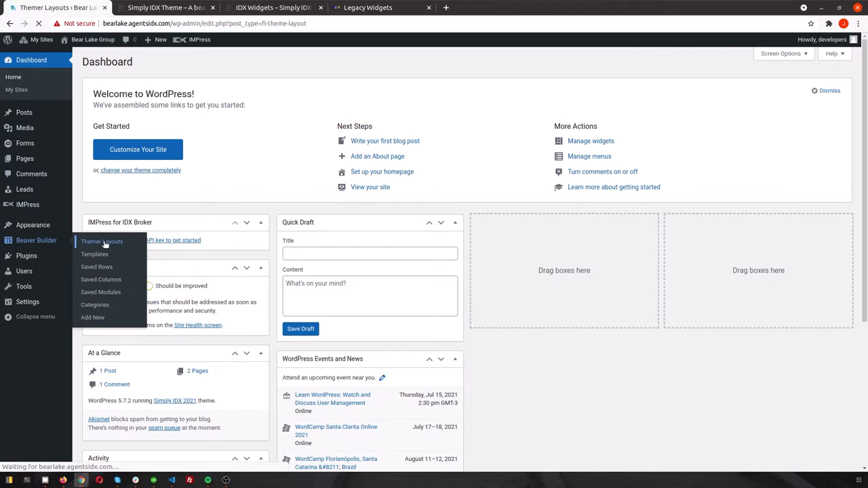
left_click(102, 241)
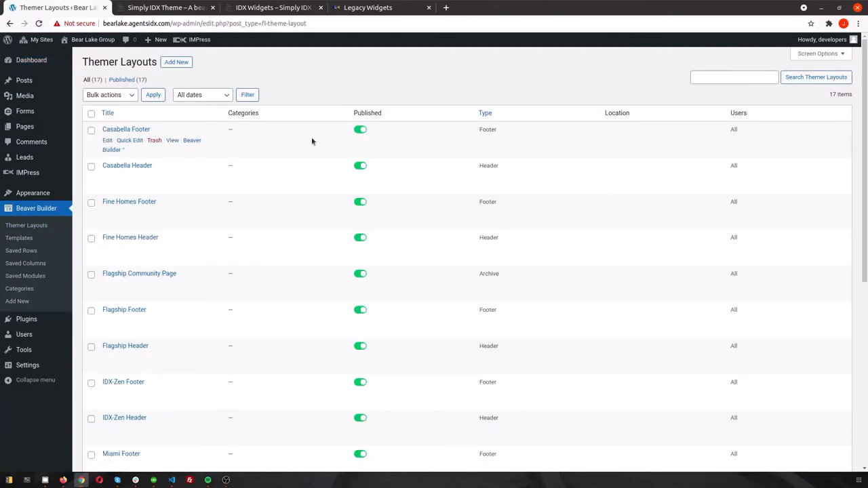
left_click(165, 8)
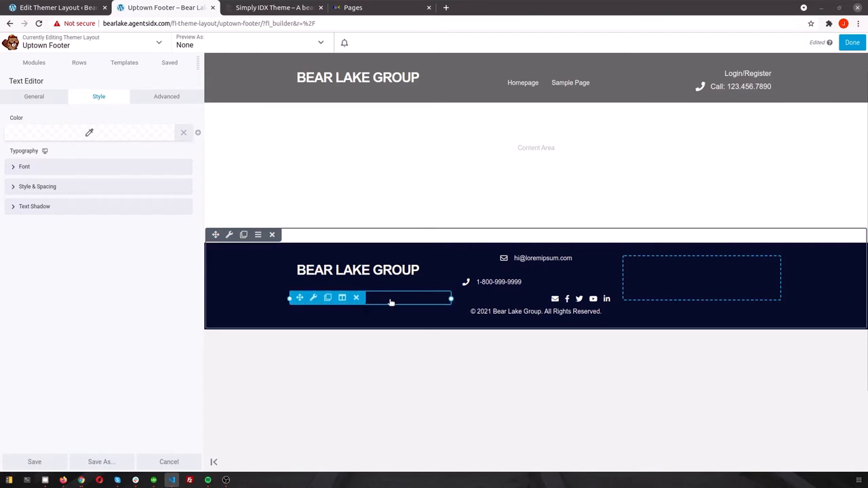
- Add a centered Angell Smith heading to the footer
left_click(33, 96)
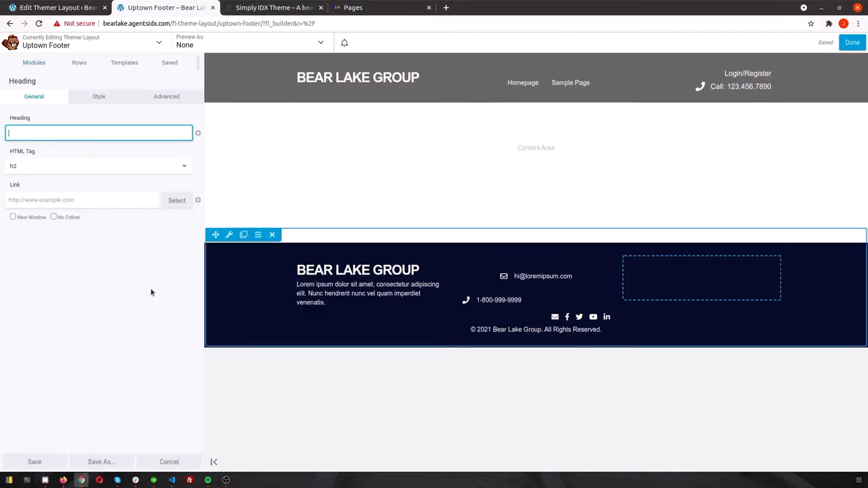
type("Angell Smith")
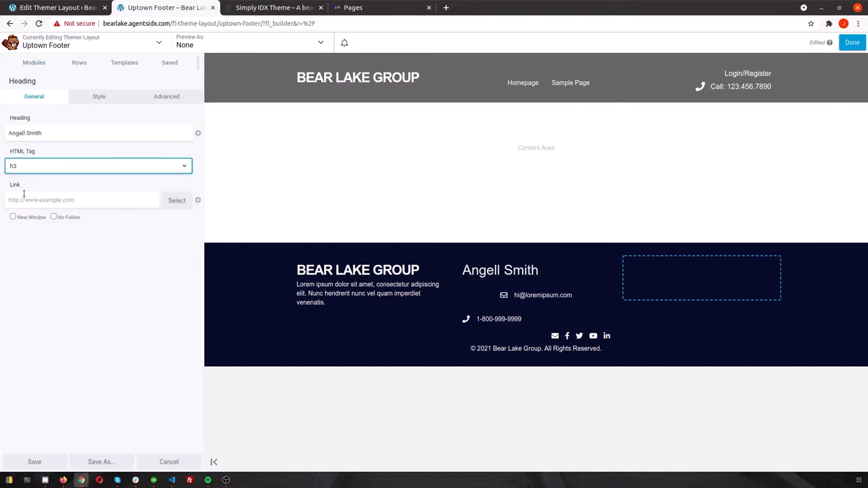
left_click(98, 96)
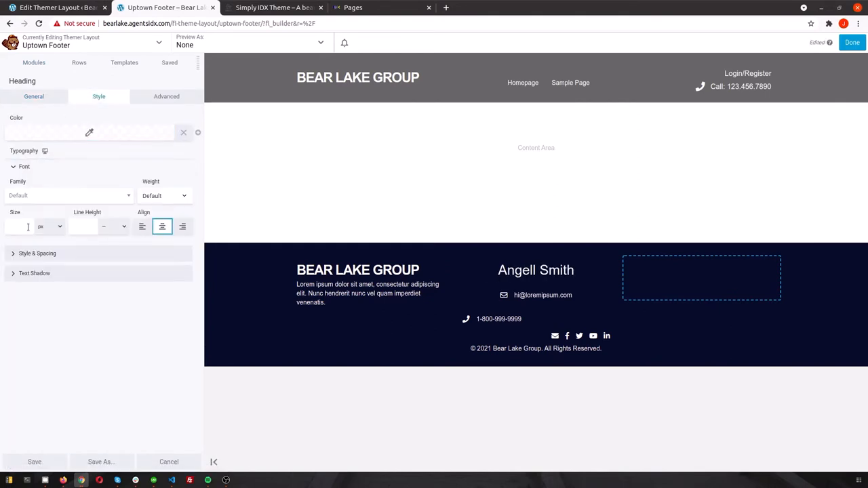
left_click(166, 96)
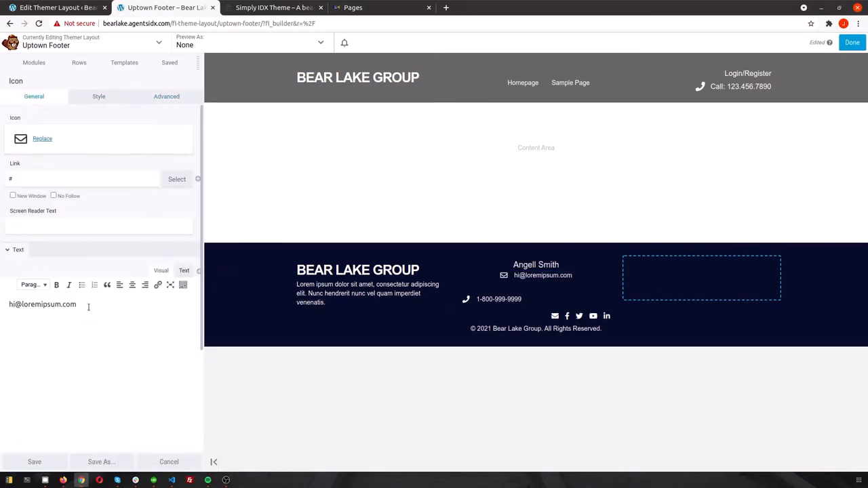
right_click(42, 303)
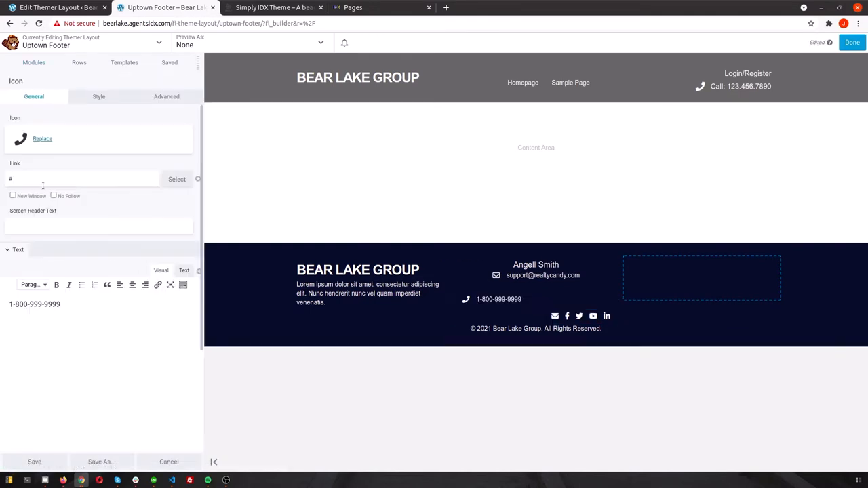
type("123.456.7890")
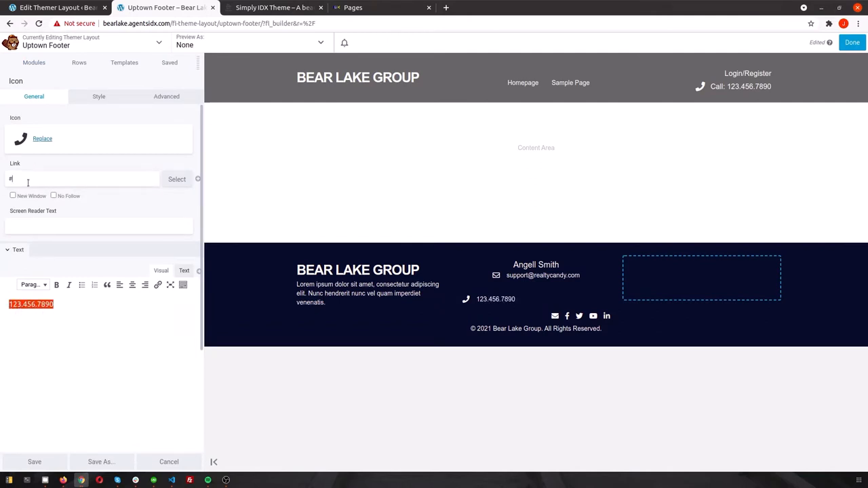
type("tel:+5523")
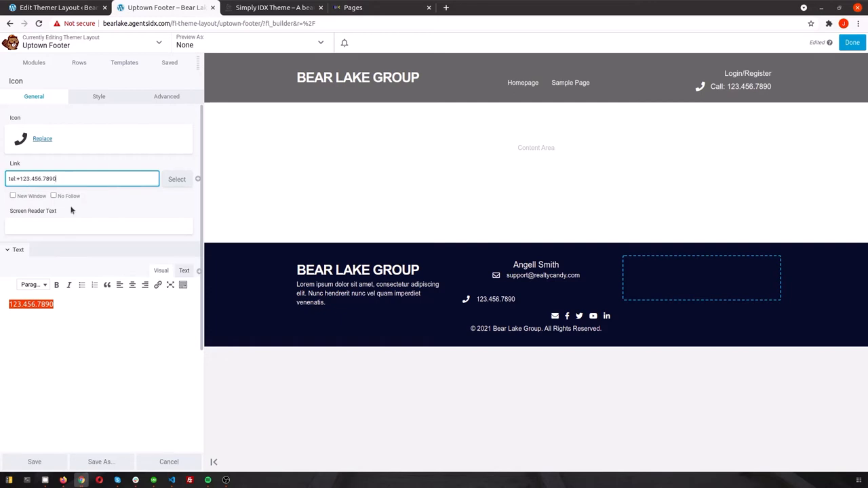
- Trim the social icon group to email, Facebook and Twitter, enlarge to 24px orange, and save
left_click(98, 96)
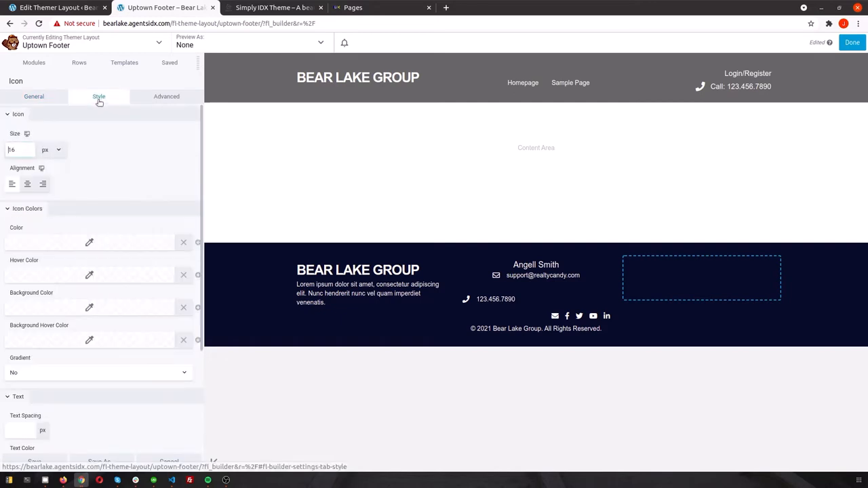
left_click(165, 96)
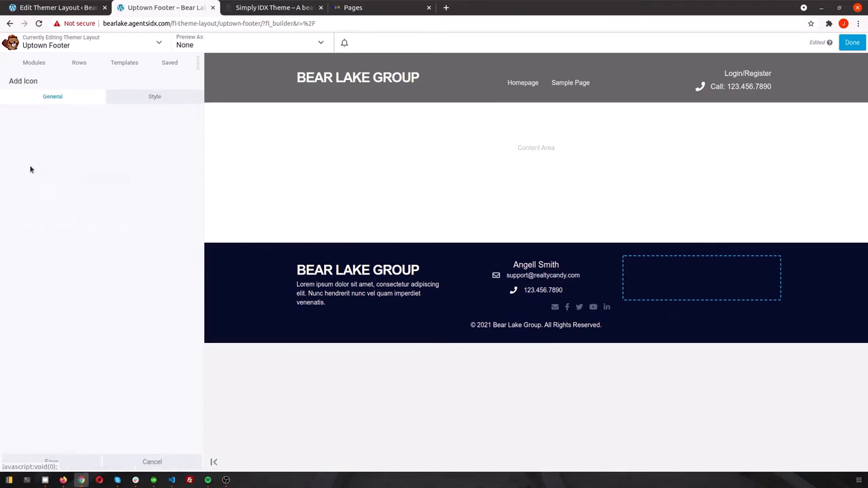
left_click(184, 214)
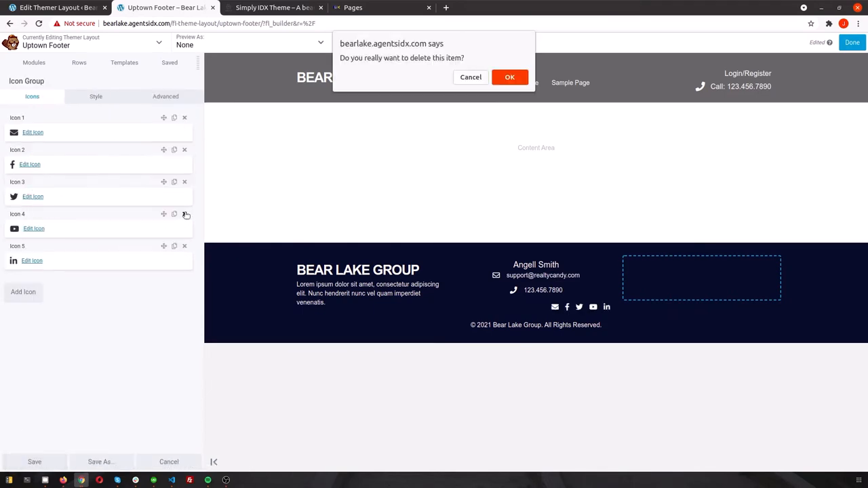
left_click(510, 76)
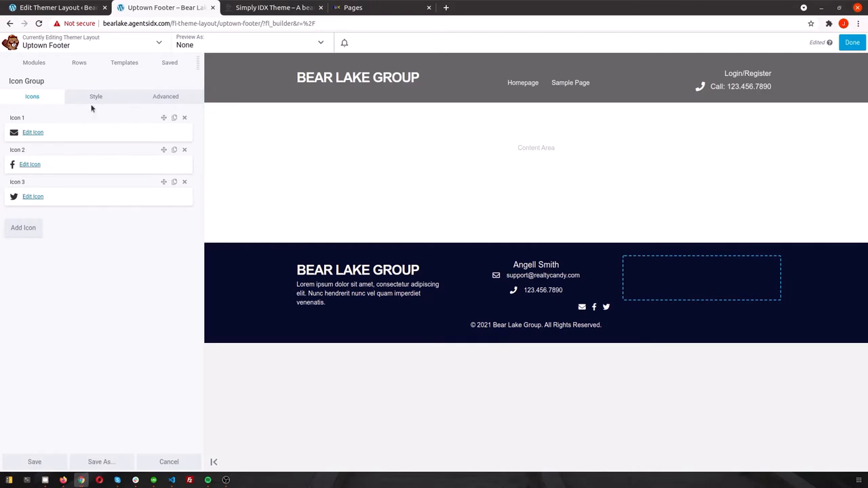
left_click(95, 96)
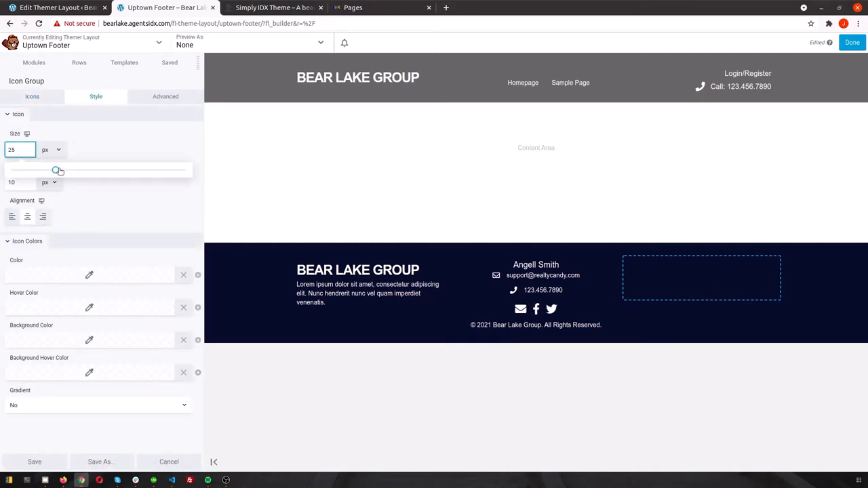
left_click(89, 274)
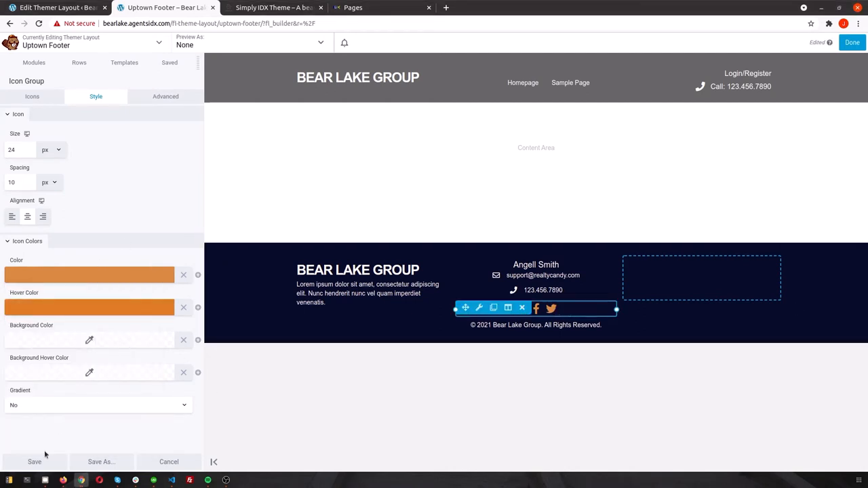
left_click(165, 96)
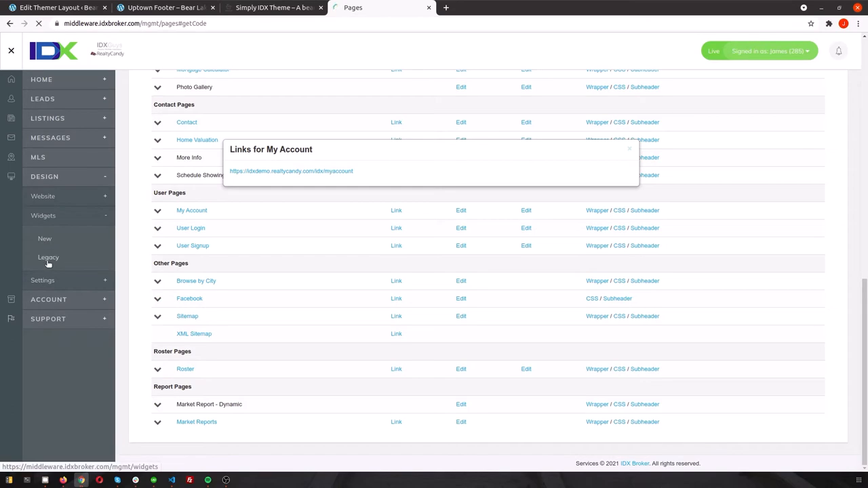
- Search IDX Broker's legacy widgets for login and start creating a new widget
left_click(48, 257)
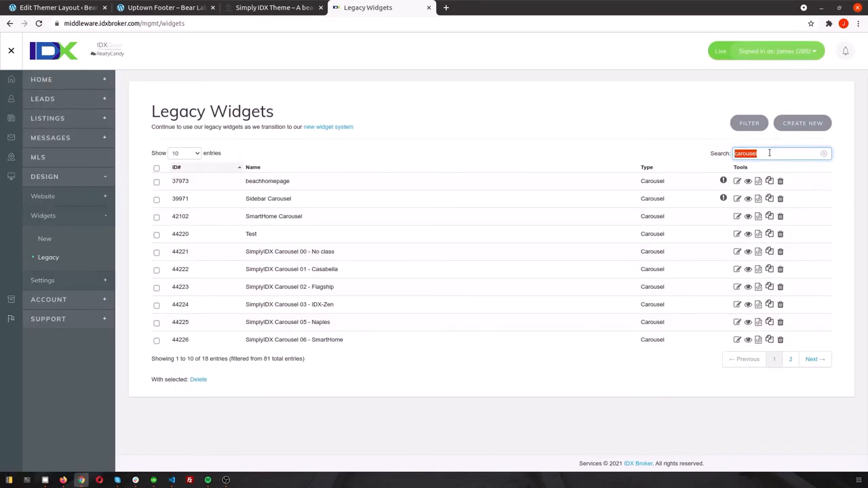
type("login")
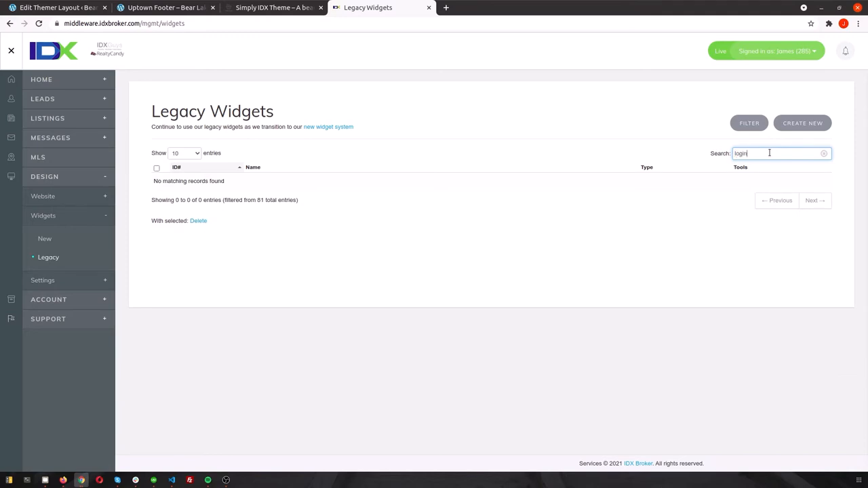
left_click(823, 153)
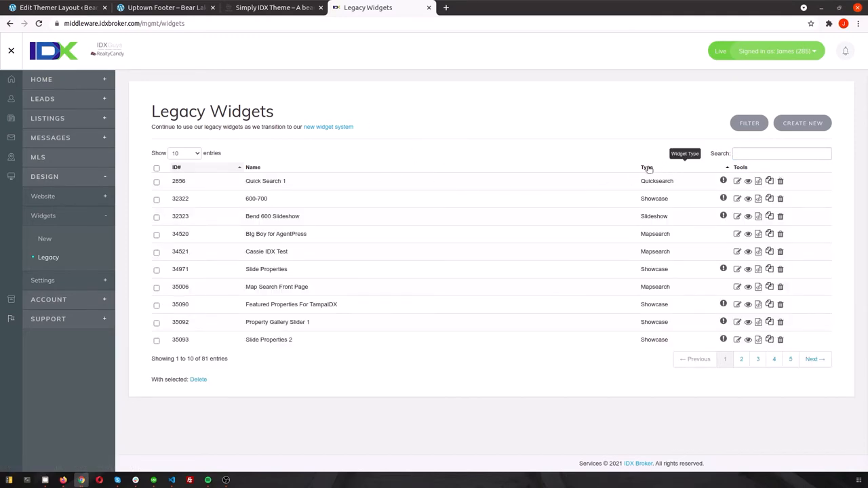
left_click(645, 169)
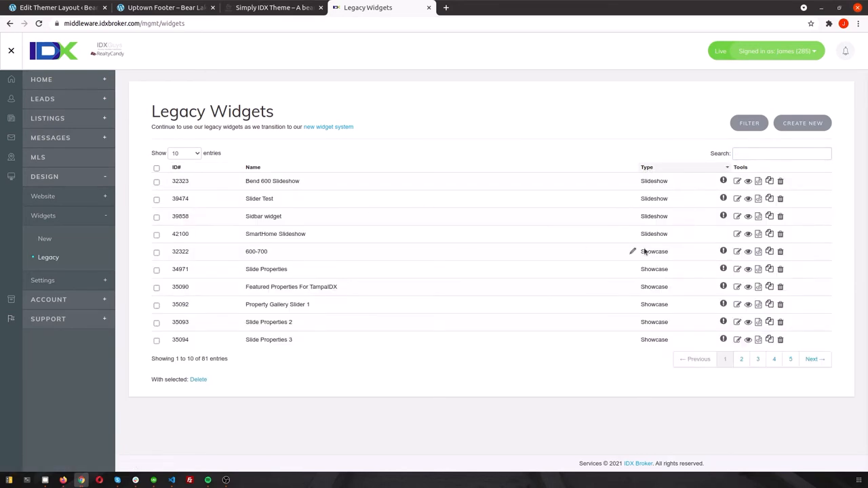
left_click(803, 122)
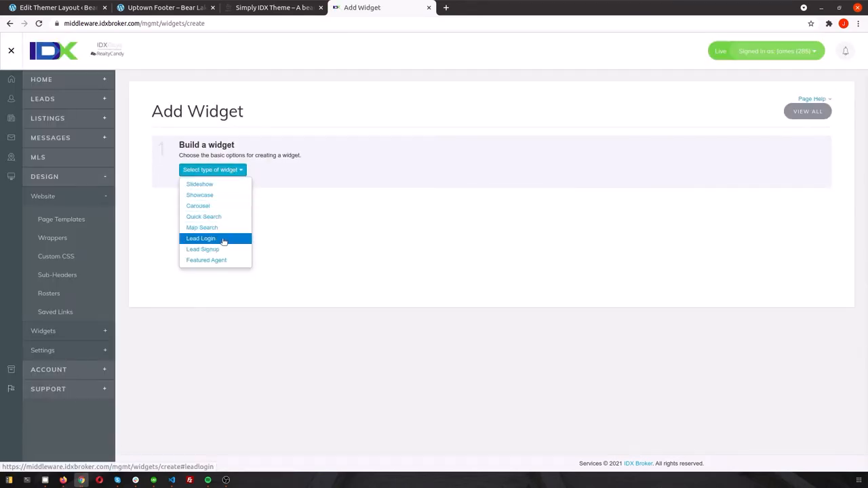
- Build a Lead Login widget named Sample Login and preview it
left_click(201, 239)
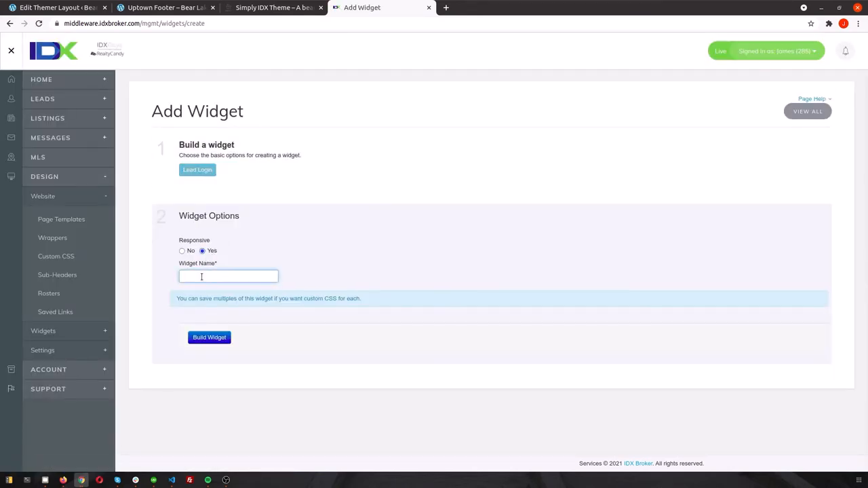
type("Sample Login")
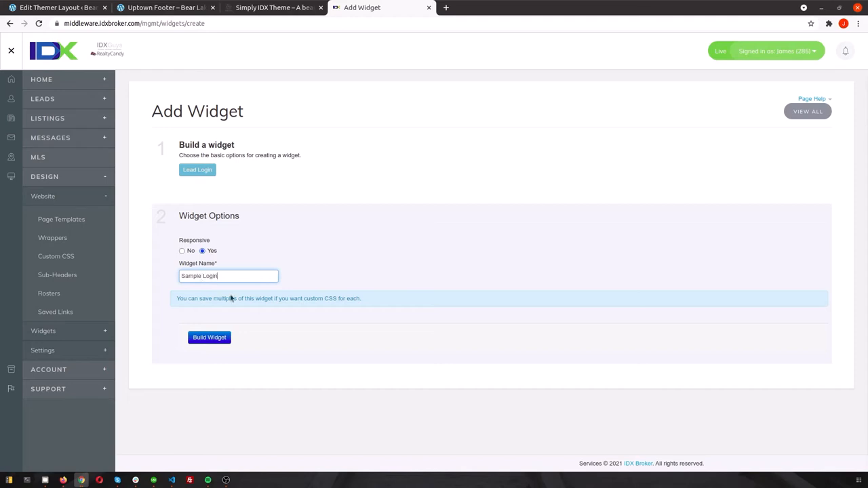
left_click(209, 336)
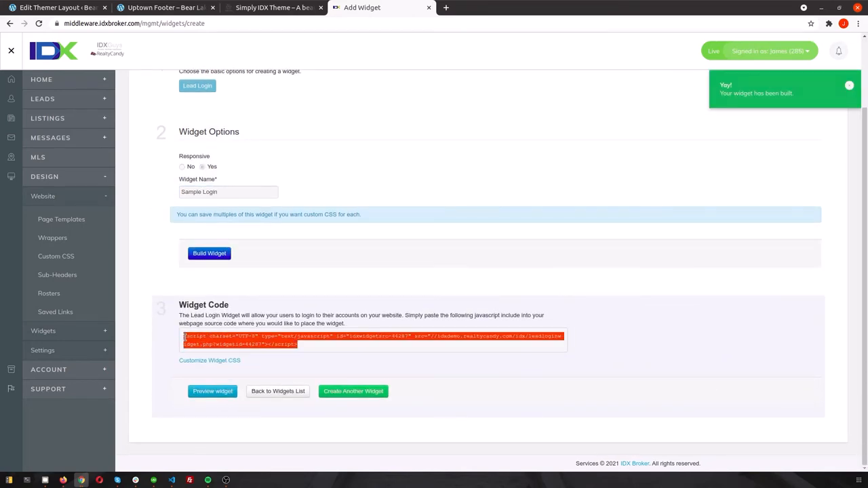
left_click(212, 390)
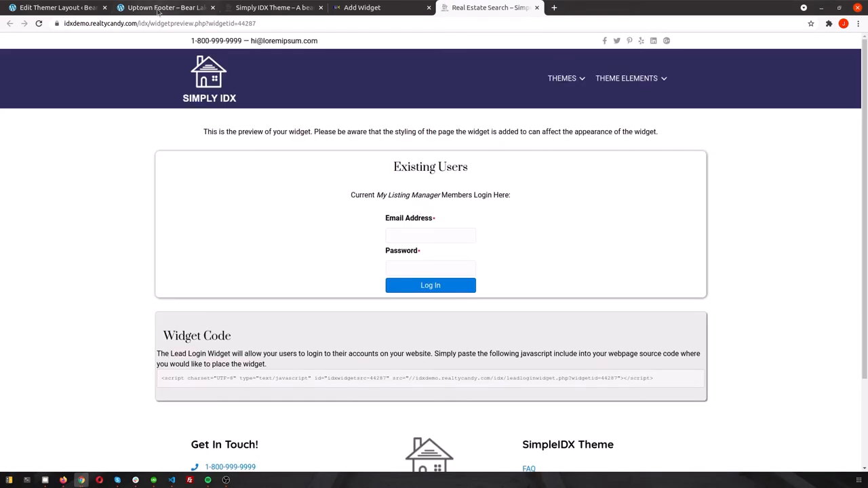
left_click(165, 8)
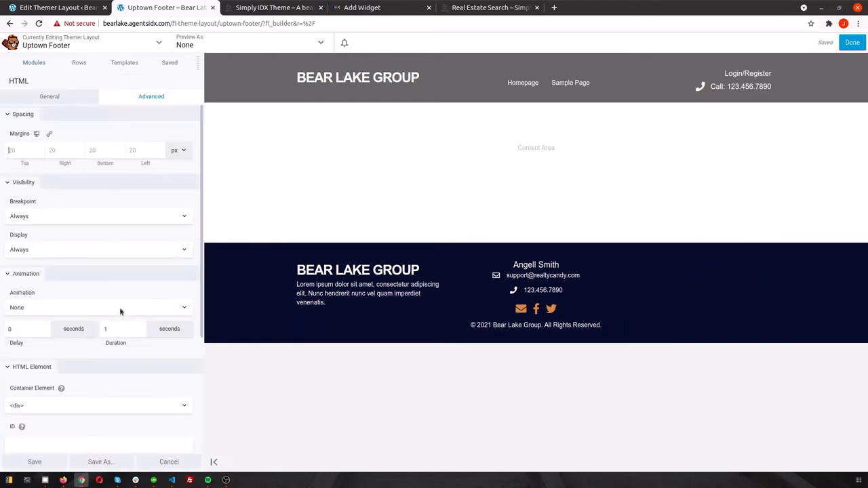
- Swap the footer login form for a right-aligned Login/Register button linking to idxdemo.realtycandy.com/idx/myaccount
left_click(49, 95)
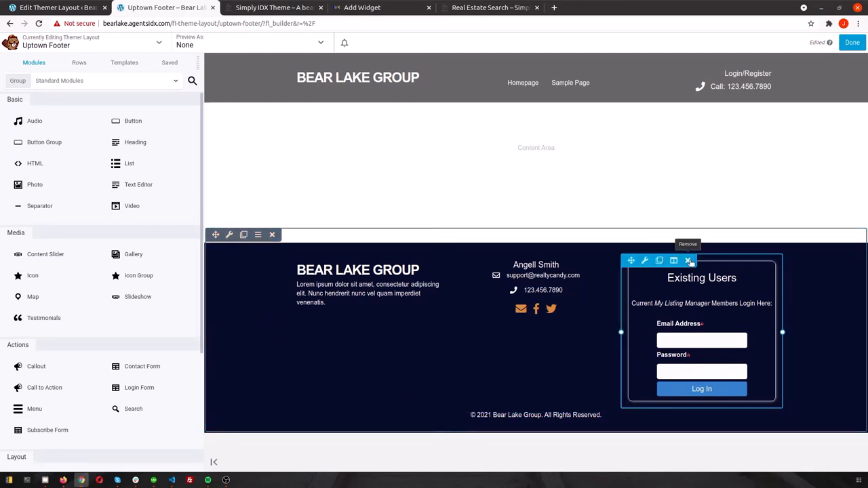
left_click(689, 260)
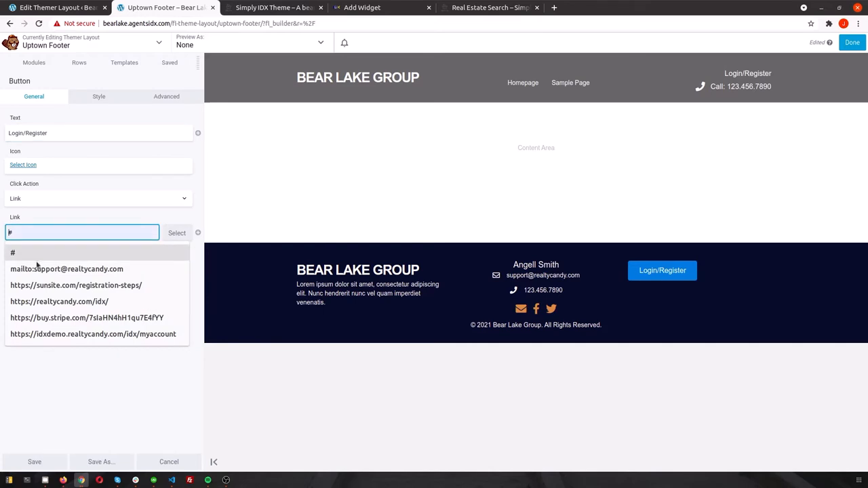
left_click(93, 334)
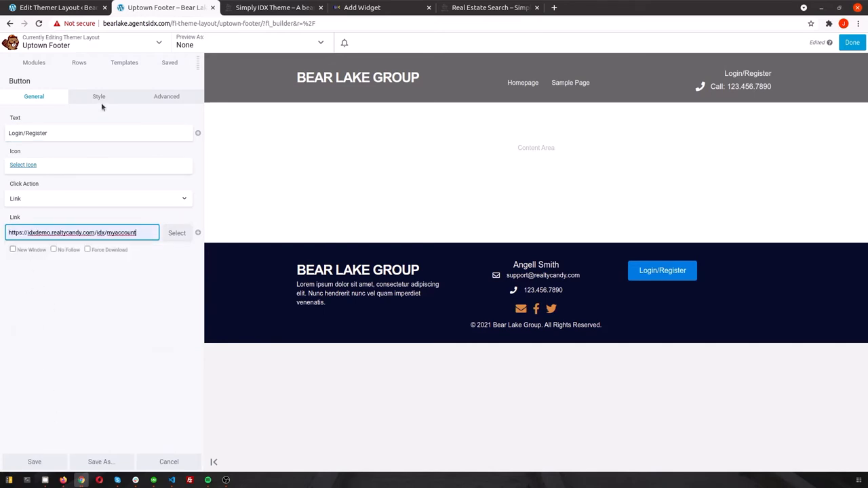
left_click(98, 95)
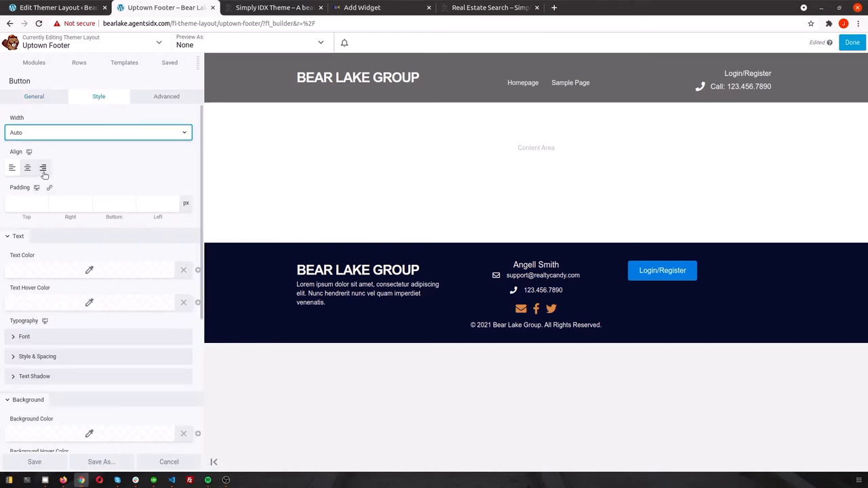
left_click(43, 168)
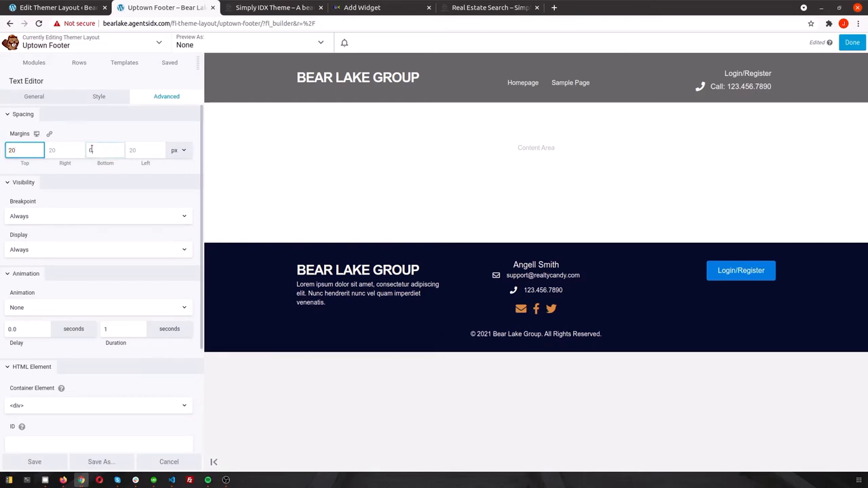
- Give the copyright Text Editor 20px top and bottom margins
left_click(106, 149)
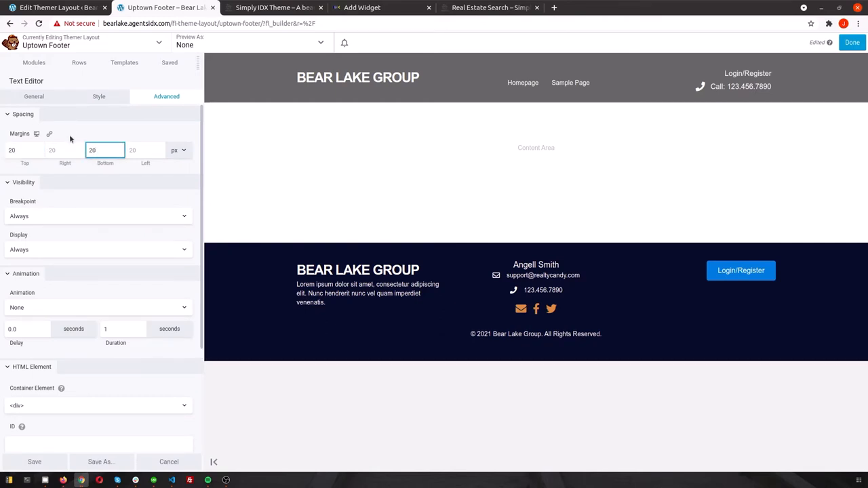
type("0")
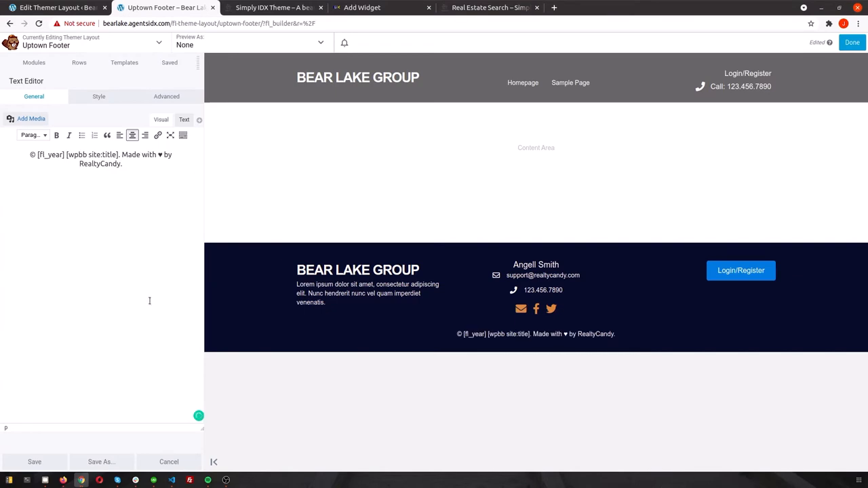
double_click(100, 163)
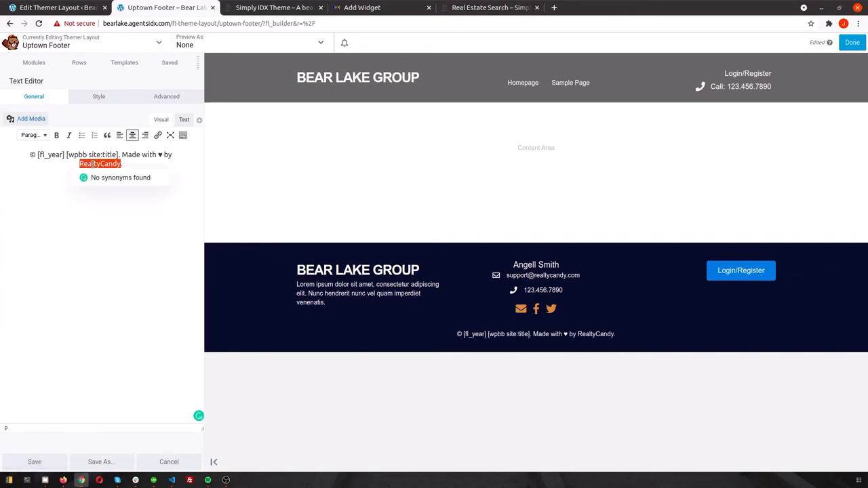
left_click(157, 136)
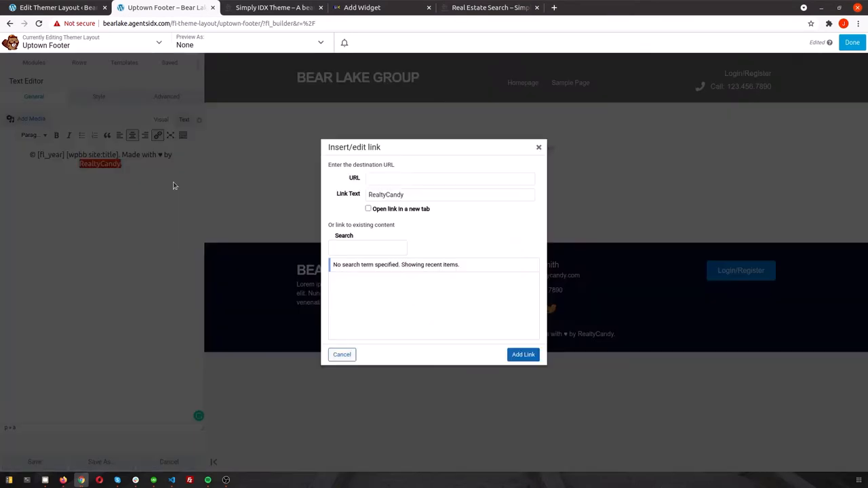
left_click(450, 179)
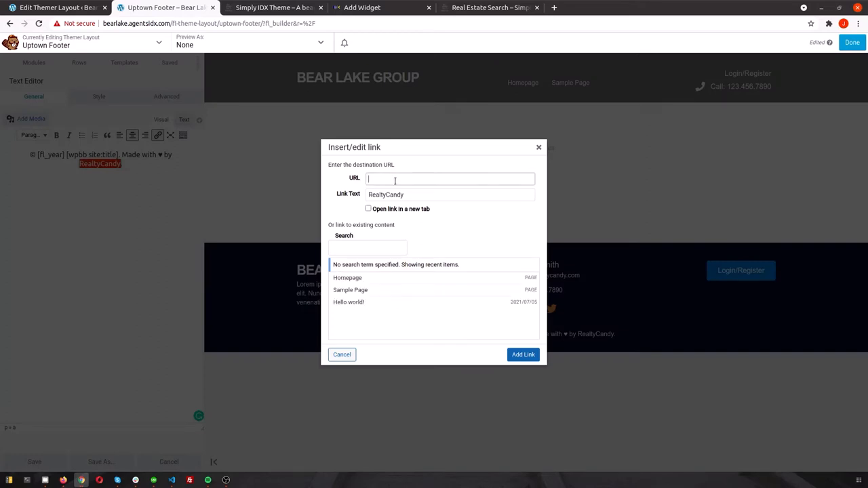
type("realtycandy.com")
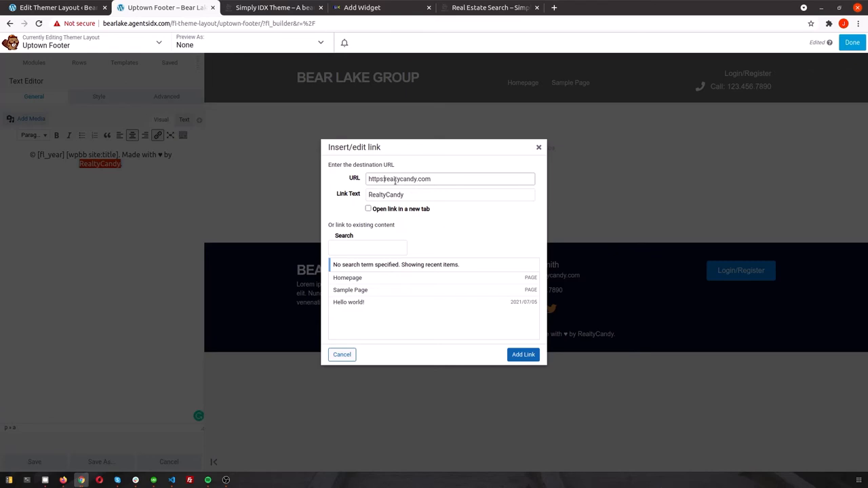
left_click(369, 209)
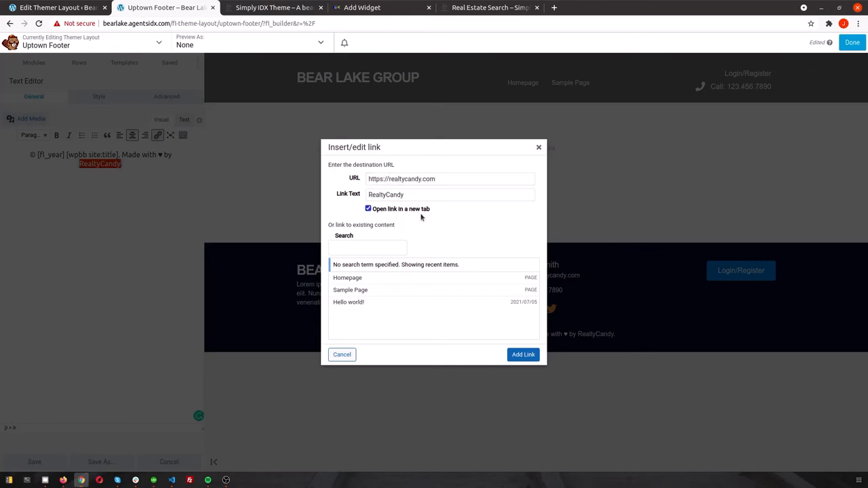
left_click(524, 354)
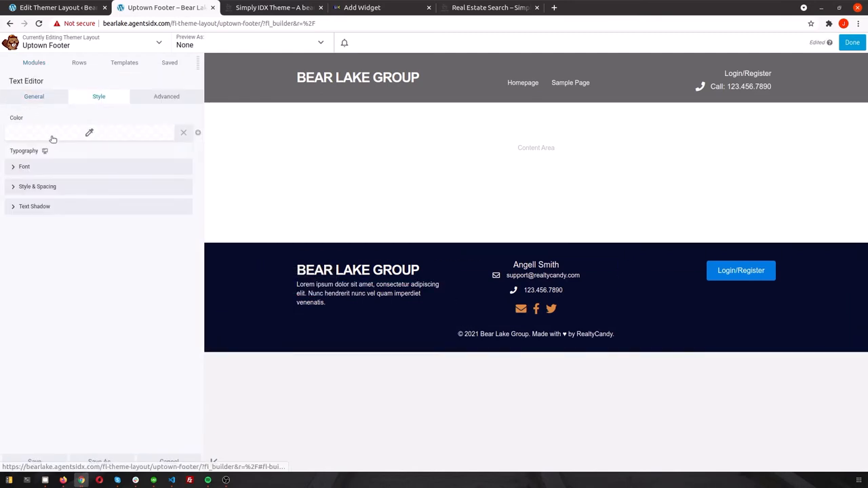
left_click(88, 133)
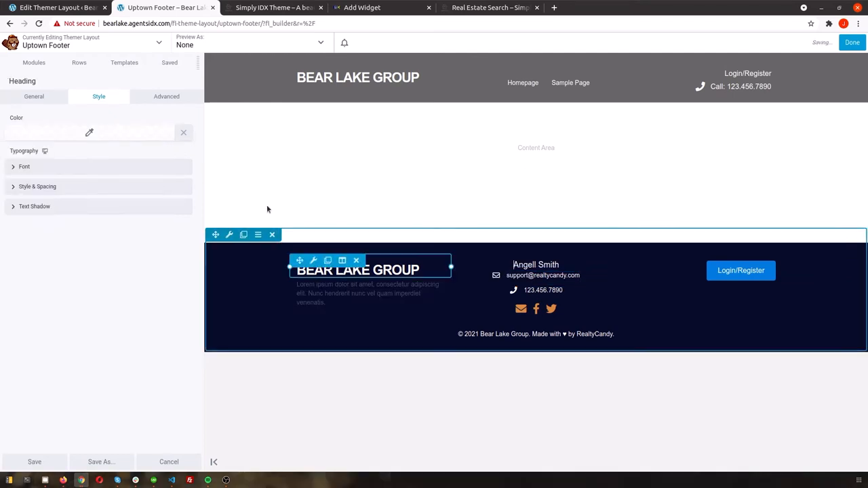
left_click(24, 166)
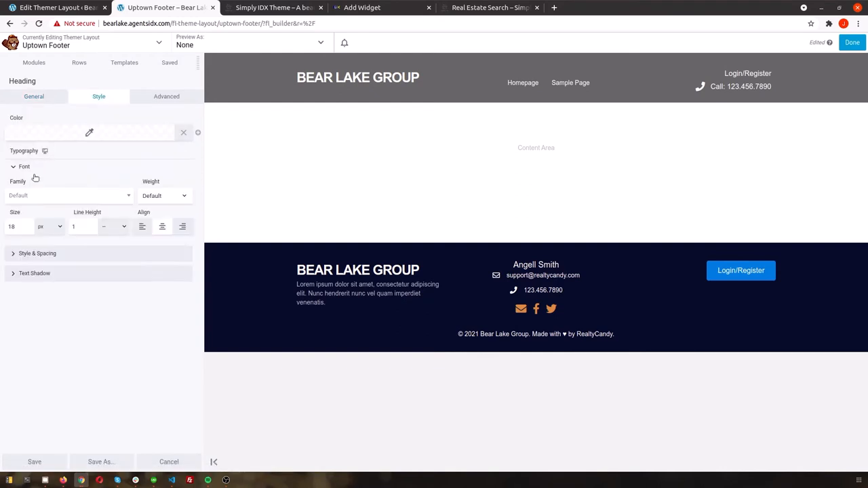
type("pla")
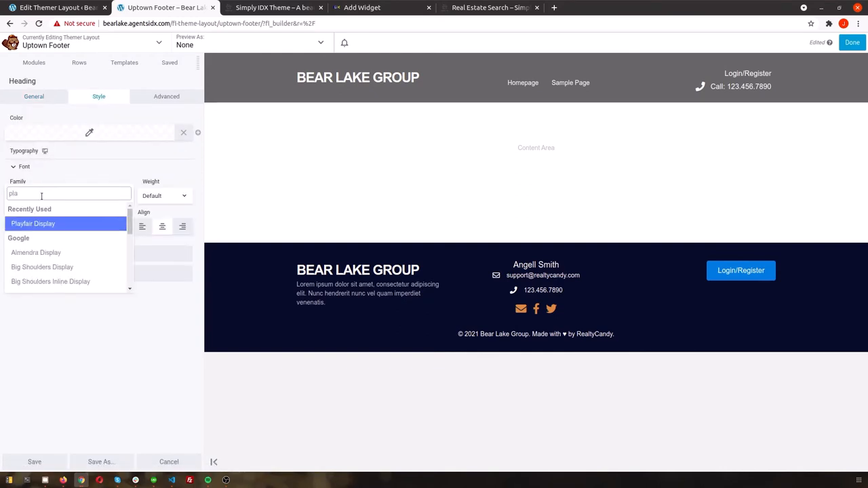
left_click(32, 223)
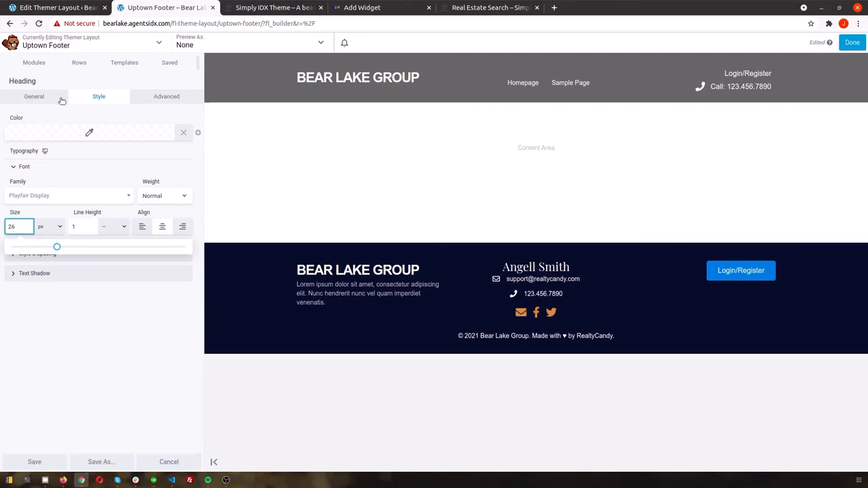
left_click(89, 132)
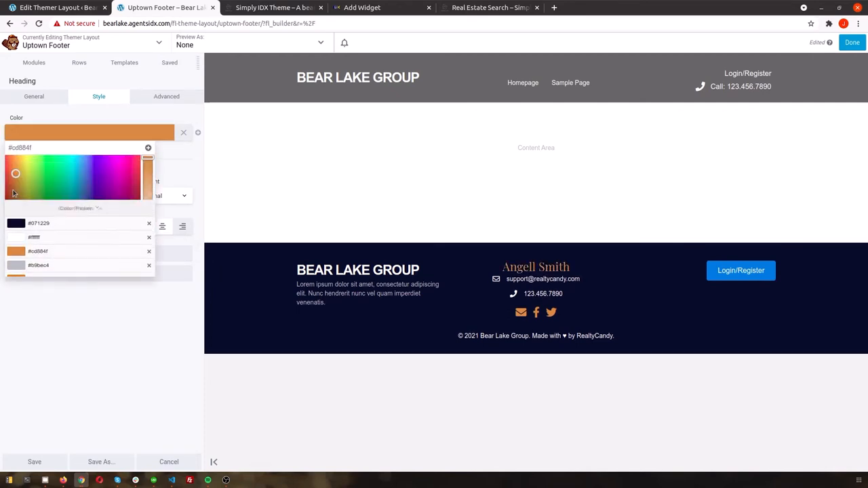
left_click(165, 95)
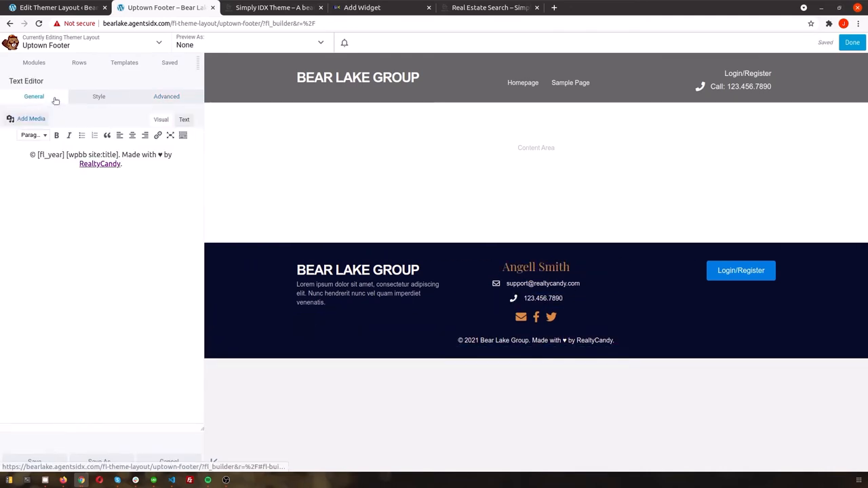
left_click(97, 96)
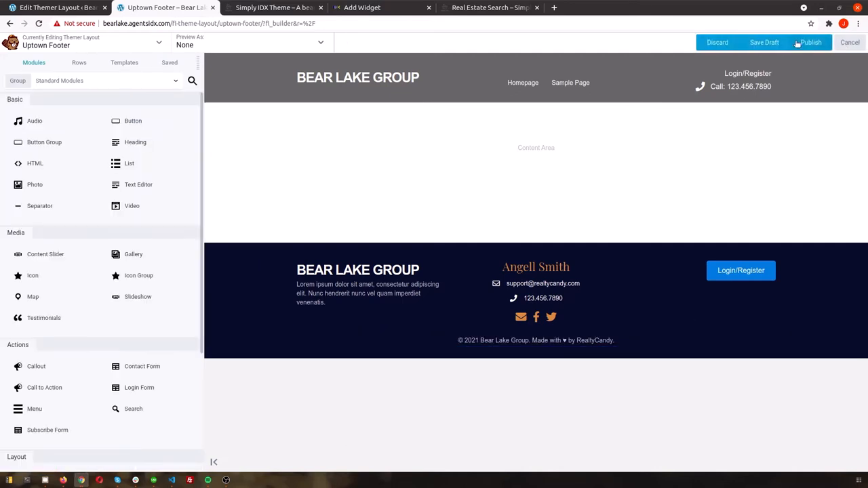
- Publish the footer layout, then in Customizer Homepage Settings choose 'A static page'
left_click(811, 42)
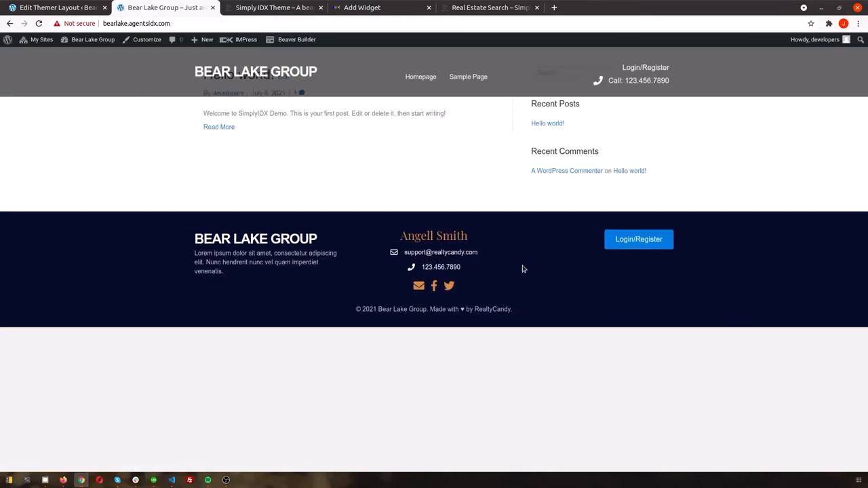
left_click(146, 39)
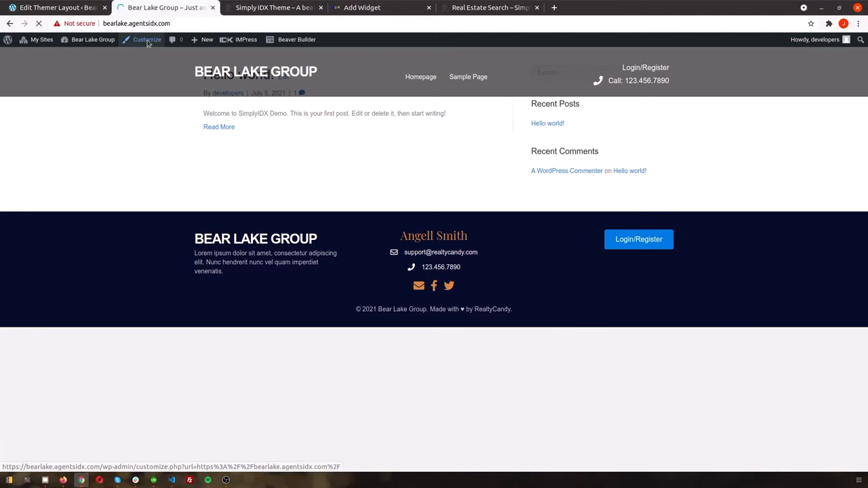
left_click(146, 39)
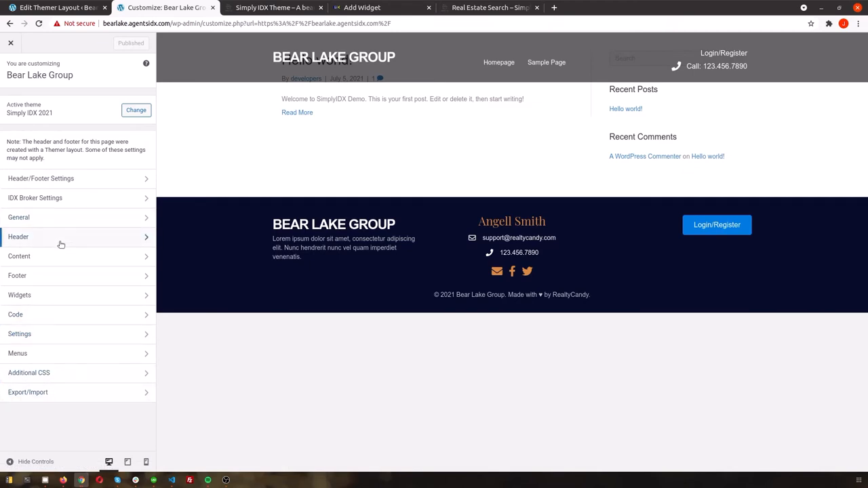
left_click(19, 333)
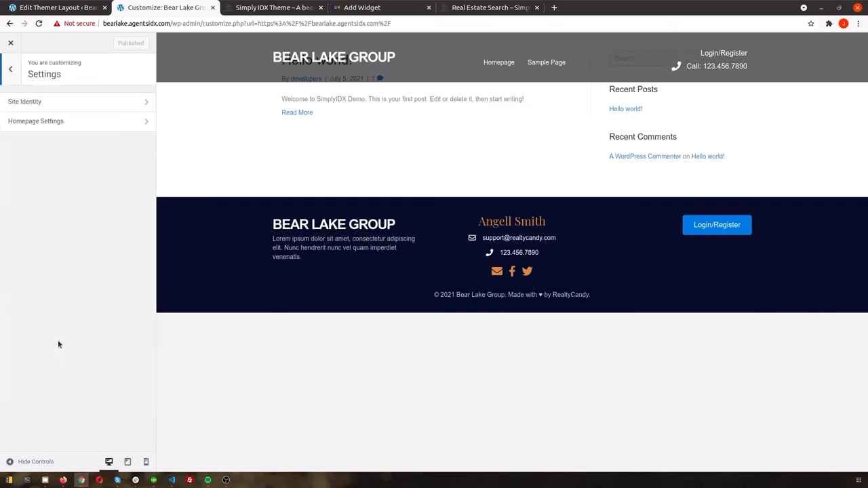
left_click(25, 100)
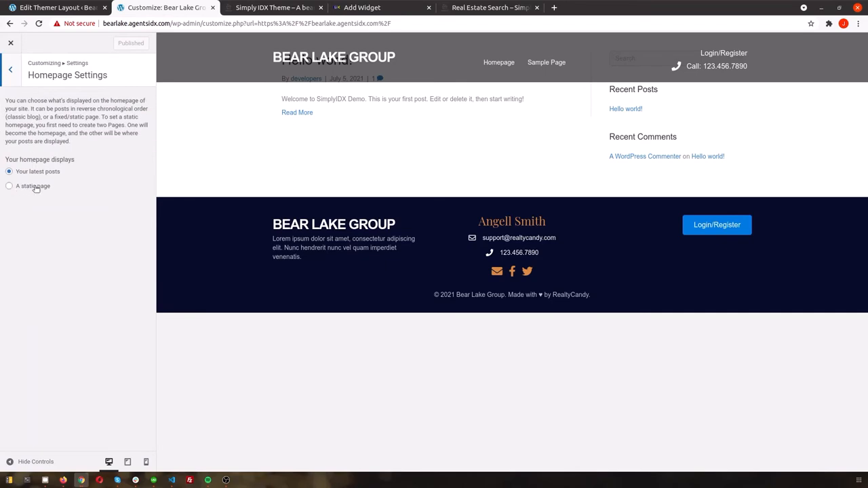
left_click(8, 186)
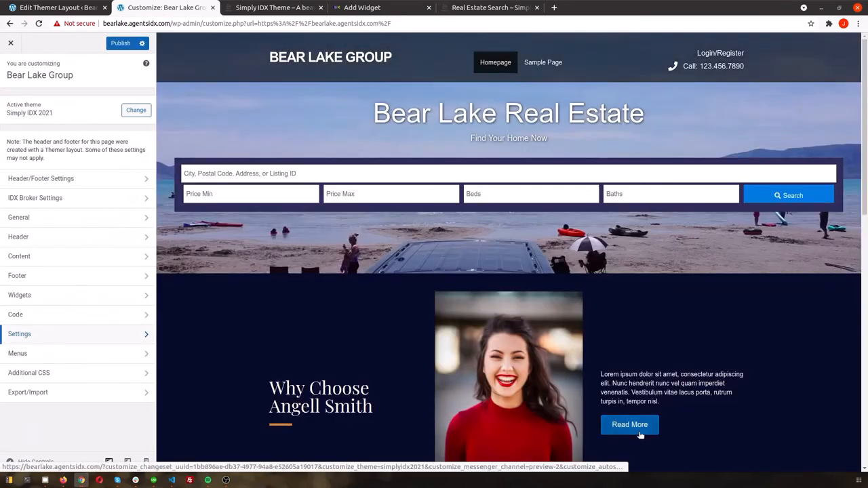
- In IDX Broker Settings set Form Background orange, Button and Button Hover colours dark navy
scroll("down", 3)
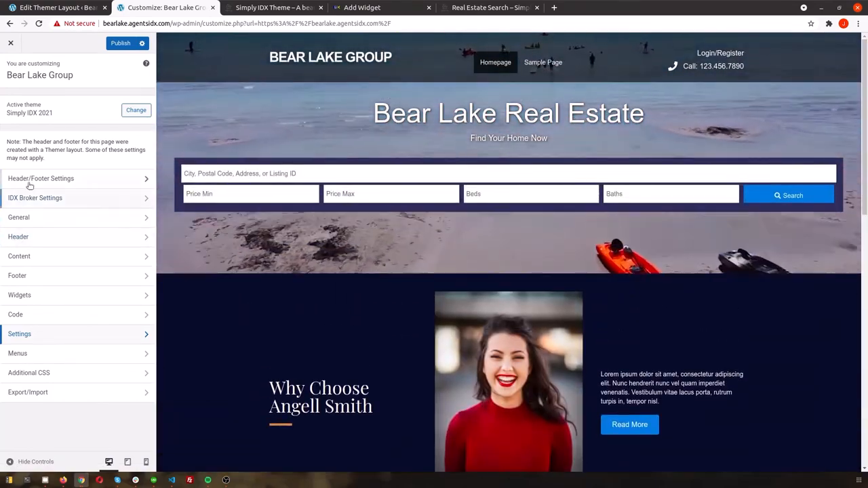
left_click(35, 198)
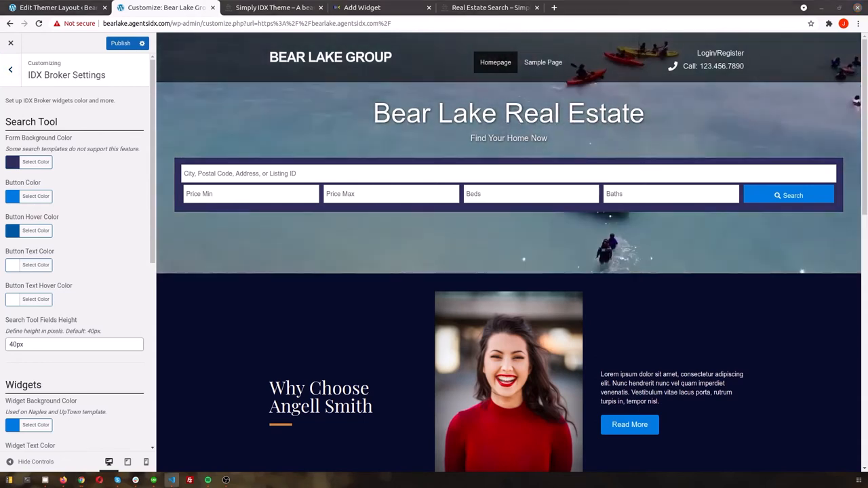
left_click(35, 161)
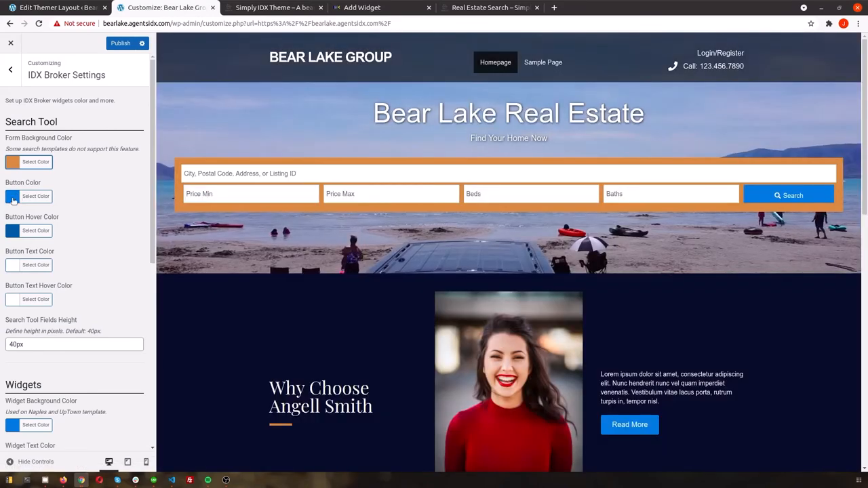
left_click(35, 196)
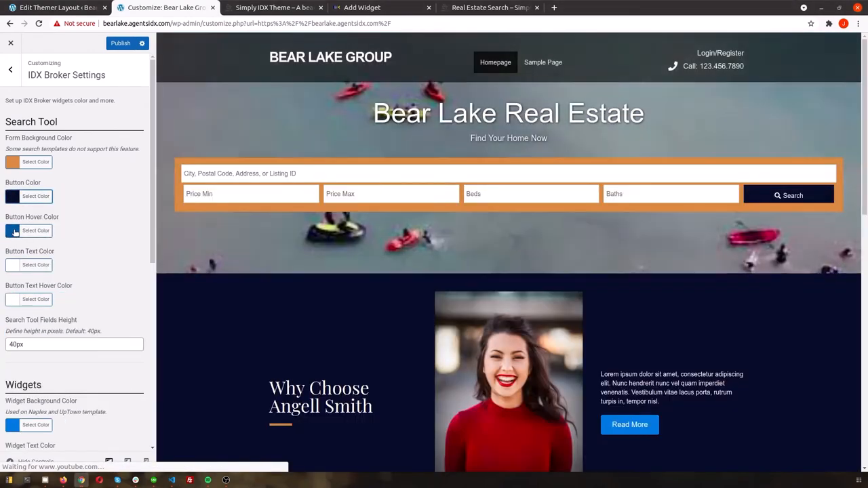
left_click(12, 231)
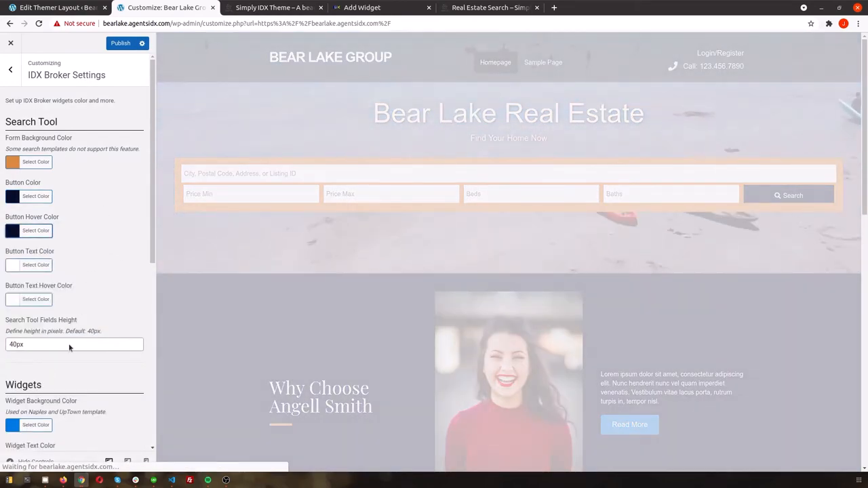
scroll("down", 3)
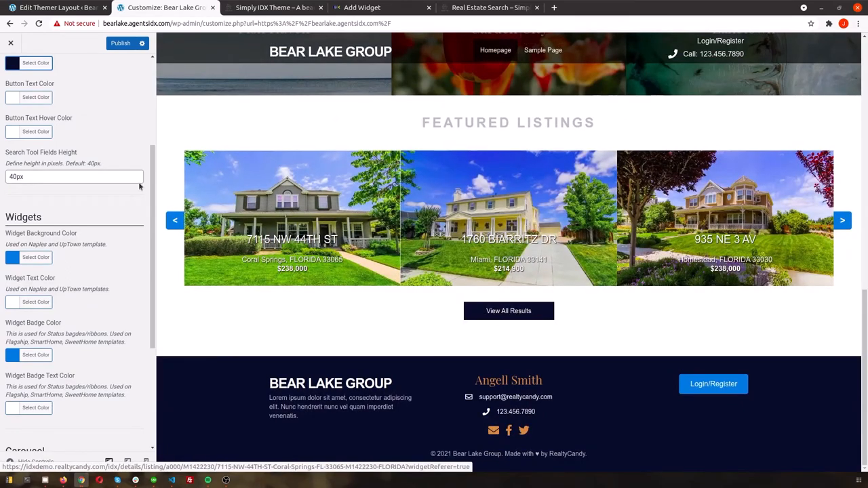
- Set Widget Badge, Carousel Button and Hover colours to orange and publish the Customizer changes
left_click(35, 258)
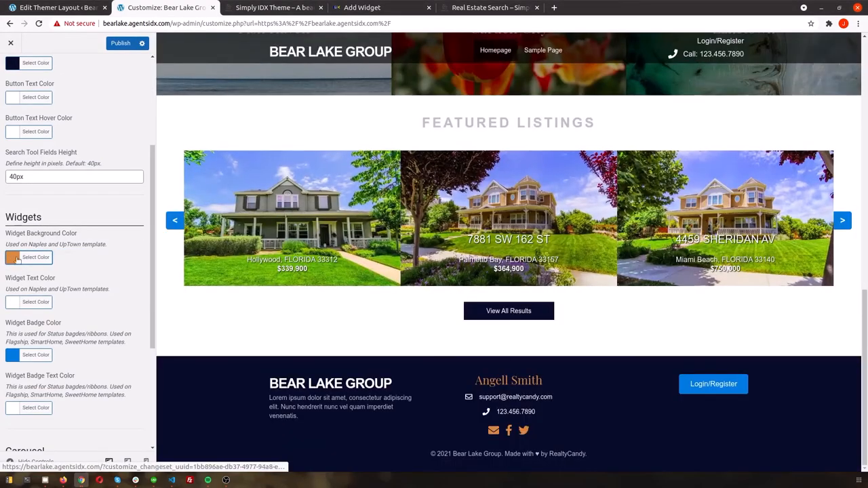
left_click(35, 258)
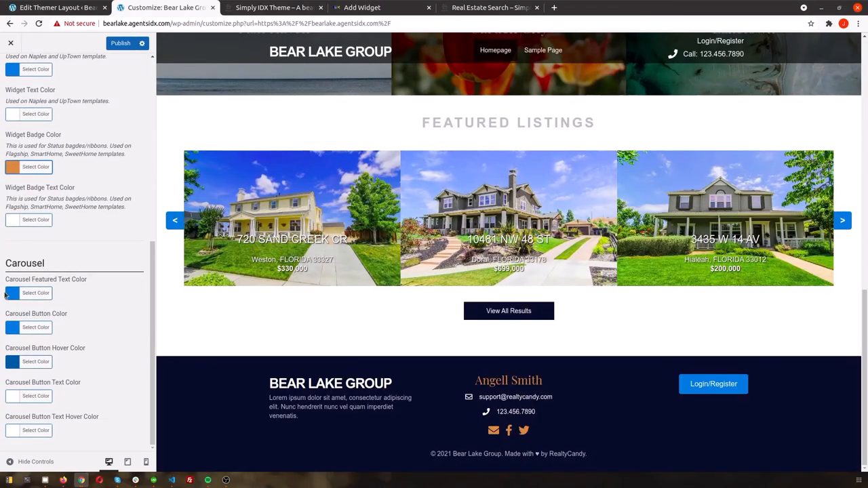
left_click(35, 327)
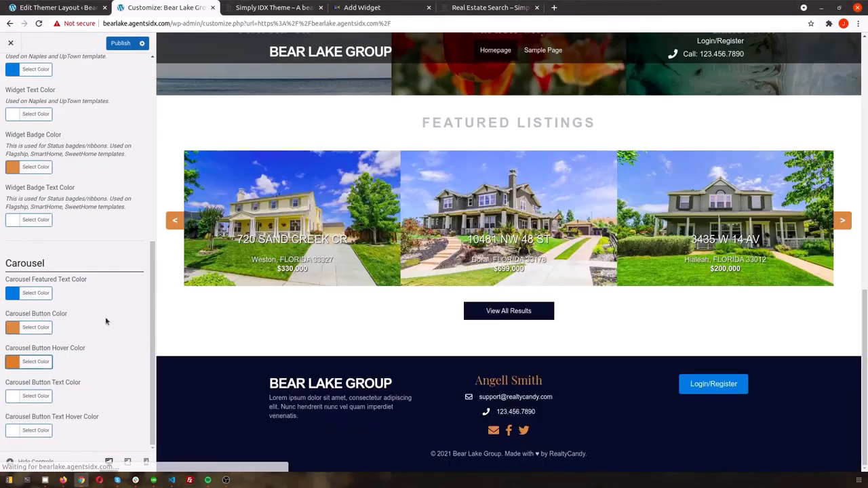
left_click(120, 42)
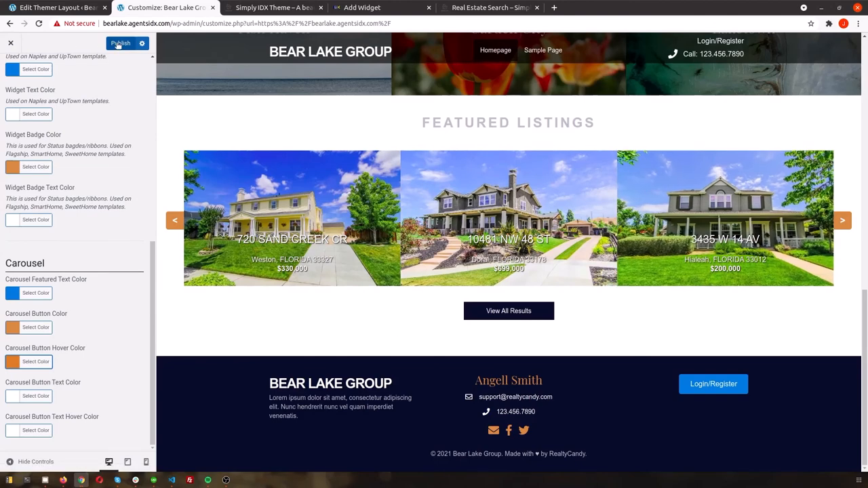
left_click(119, 42)
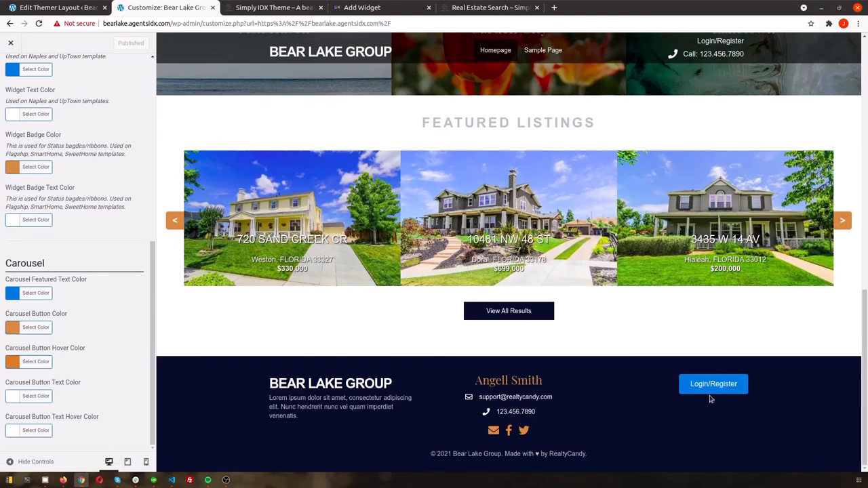
left_click(11, 42)
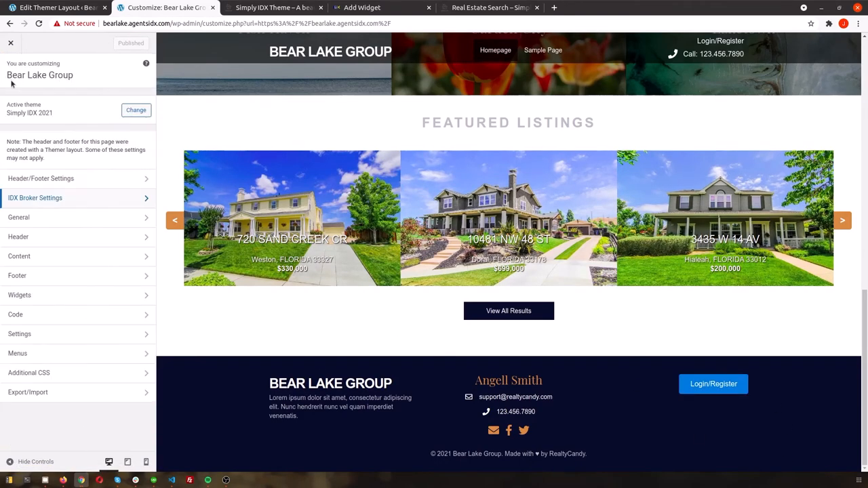
- Give buttons a custom style: white text, orange background and hover, border radius back at 0
left_click(19, 217)
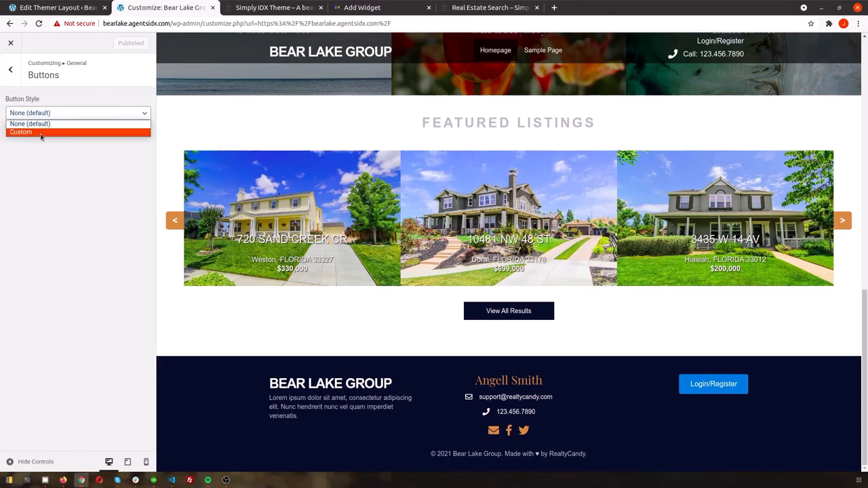
left_click(20, 131)
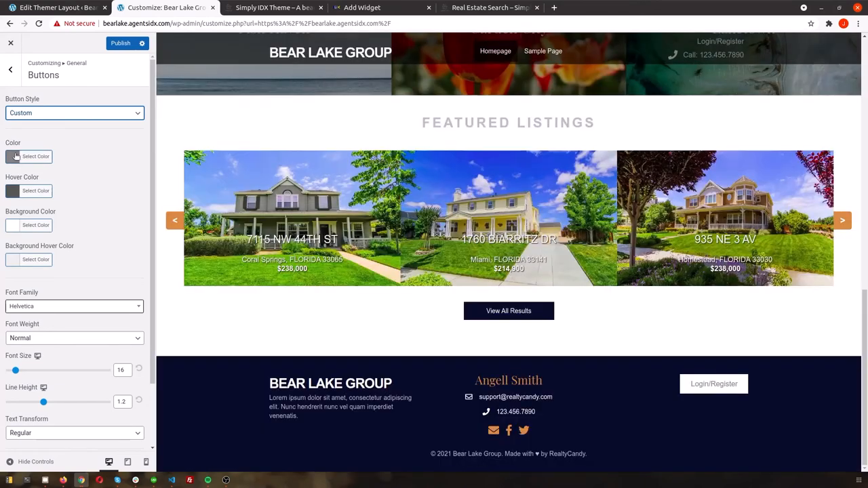
left_click(36, 158)
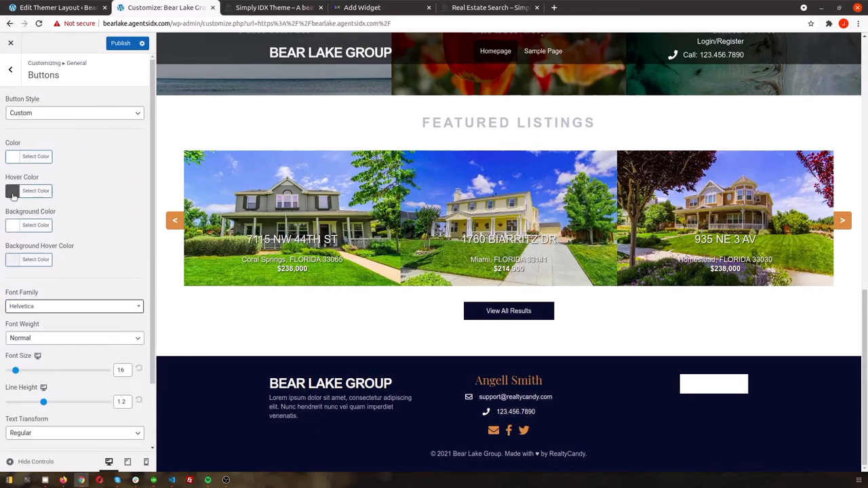
left_click(35, 225)
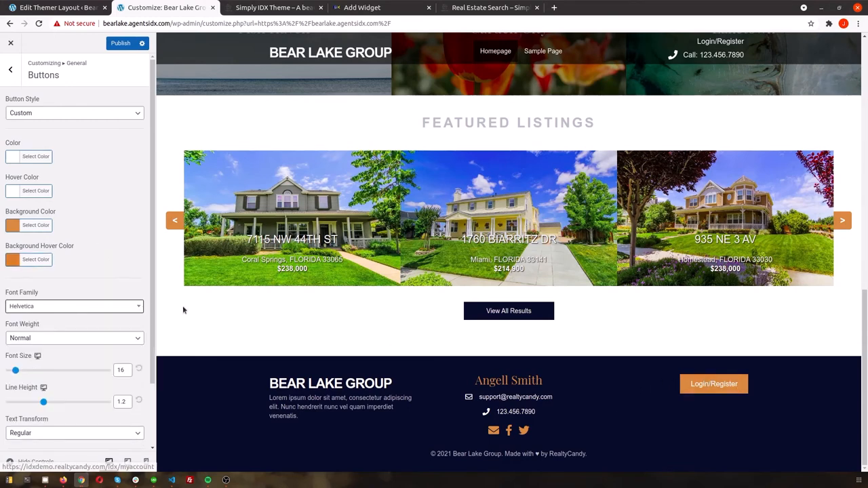
left_click(74, 306)
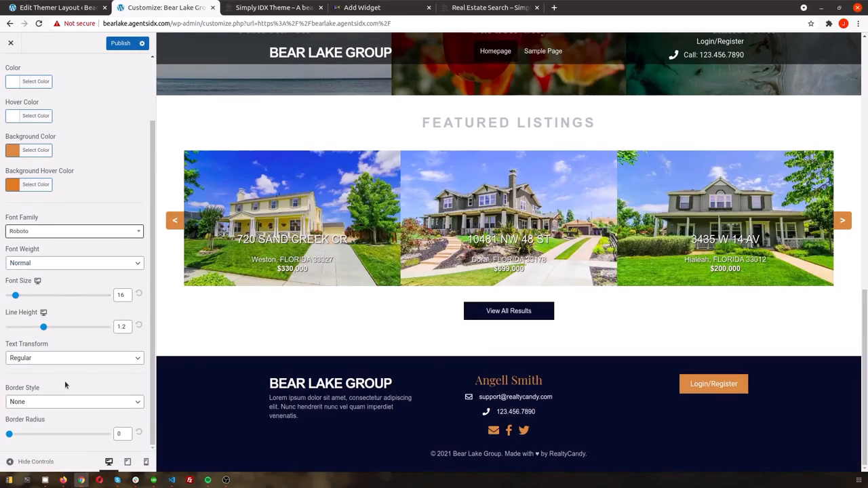
left_click_drag(8, 434, 28, 434)
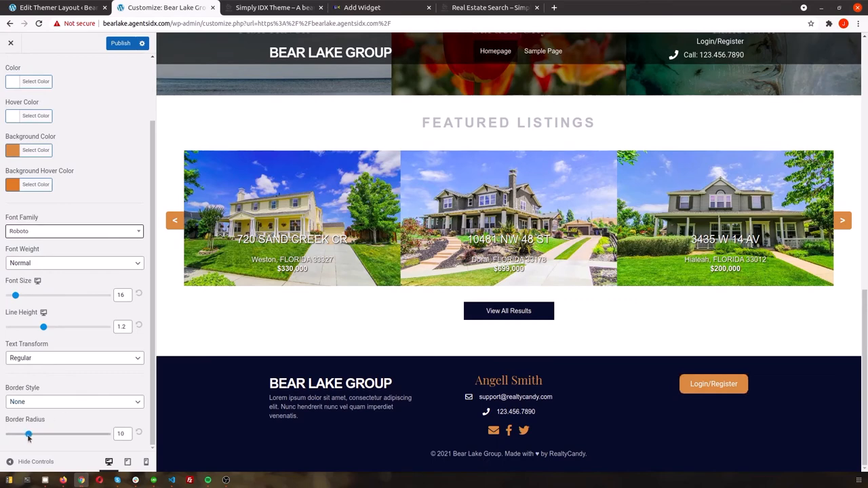
left_click_drag(28, 434, 8, 434)
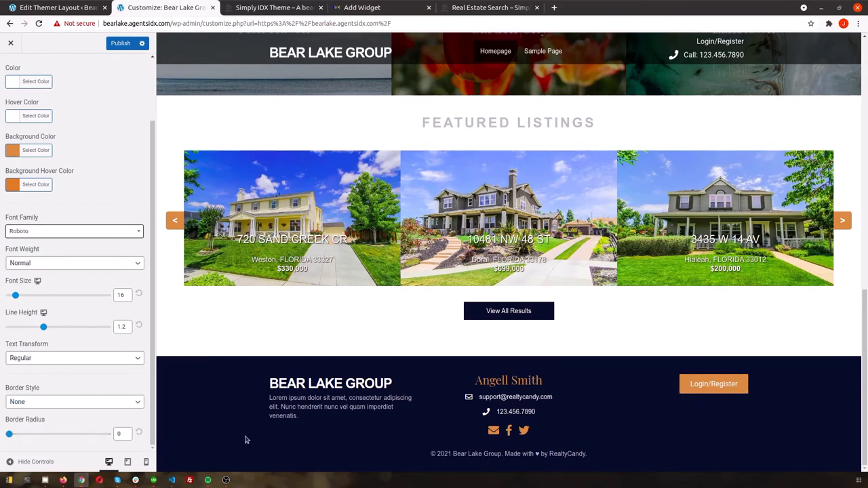
mouse_move(70, 236)
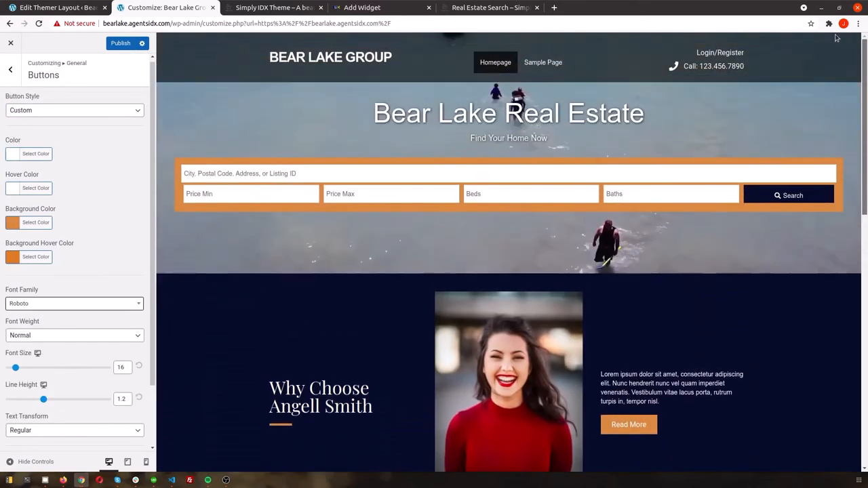
scroll("down", 3)
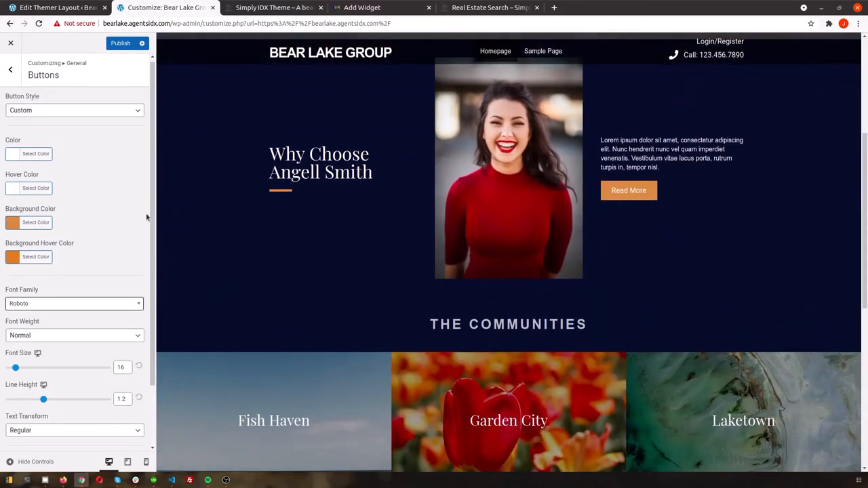
- Raise the General > Text body font size to 16 and publish
left_click(11, 69)
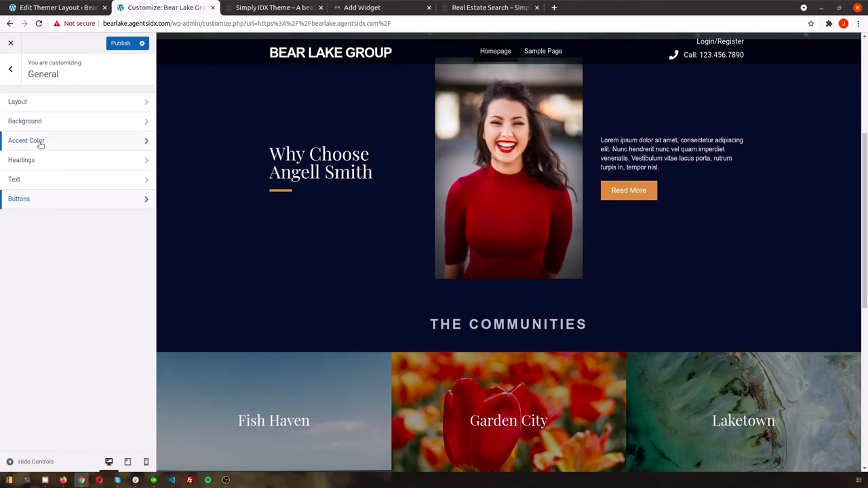
mouse_move(37, 179)
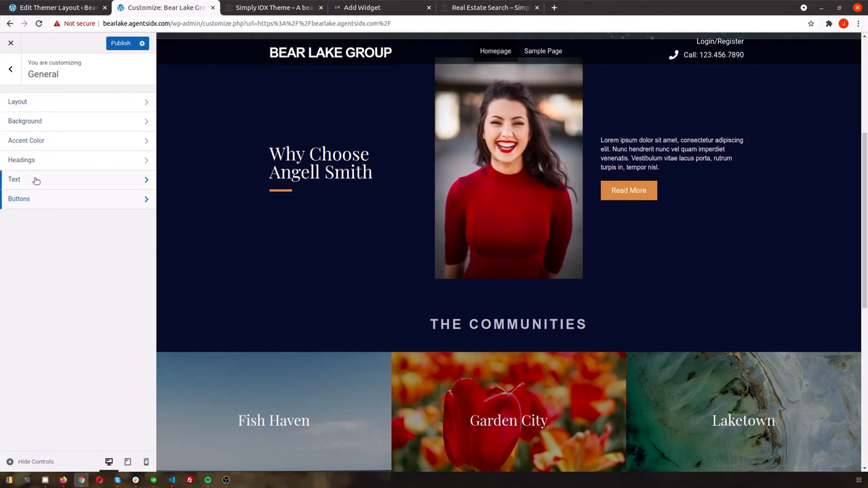
left_click(14, 179)
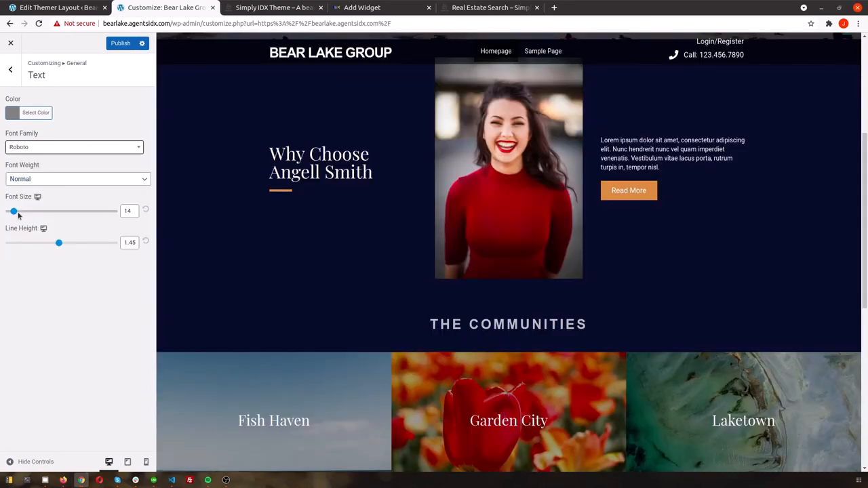
left_click_drag(12, 212, 16, 211)
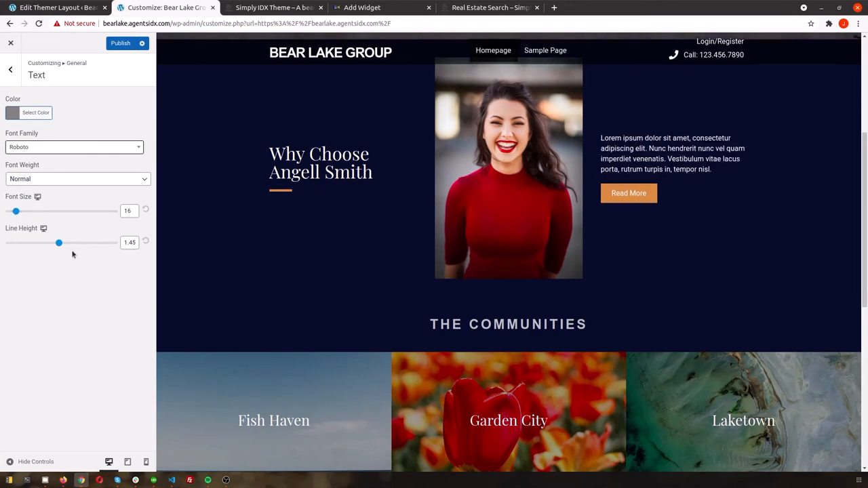
left_click(119, 42)
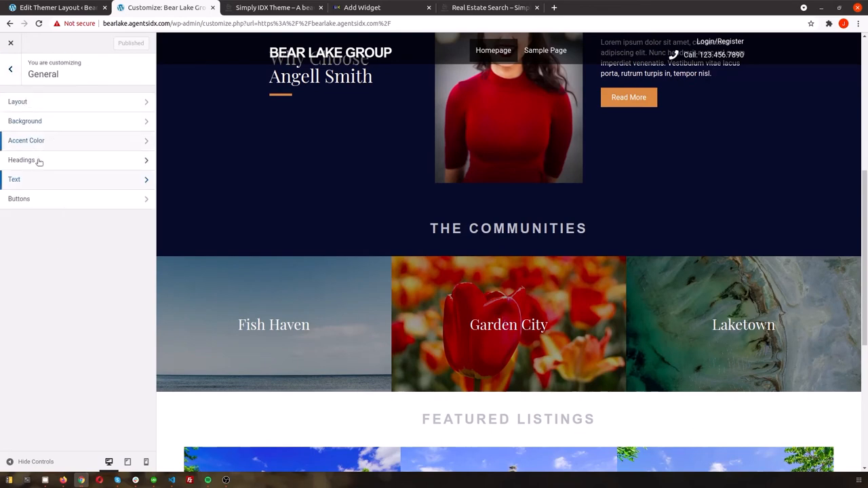
left_click(21, 160)
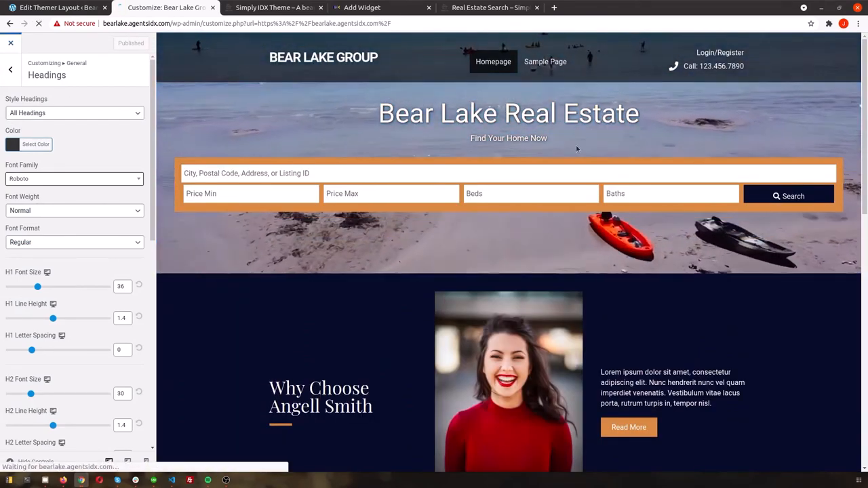
- Lower the Miami Header row's background colour opacity to semi-transparent, save and publish the layout
left_click(10, 42)
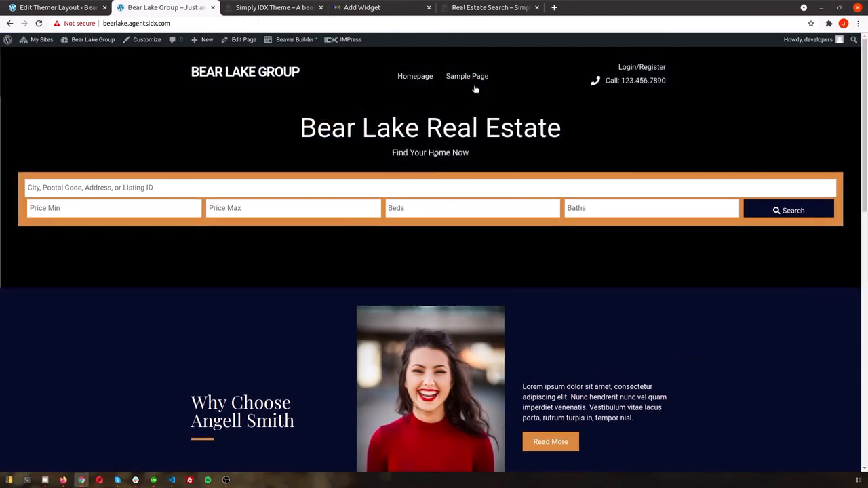
left_click(295, 39)
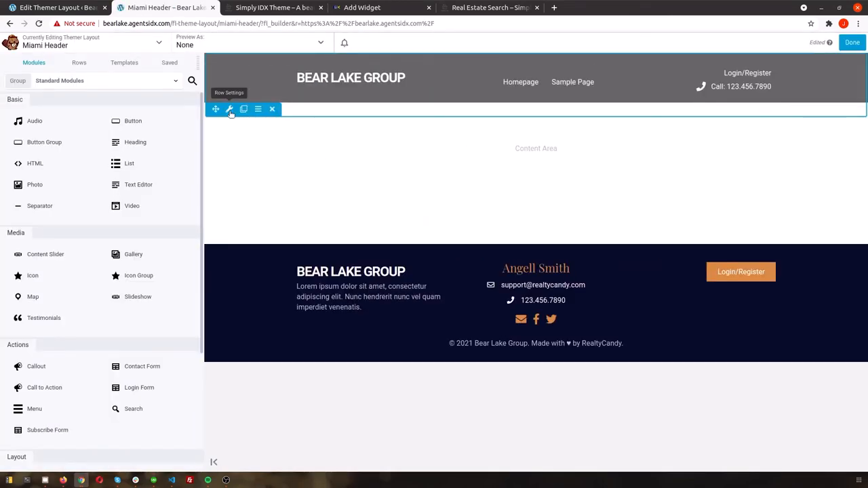
left_click(231, 108)
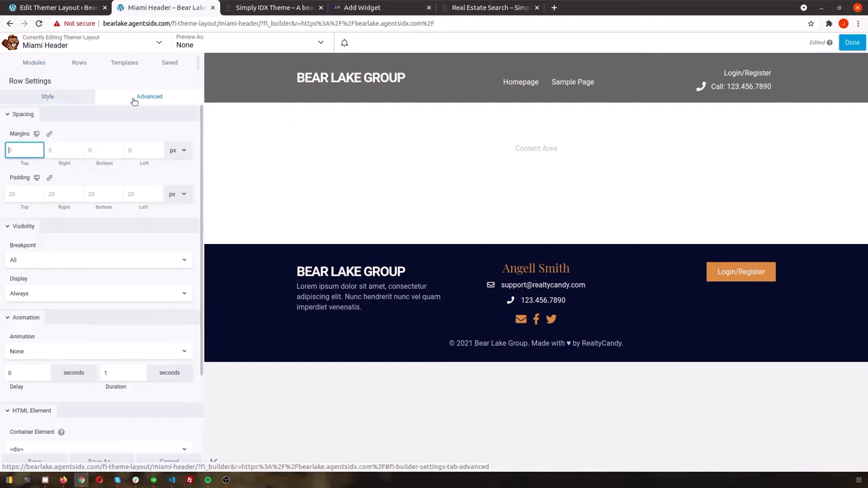
left_click(46, 96)
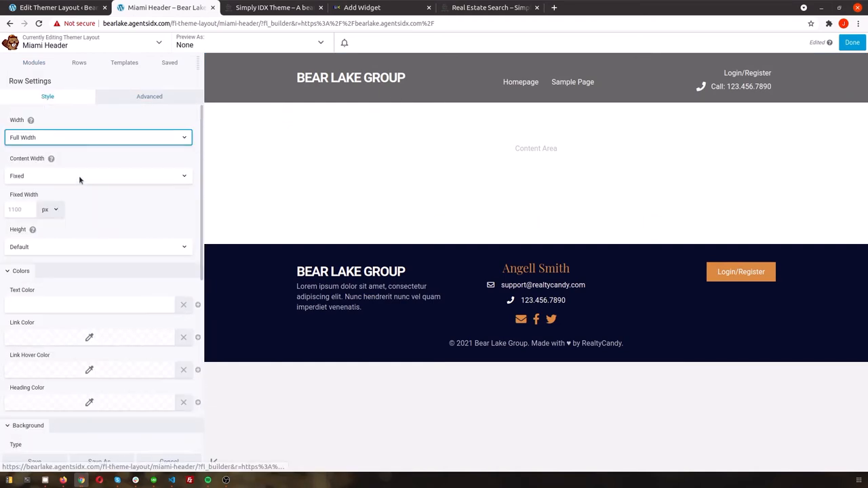
scroll("down", 3)
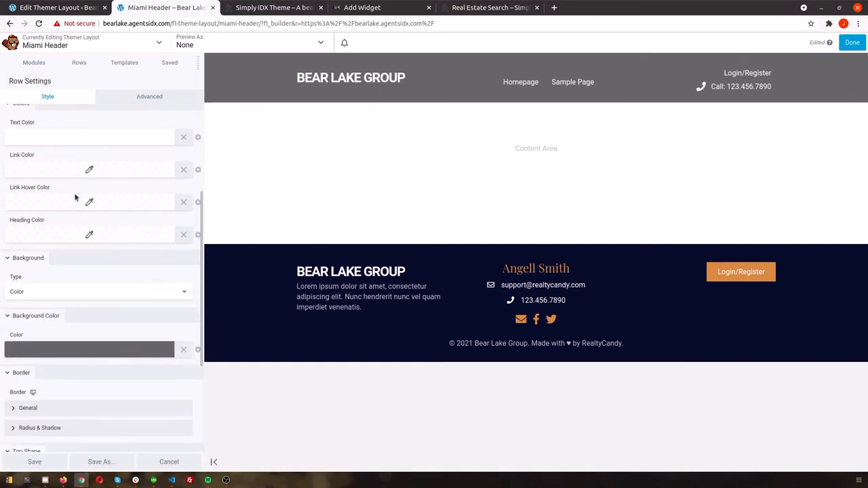
scroll("down", 3)
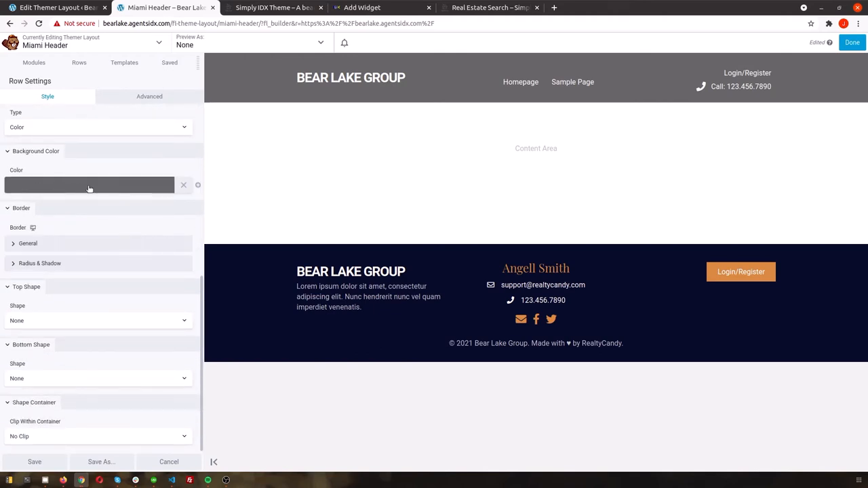
left_click(89, 184)
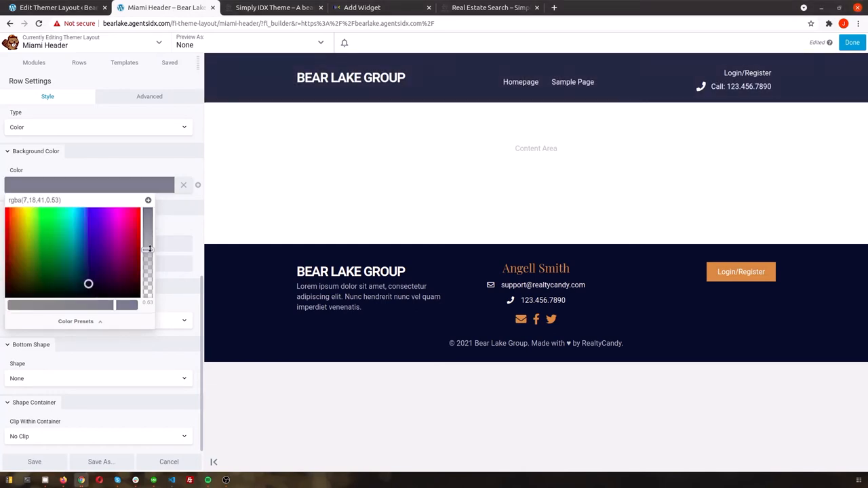
left_click_drag(148, 250, 147, 261)
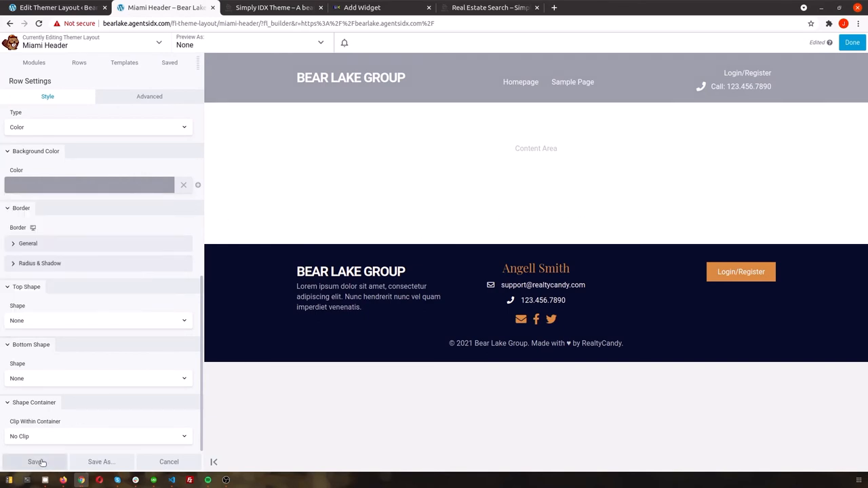
left_click(35, 461)
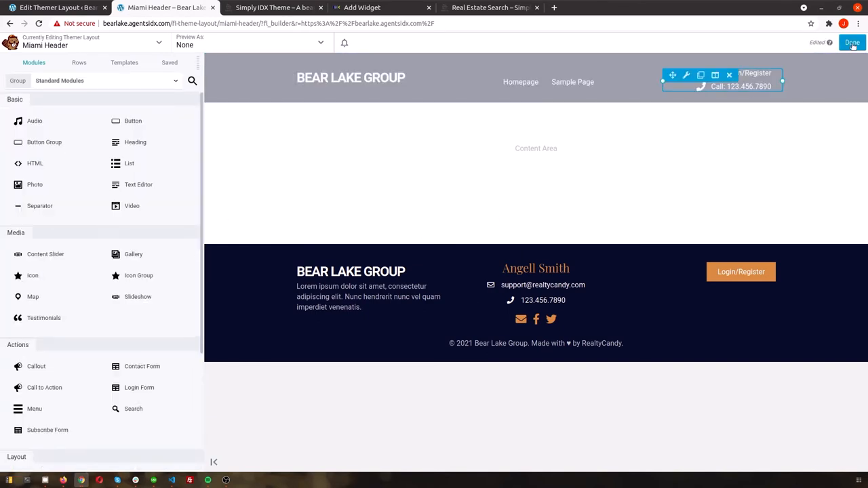
left_click(851, 42)
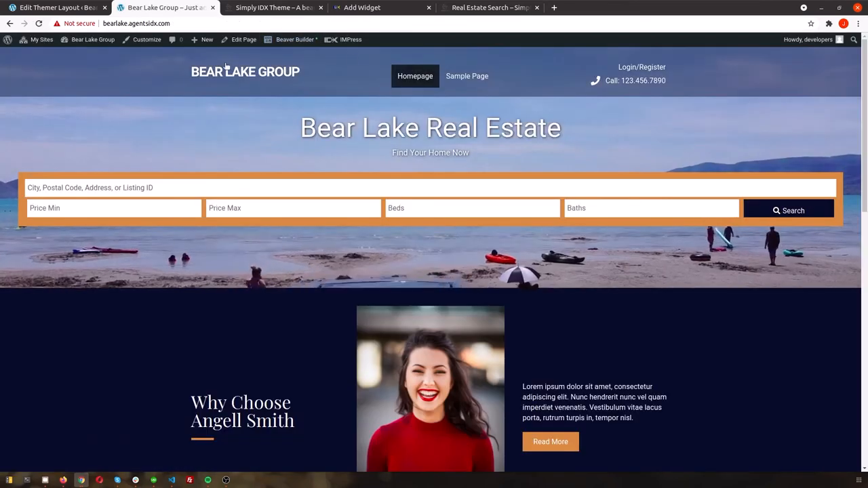
- Give the Homepage hero row minimum height 400, padding top 200 and bottom 100, then publish
left_click(295, 40)
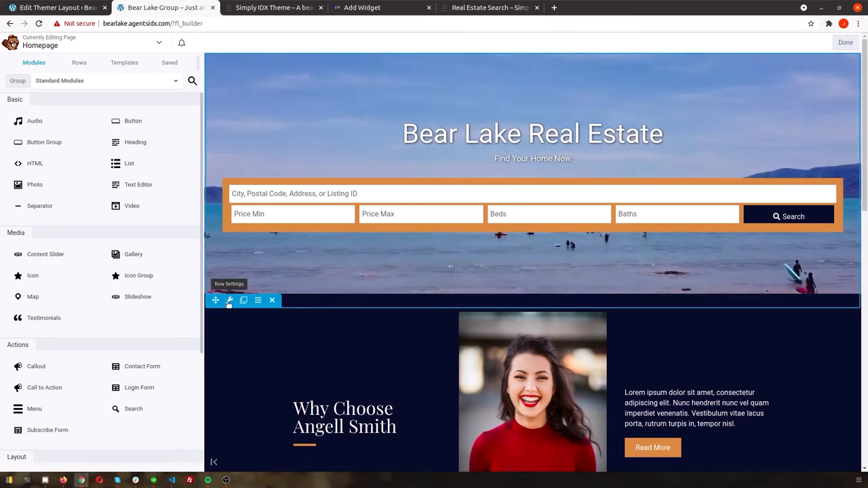
left_click(229, 301)
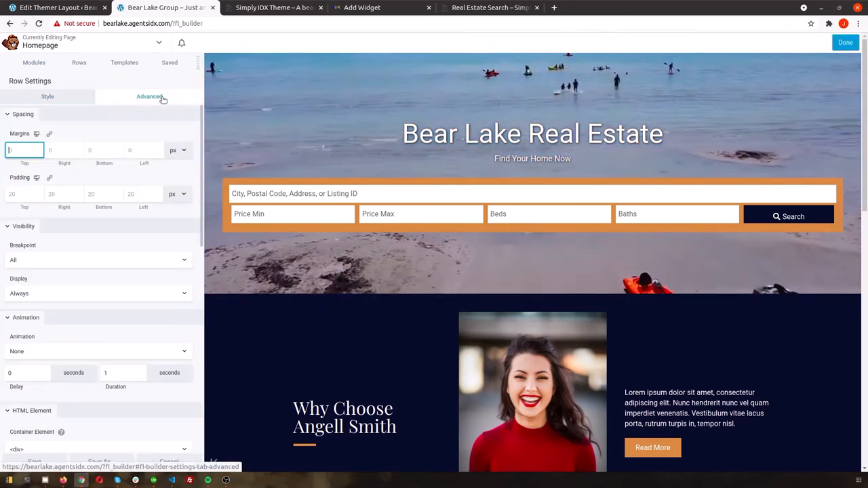
left_click(48, 96)
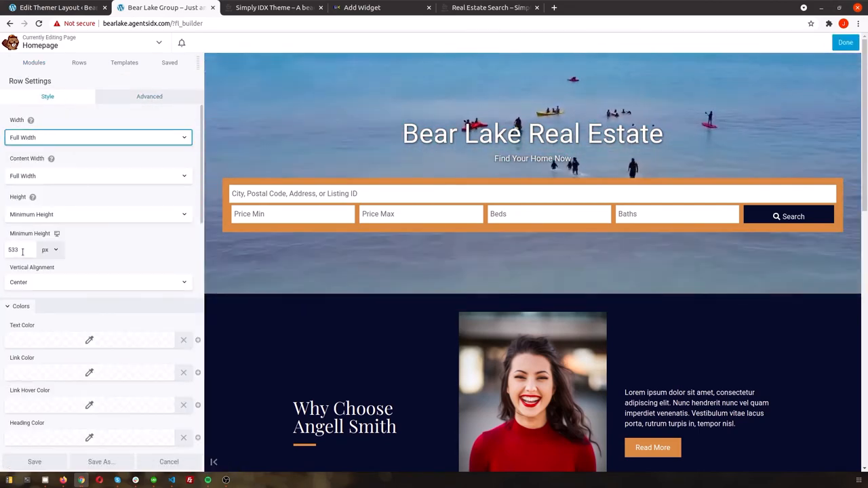
type("400")
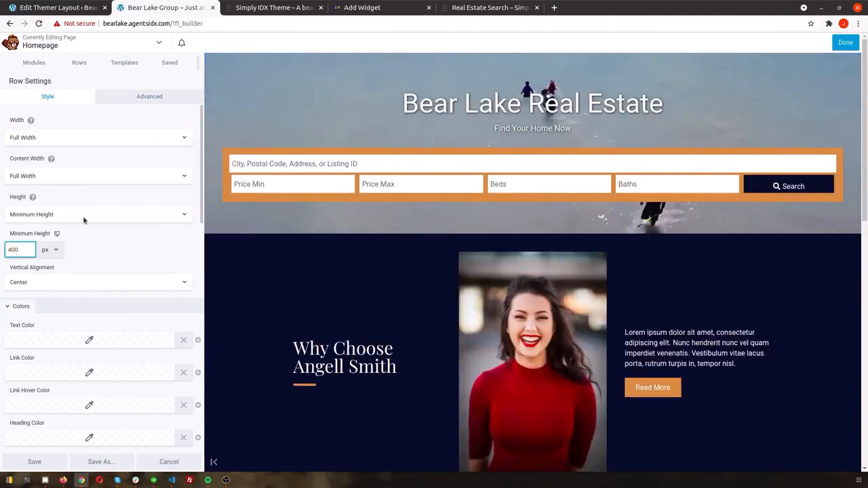
left_click(149, 96)
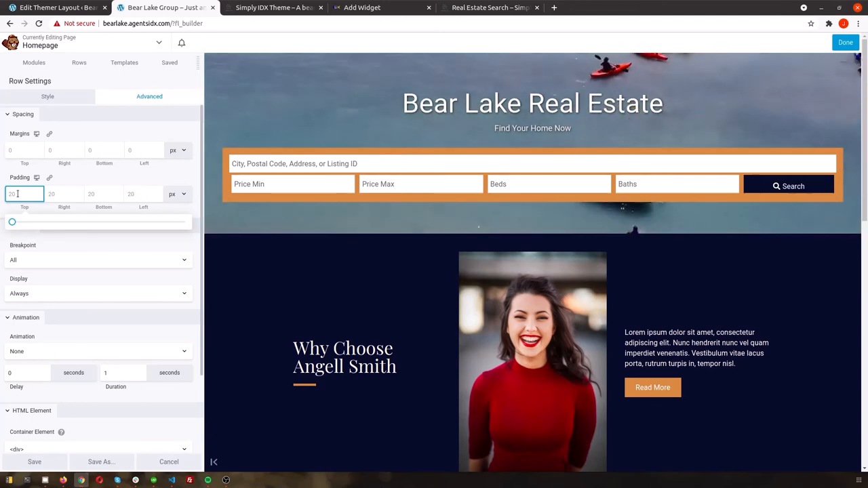
type("200")
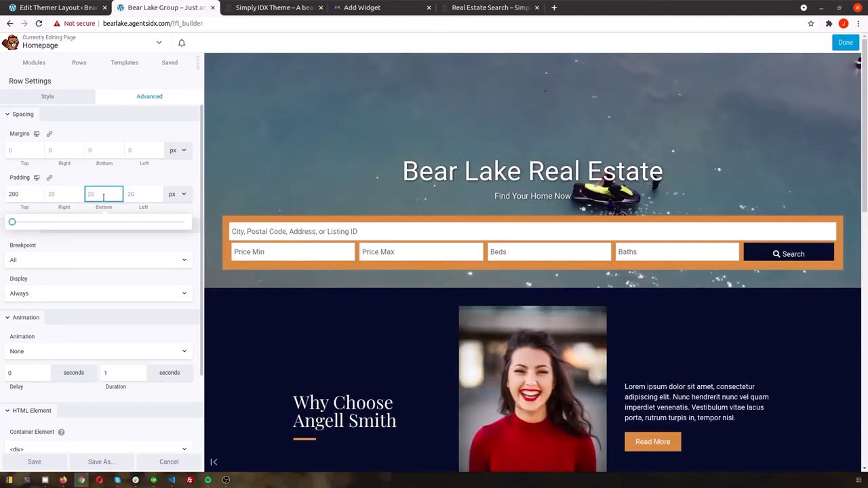
type("100")
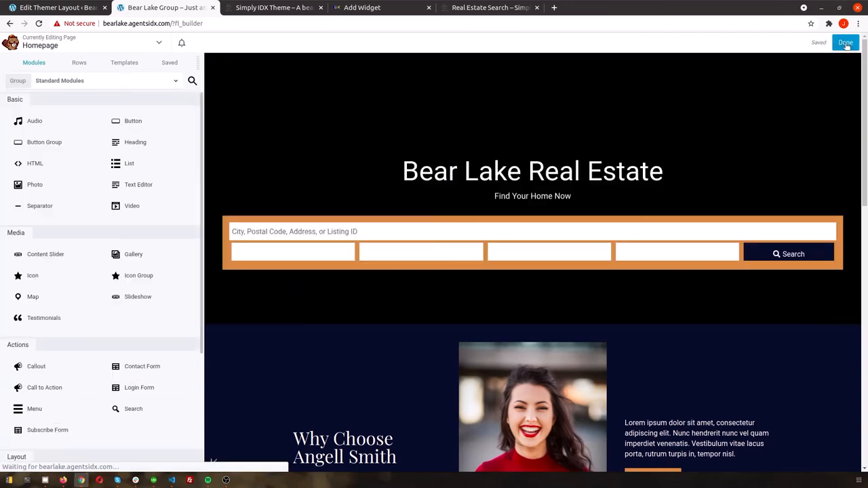
left_click(846, 42)
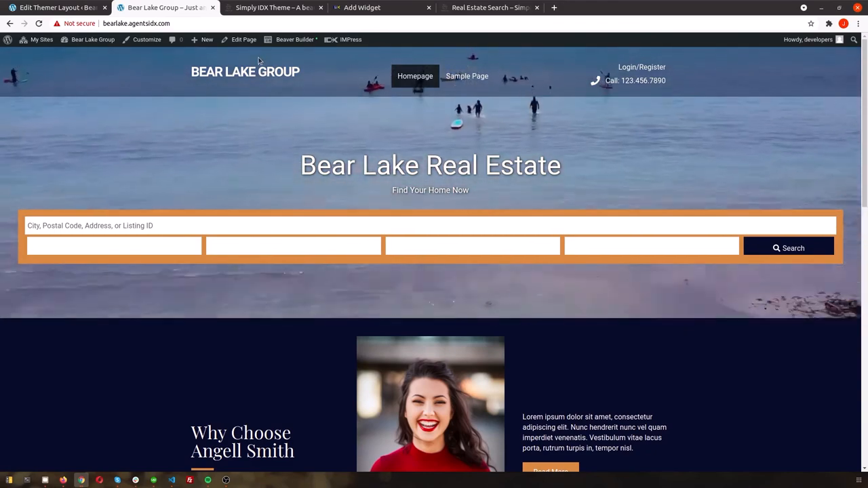
- Create and publish a new page titled Blog, then view it on the live site
left_click(92, 40)
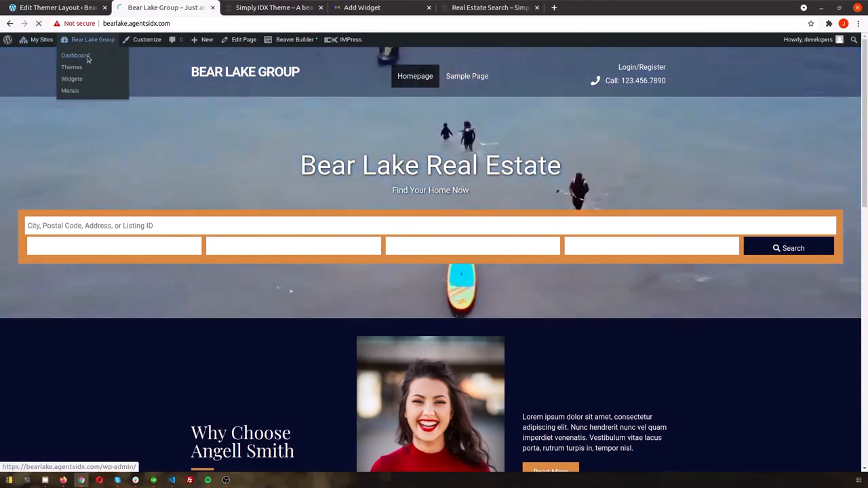
left_click(74, 55)
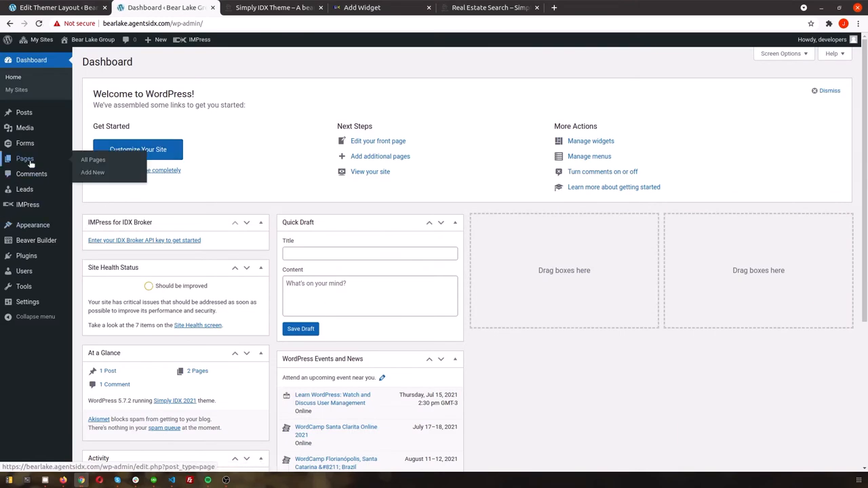
left_click(24, 158)
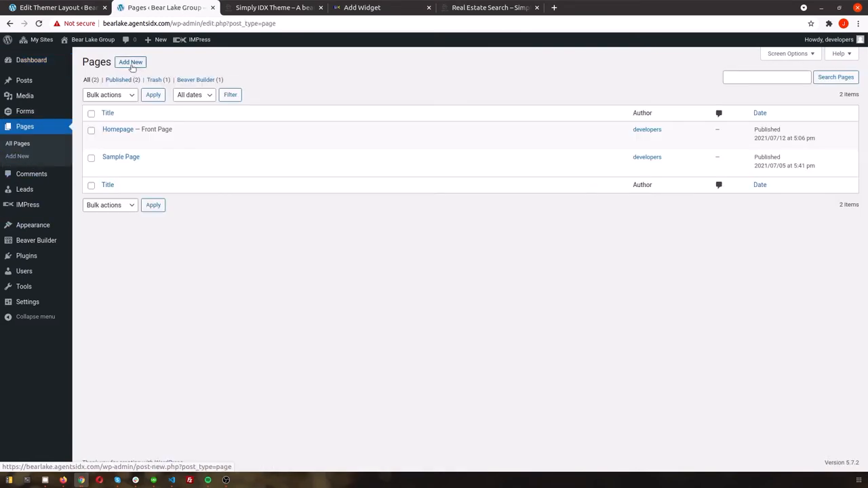
left_click(130, 63)
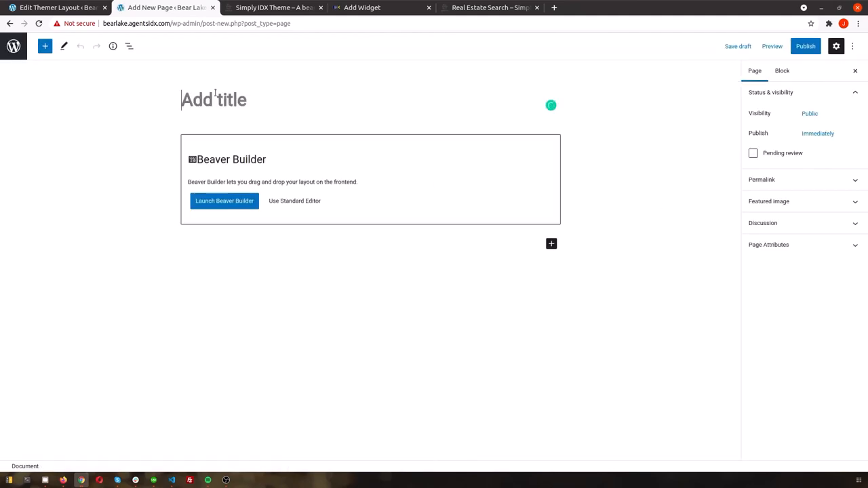
type("Blog")
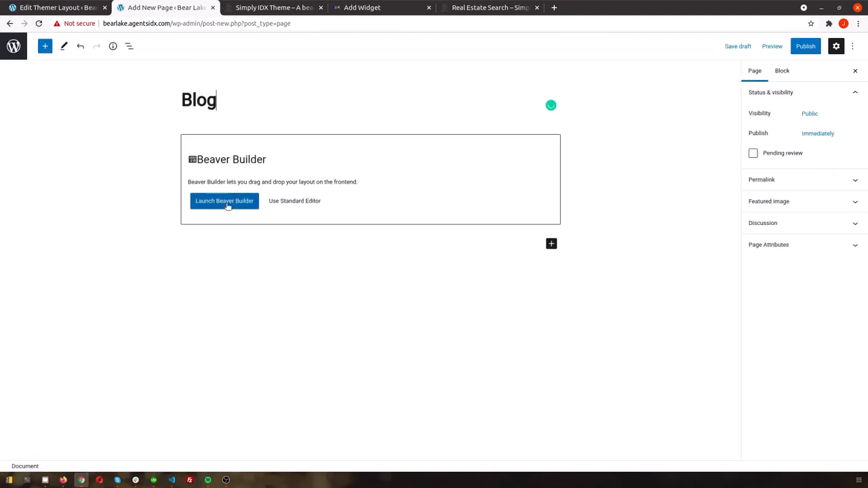
left_click(806, 46)
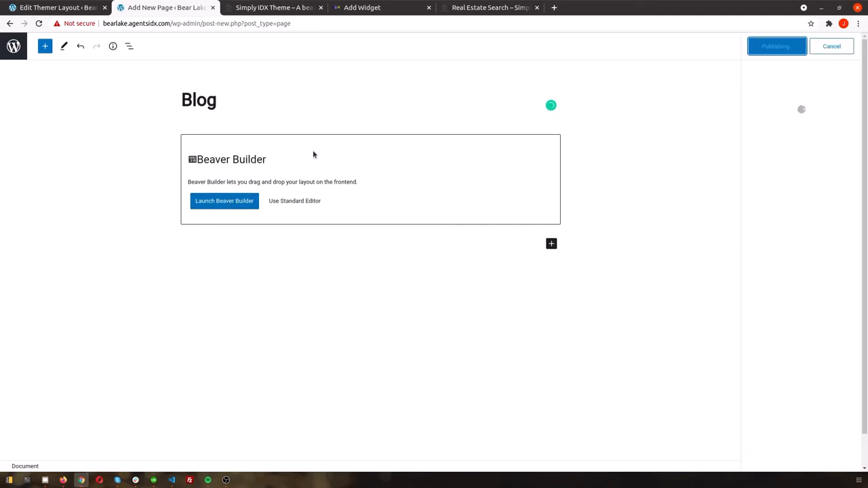
left_click(775, 46)
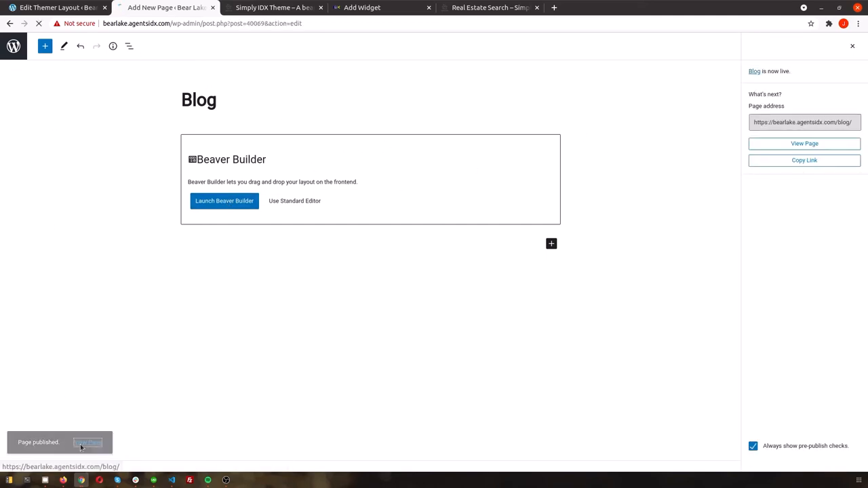
left_click(804, 144)
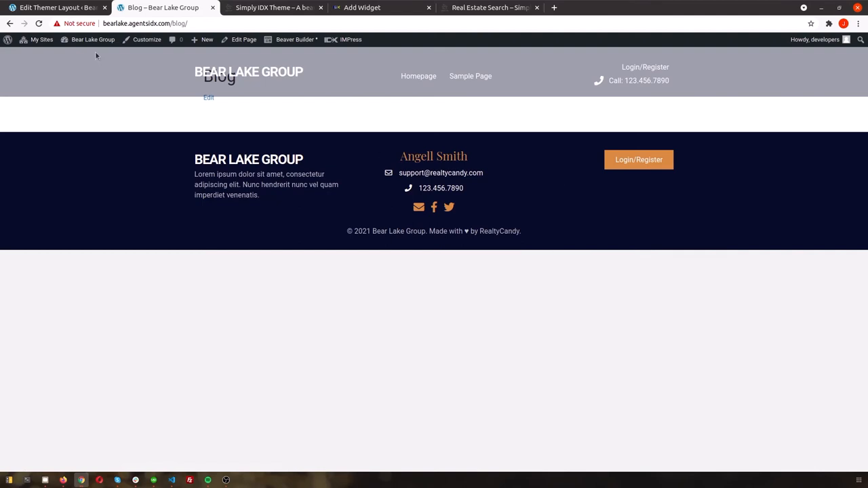
- Assign Blog as the site's posts page in Homepage Settings and publish it
left_click(146, 39)
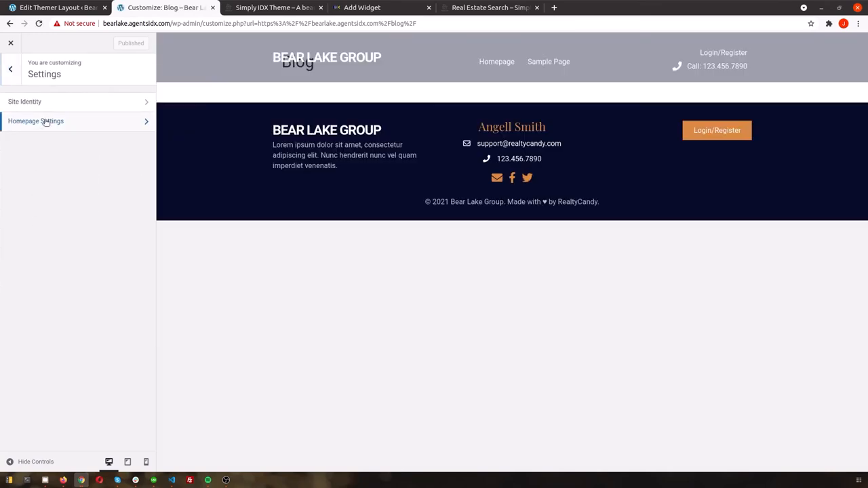
left_click(36, 121)
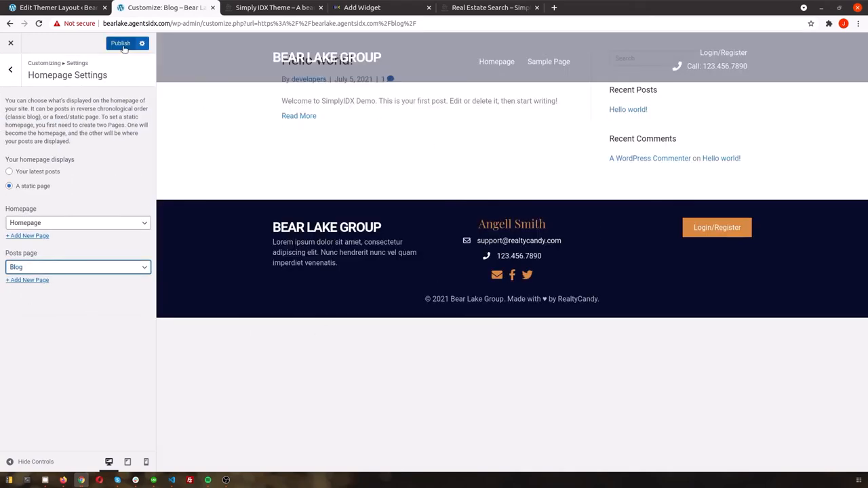
left_click(119, 42)
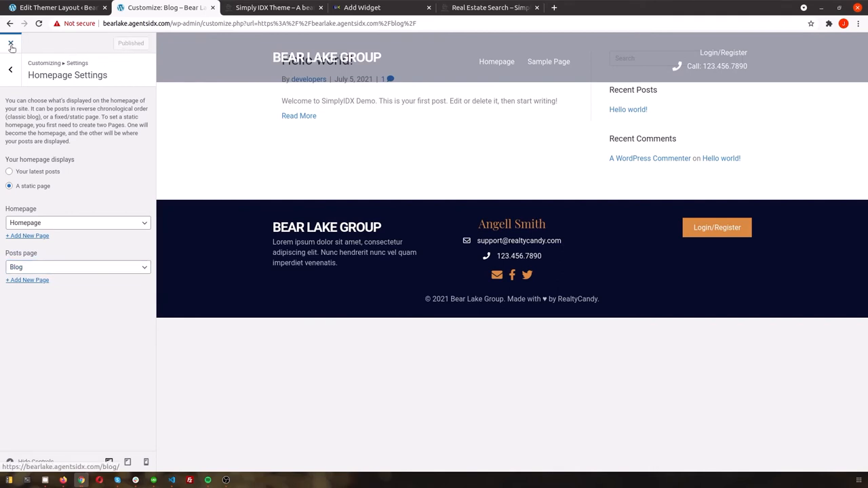
left_click(11, 44)
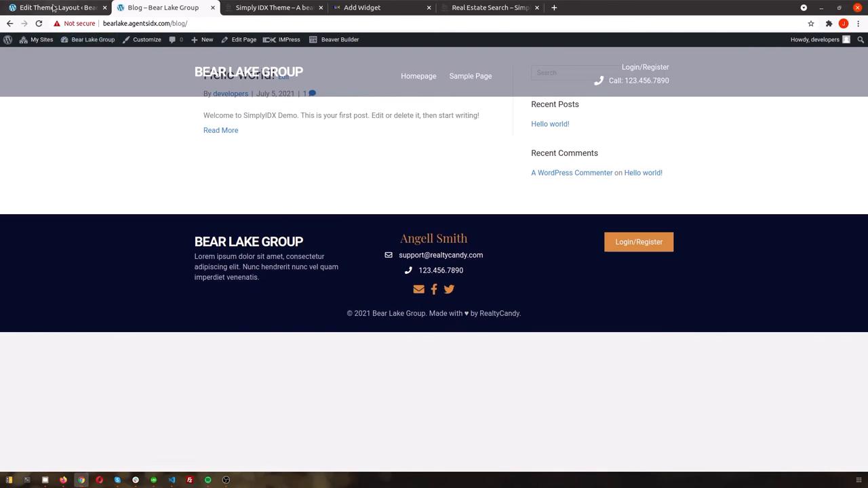
- Create a new Themer layout titled 'Blog' of type Archive
left_click(54, 8)
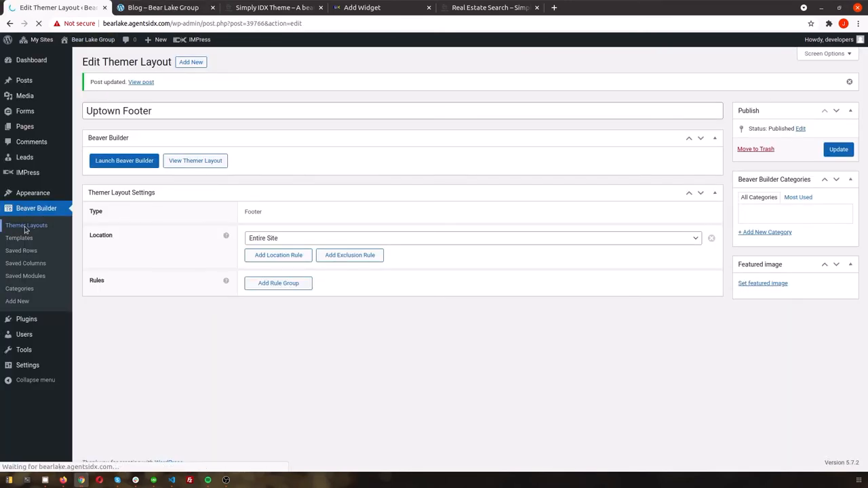
left_click(26, 225)
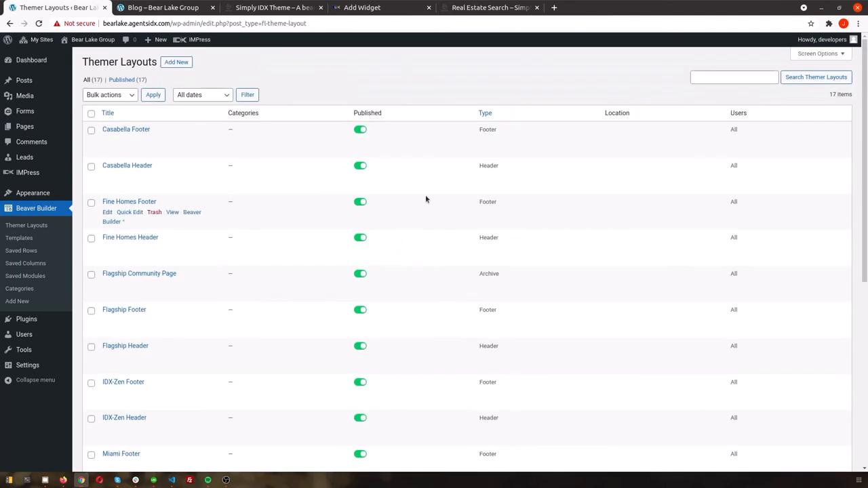
left_click(176, 63)
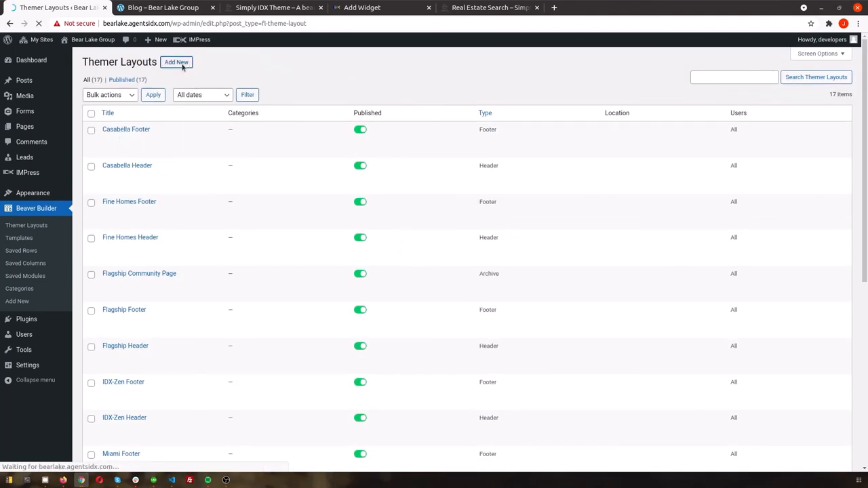
left_click(176, 63)
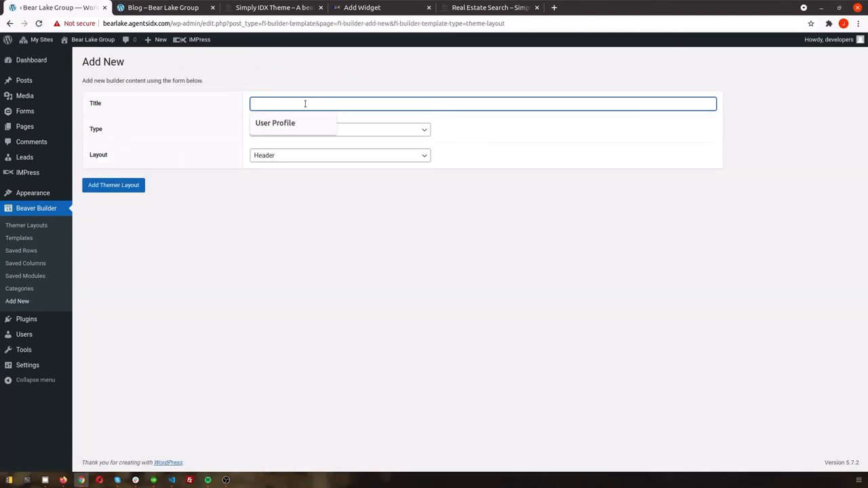
type("Blog")
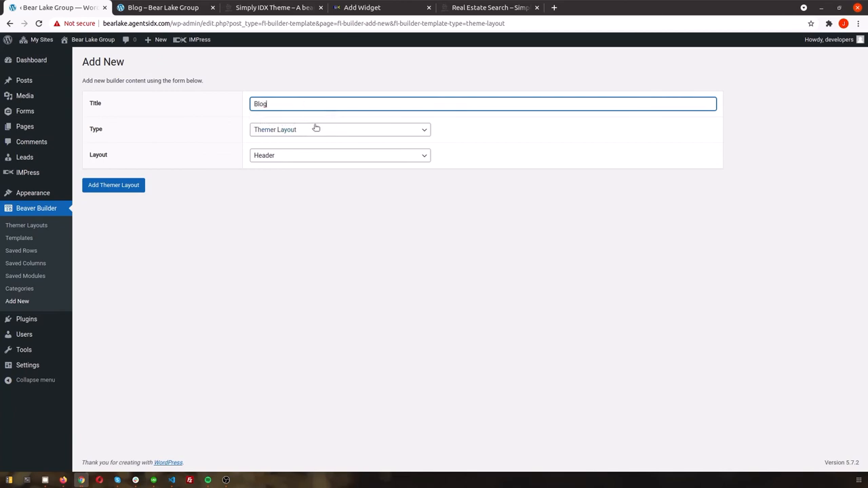
left_click(339, 155)
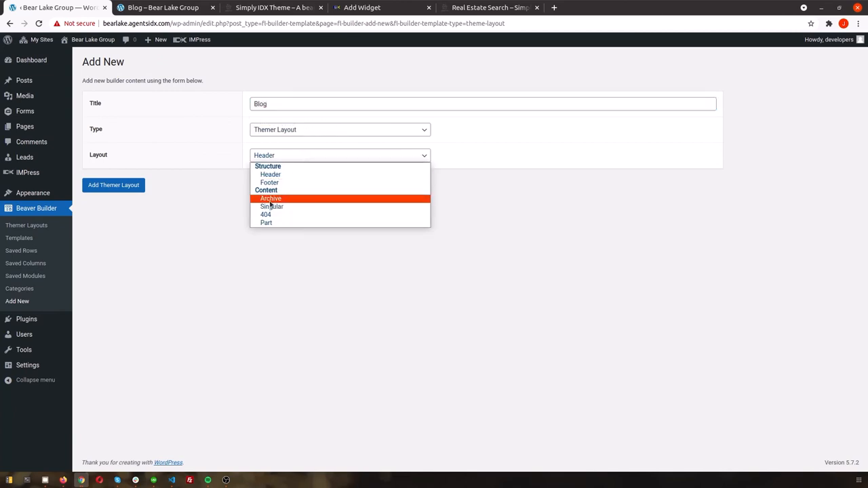
left_click(270, 198)
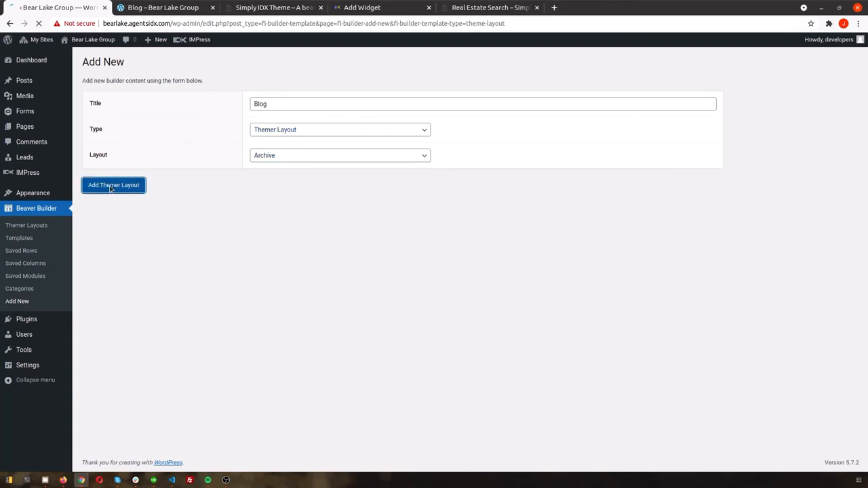
left_click(114, 184)
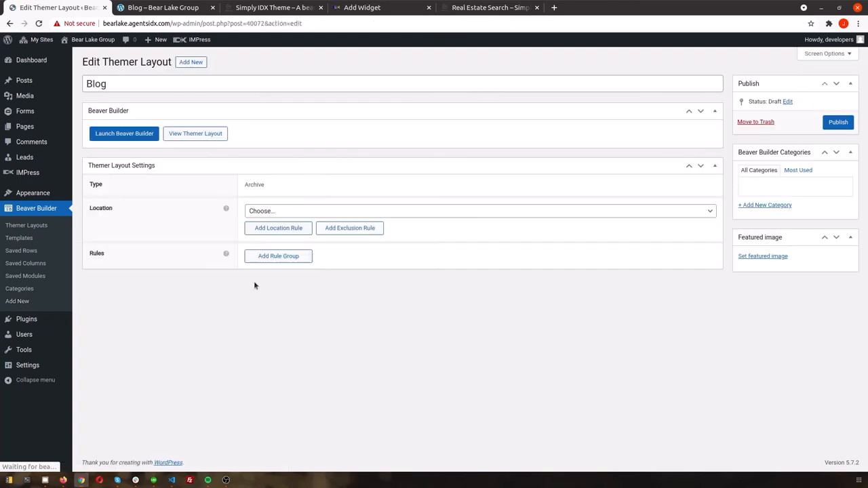
- Target the Blog layout at All Archives, publish it, and launch it in the page builder
left_click(474, 212)
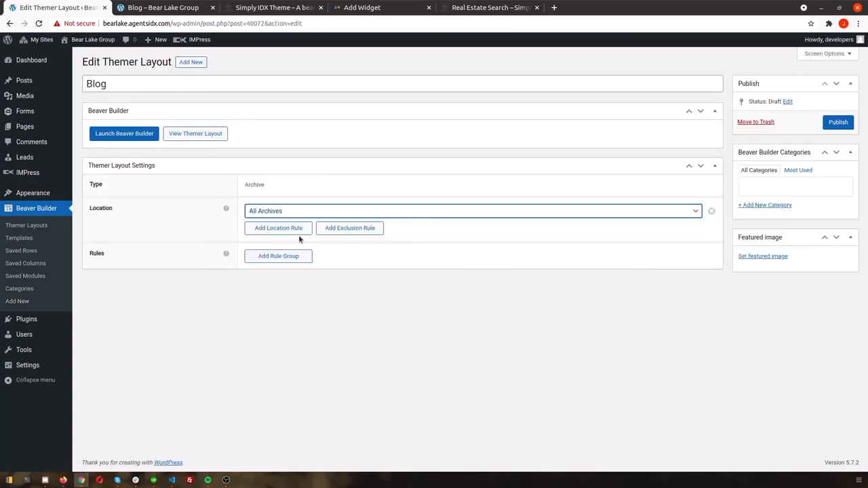
left_click(124, 133)
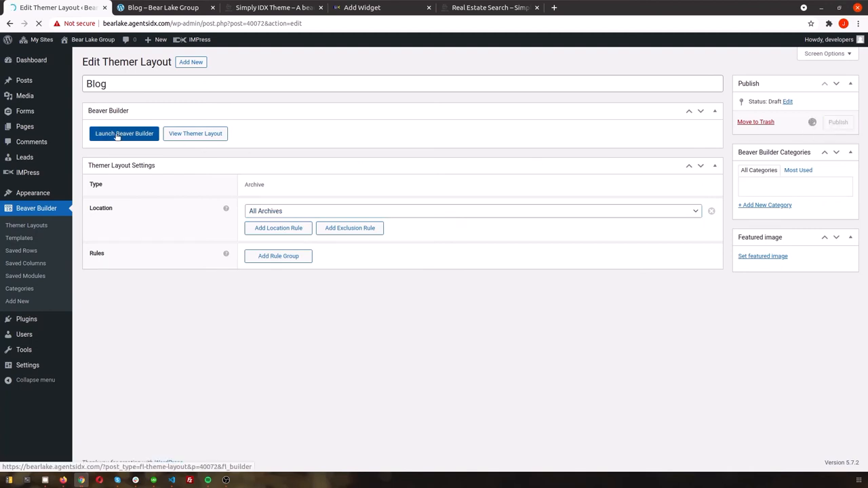
left_click(837, 122)
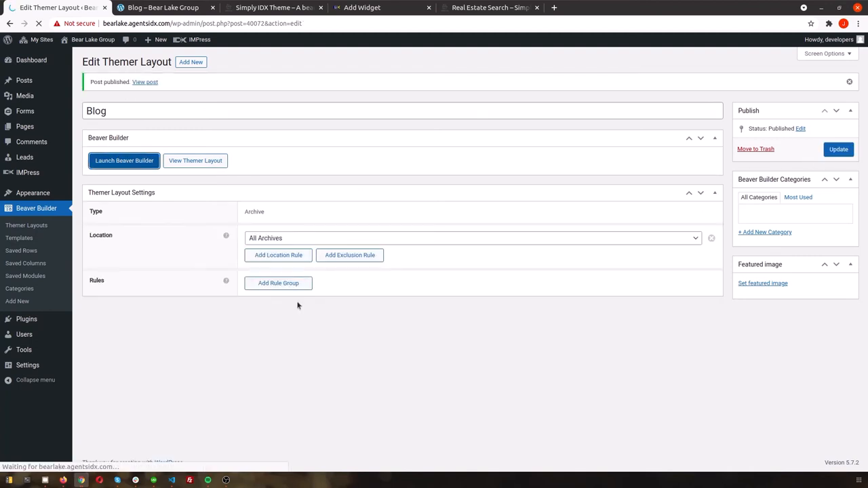
left_click(125, 160)
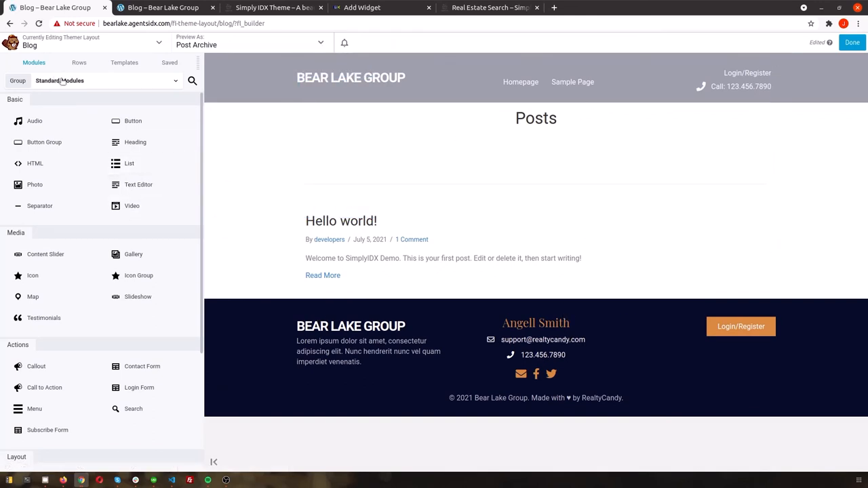
left_click(124, 62)
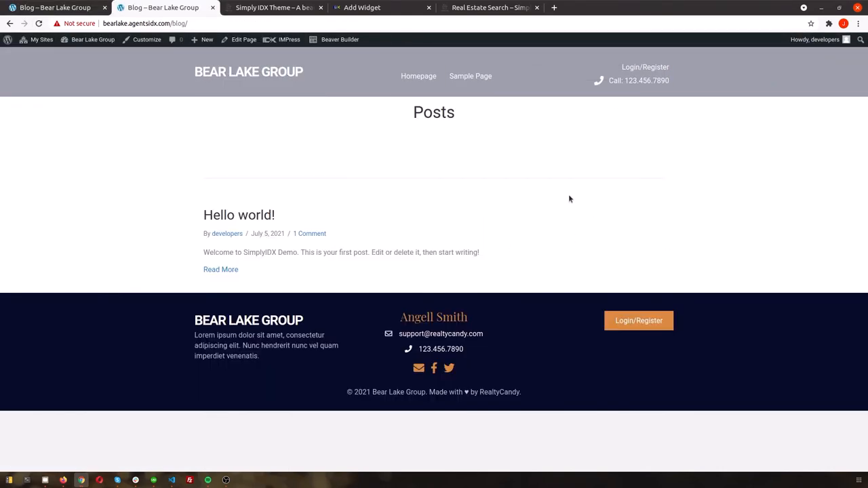
- Set the red tulip photo as the Hello world! post's featured image and update the post
left_click(220, 269)
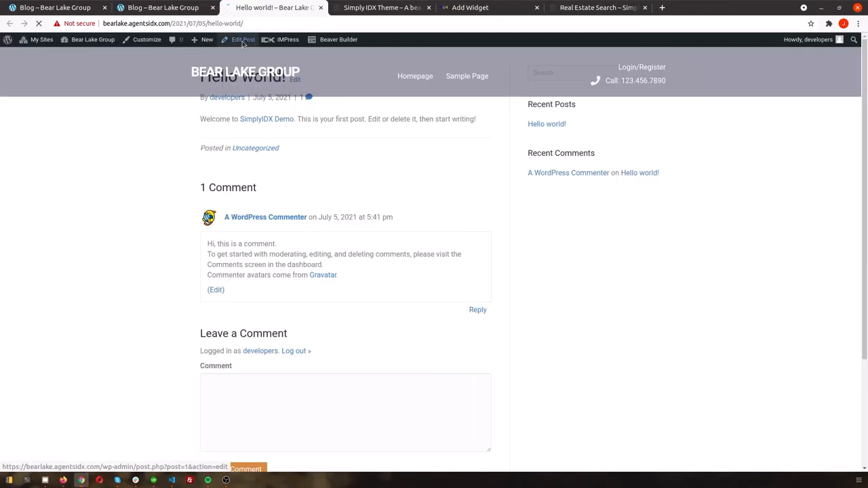
left_click(243, 40)
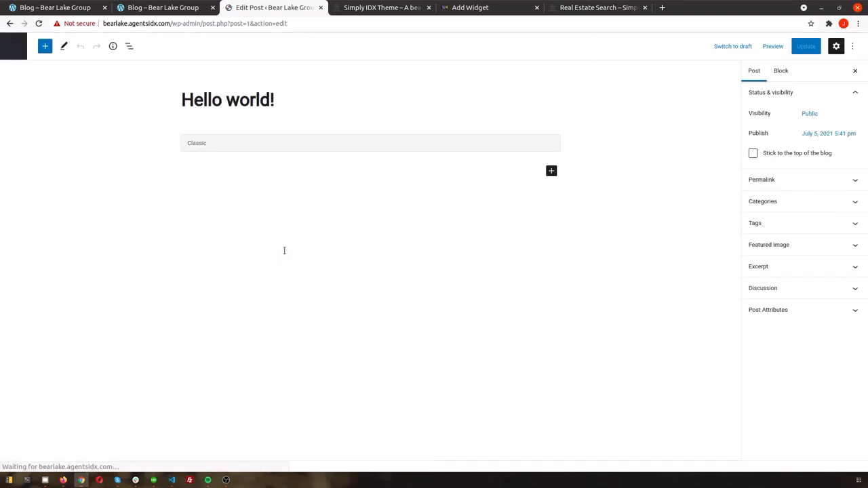
left_click(768, 266)
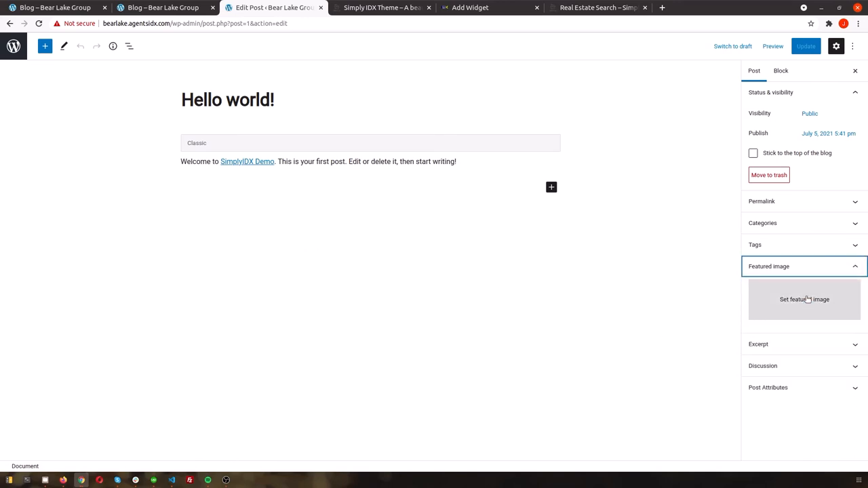
left_click(802, 300)
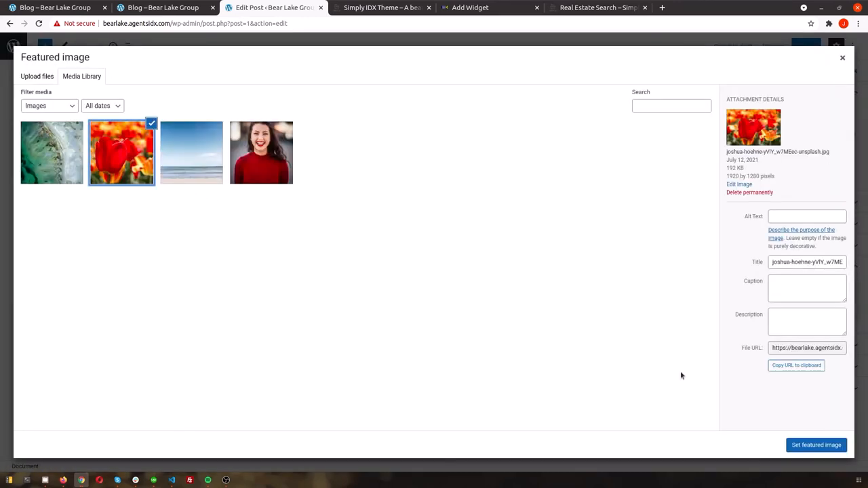
left_click(816, 445)
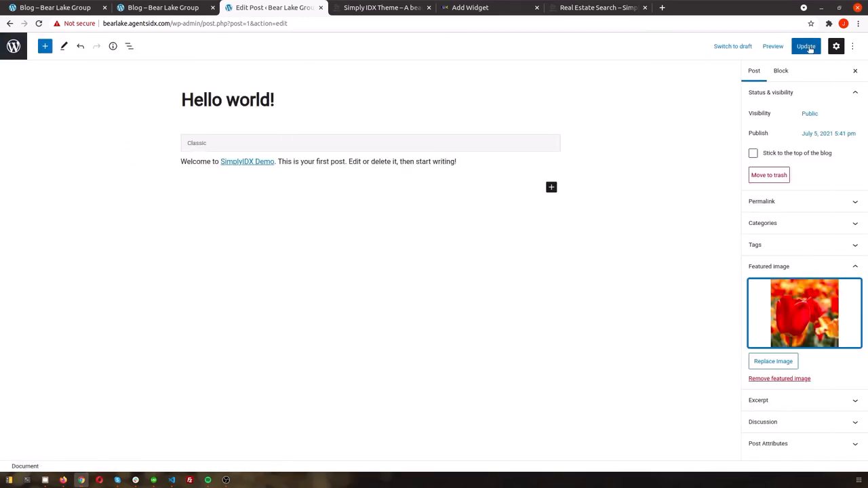
left_click(805, 46)
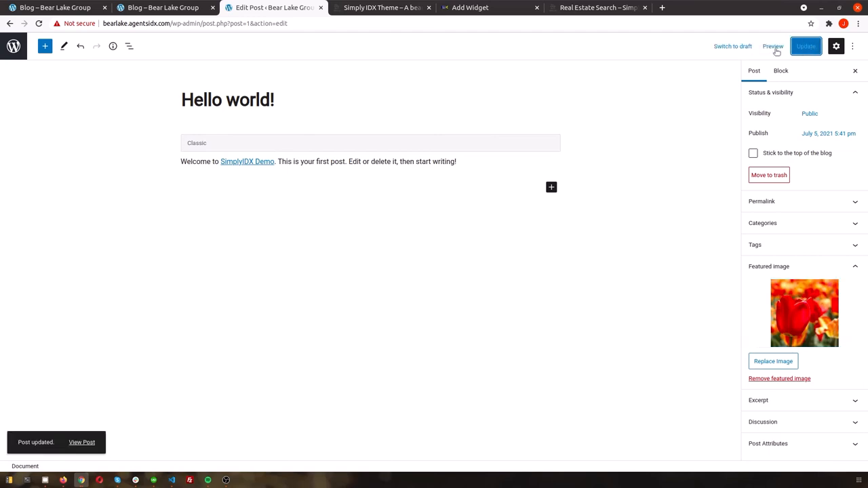
left_click(851, 46)
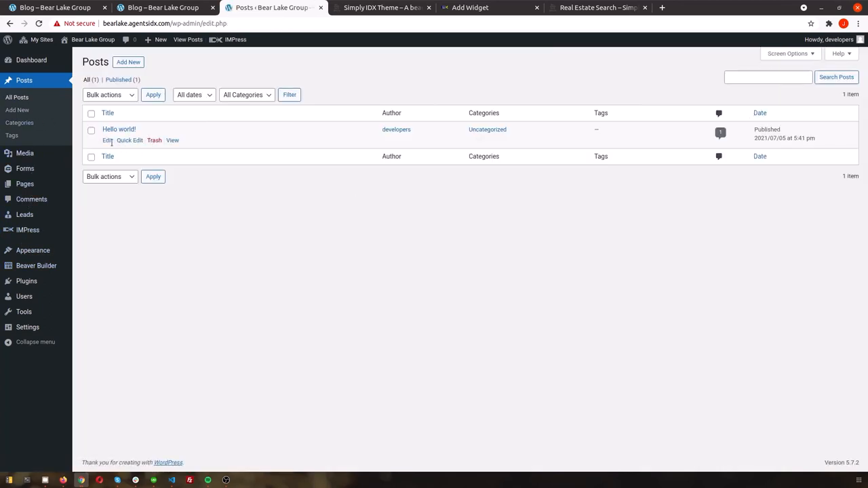
- Publish a new lorem ipsum post with the green abstract photo as its featured image
left_click(127, 63)
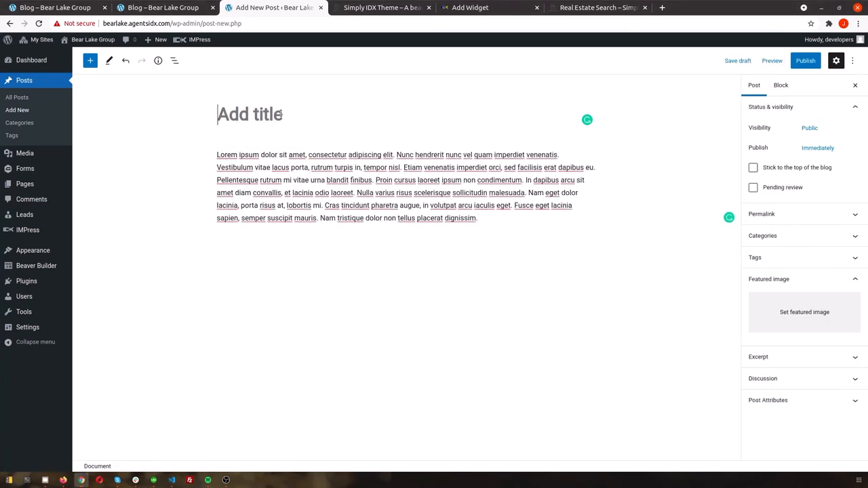
left_click(804, 312)
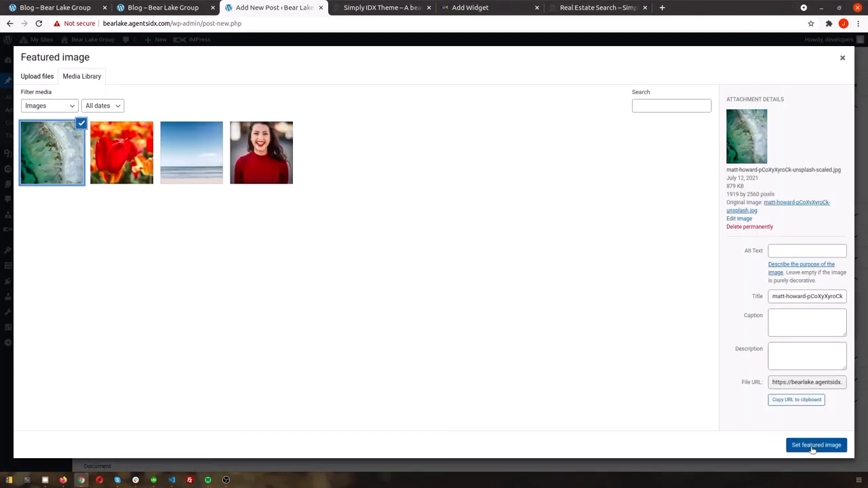
left_click(816, 445)
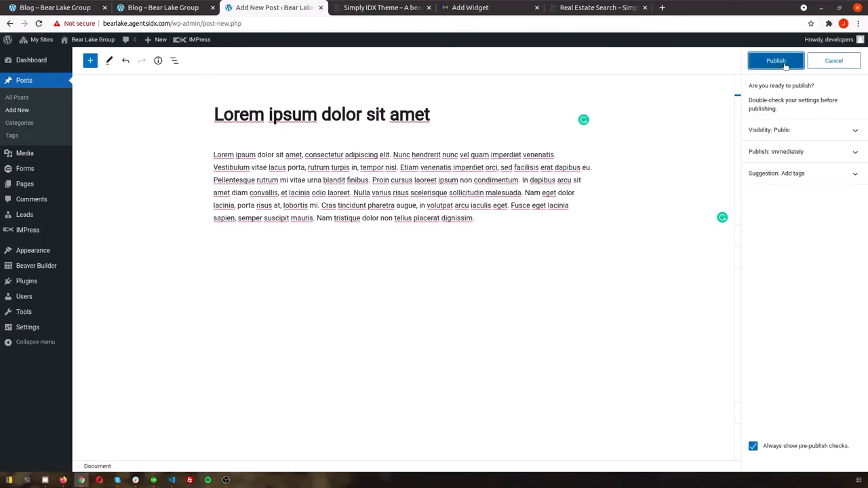
left_click(775, 60)
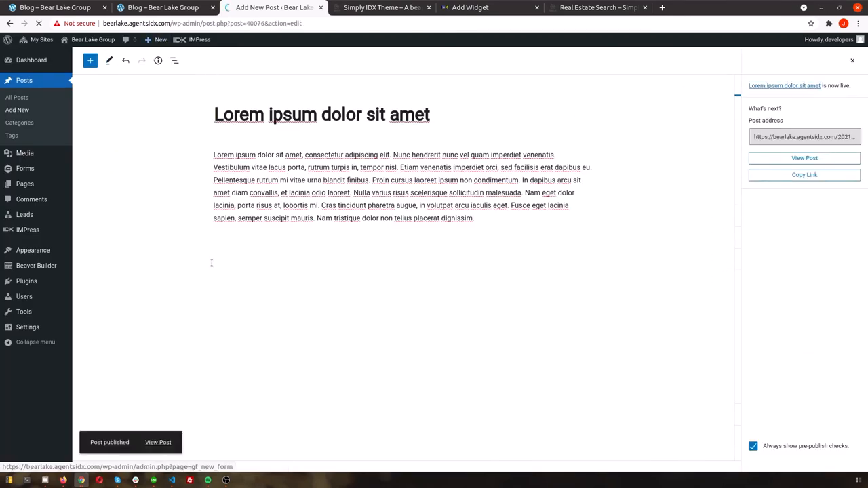
- Publish a second post titled 'Etiam venenatis imperdiet orci' with a beach featured image
left_click(16, 108)
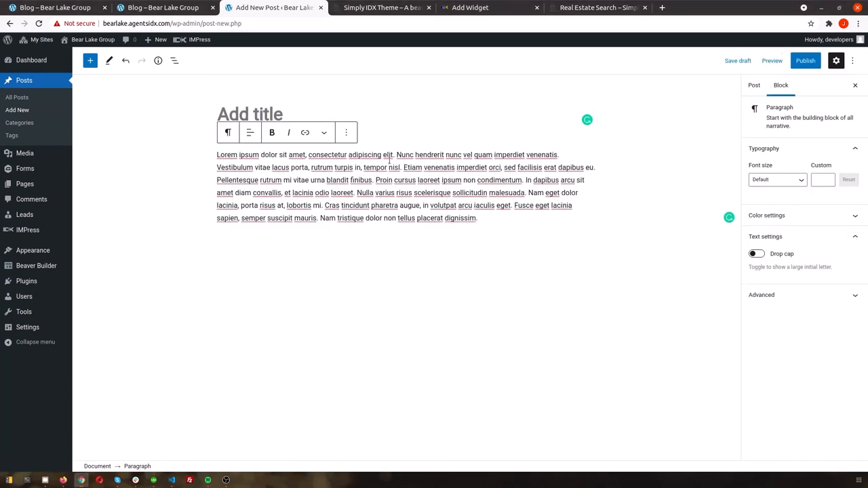
type("Etiam venenatis imperdiet orci")
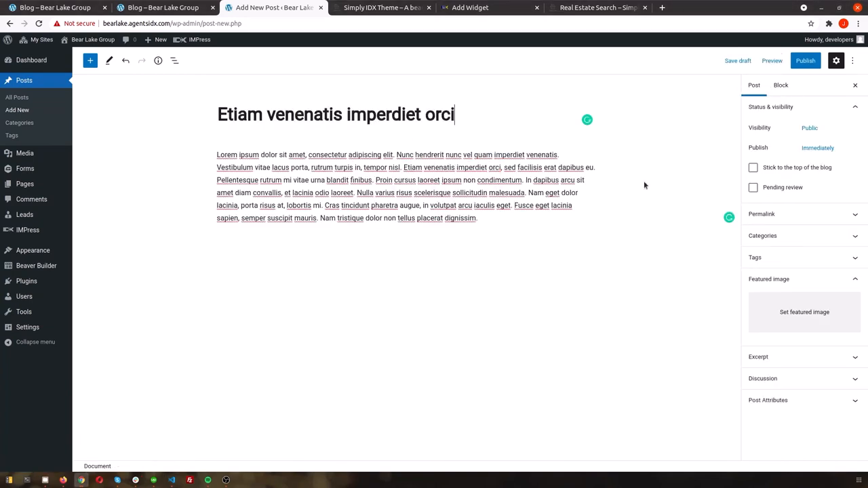
left_click(804, 312)
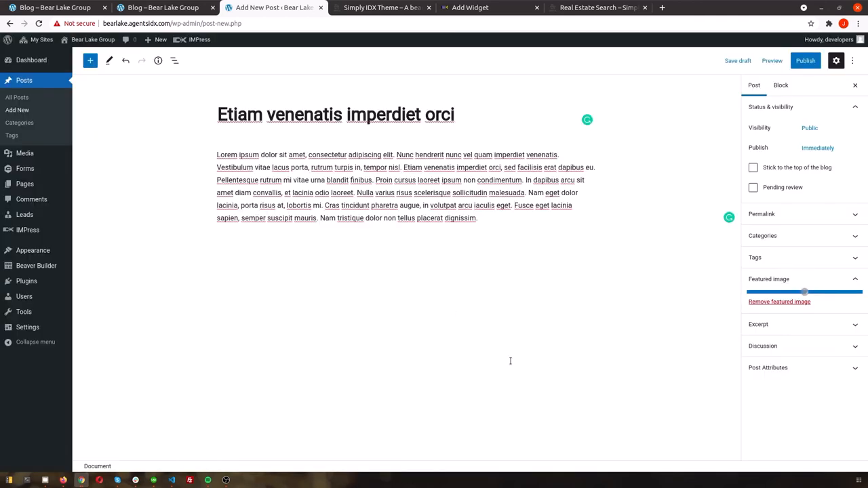
left_click(806, 59)
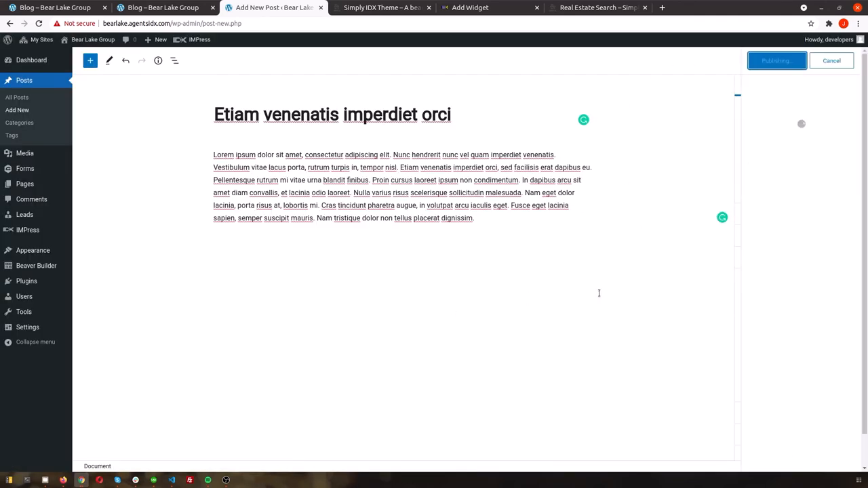
left_click(162, 8)
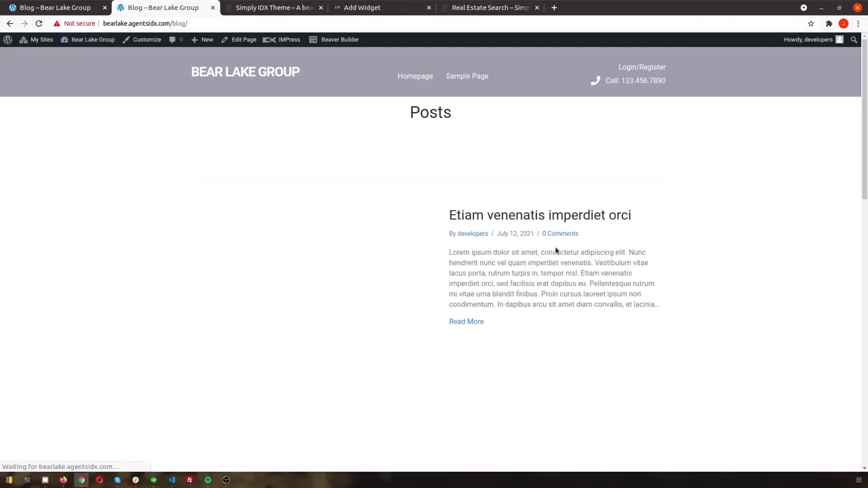
- Review the live Blog page's posts, then load the Blog archive layout in Beaver Builder
scroll("down", 3)
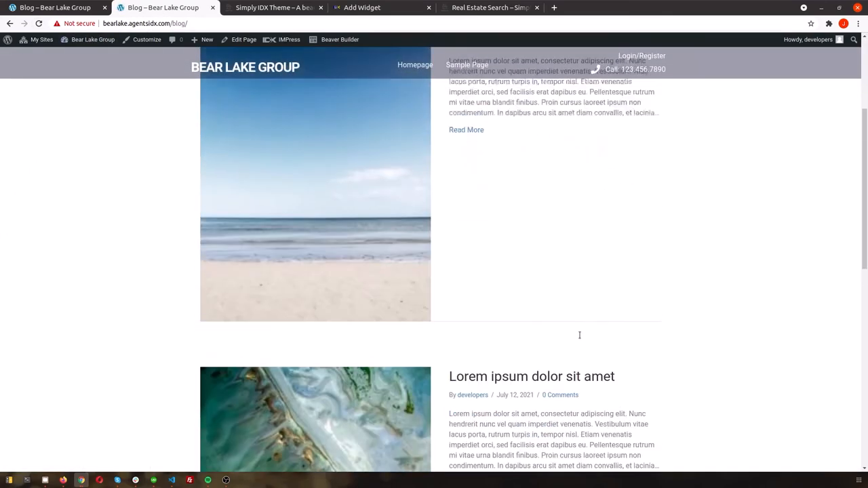
left_click(339, 40)
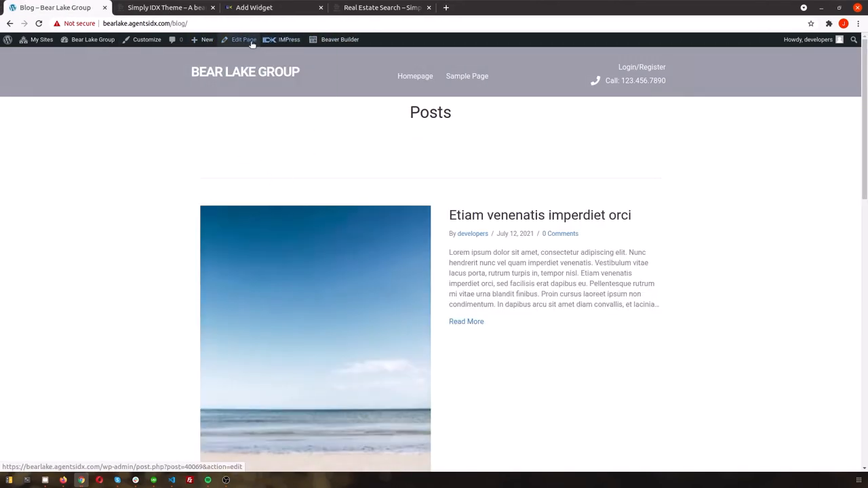
left_click(242, 39)
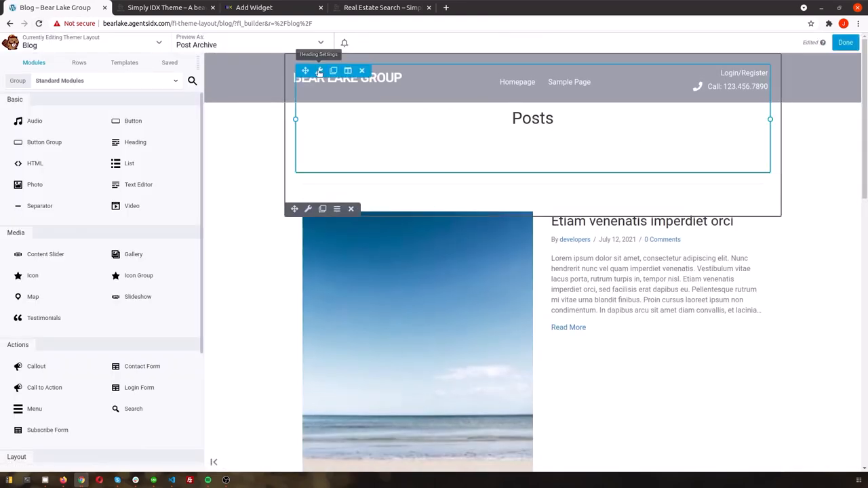
- In the Posts module, try Masonry and Gallery layouts before settling on a stacked List
left_click(166, 96)
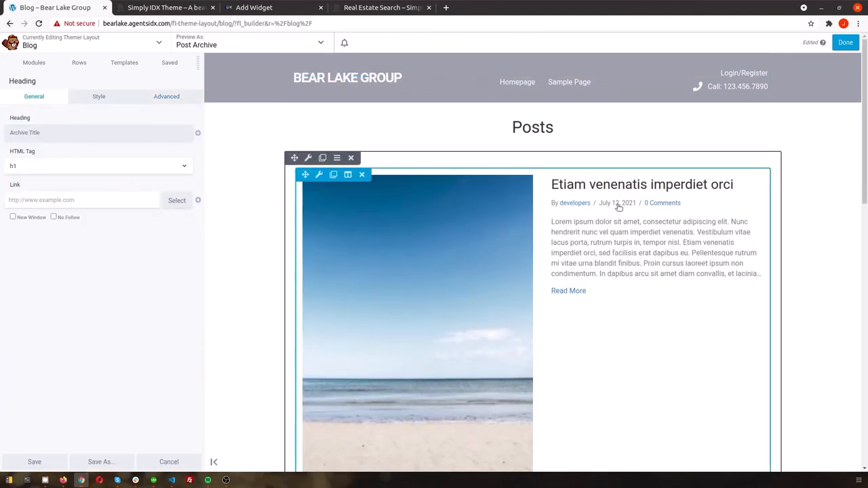
left_click(318, 173)
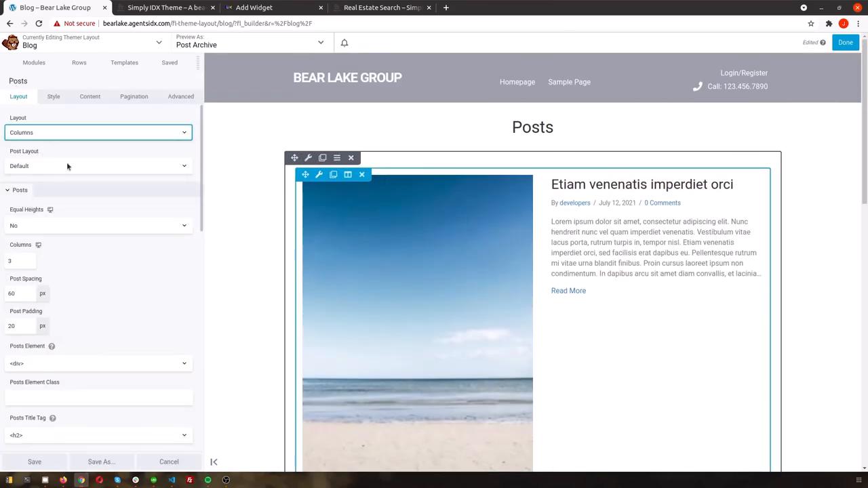
left_click(97, 133)
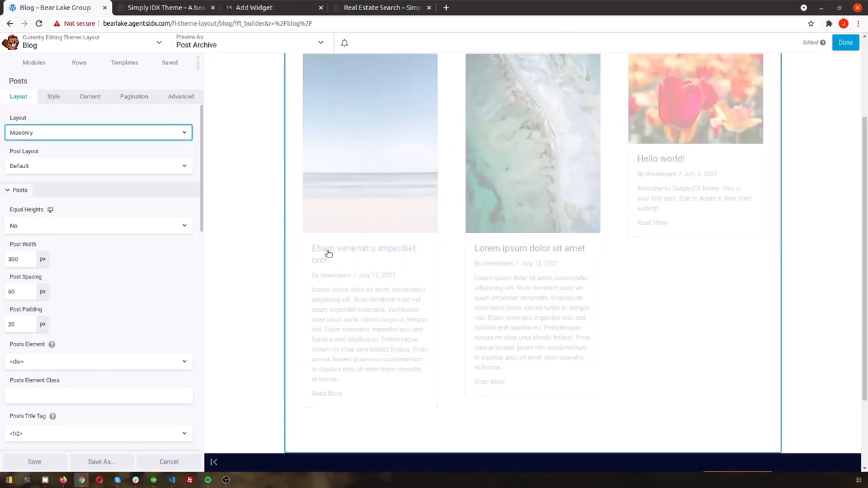
left_click(97, 133)
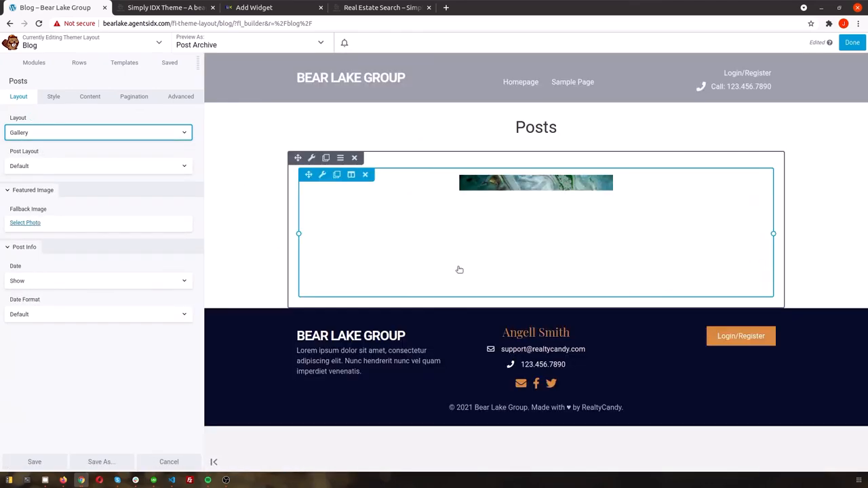
left_click(98, 133)
type("0")
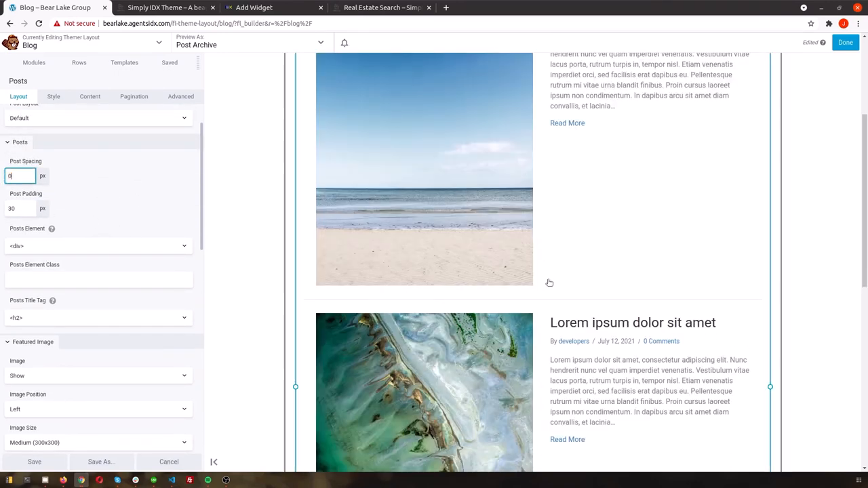
- Hide post authors and terms, limit excerpts to 20 words, and label the link 'View More'
scroll("down", 3)
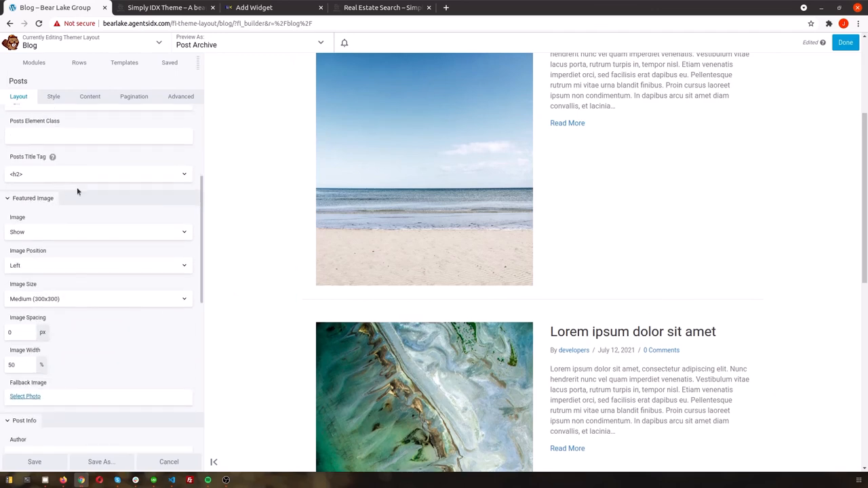
left_click(97, 274)
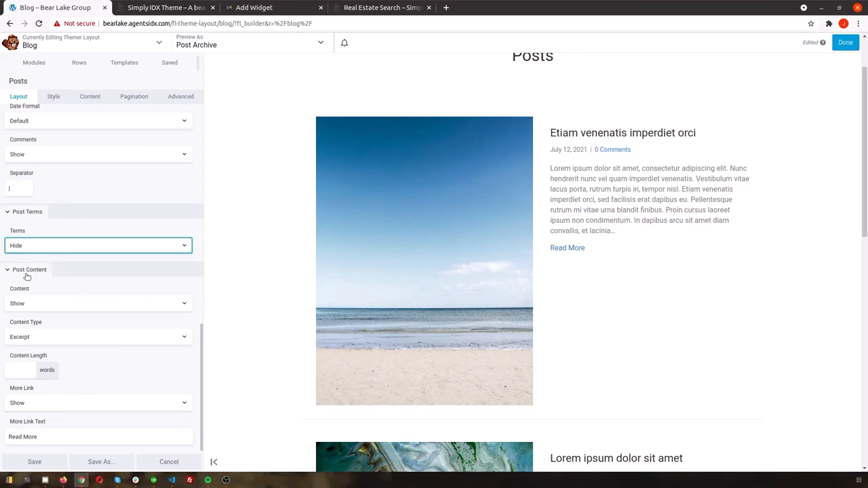
left_click(98, 304)
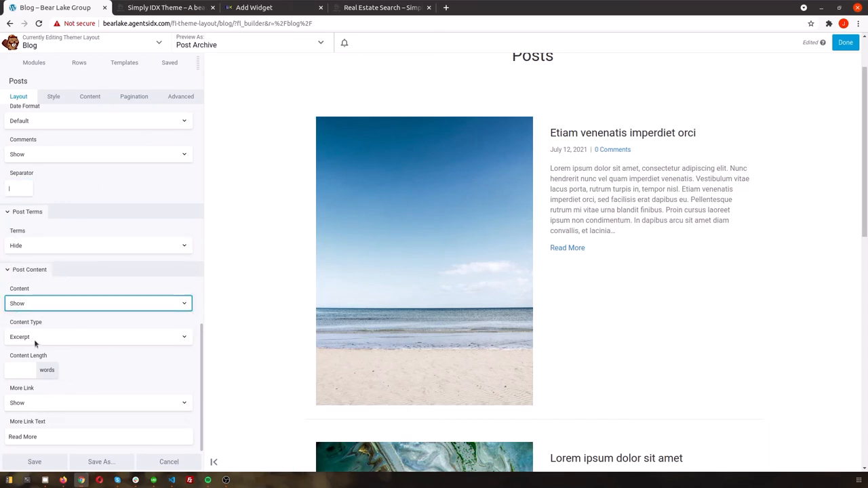
type("20")
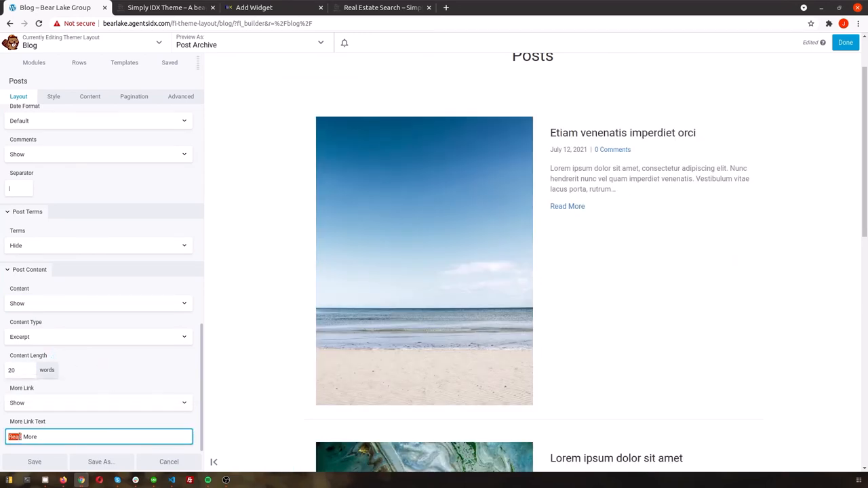
left_click(53, 96)
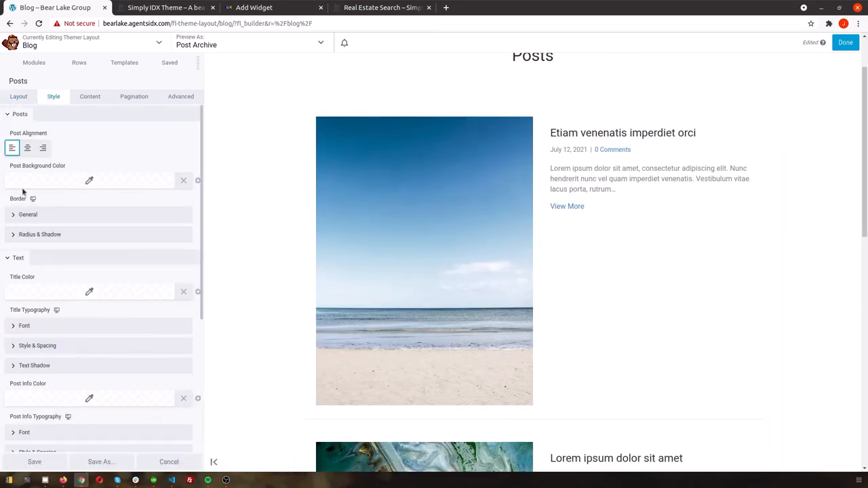
- Clear the post background colour and give each post a solid grey 1px border
left_click(88, 181)
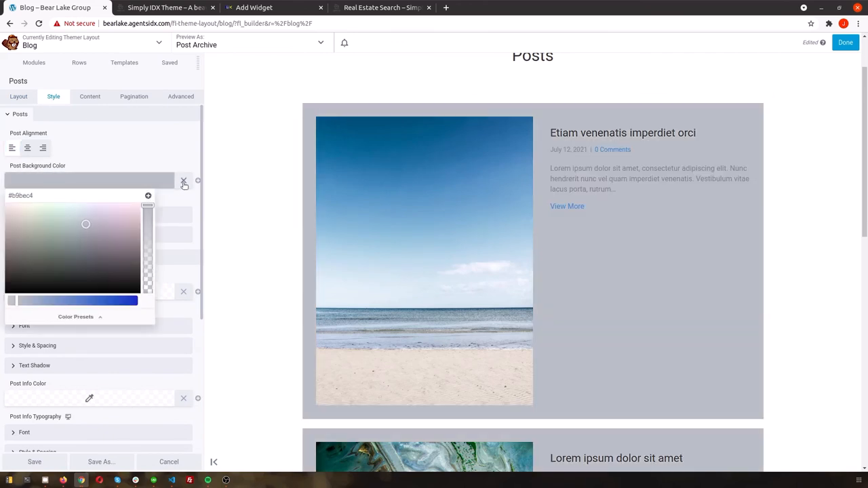
left_click(184, 182)
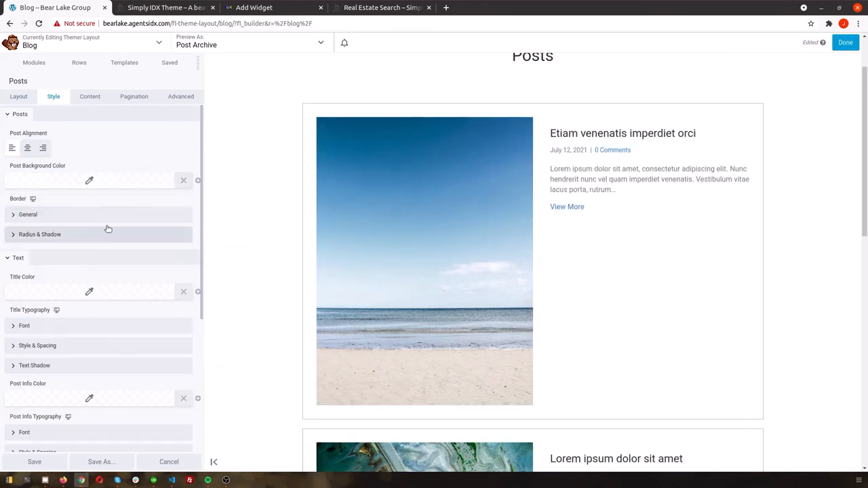
left_click(27, 214)
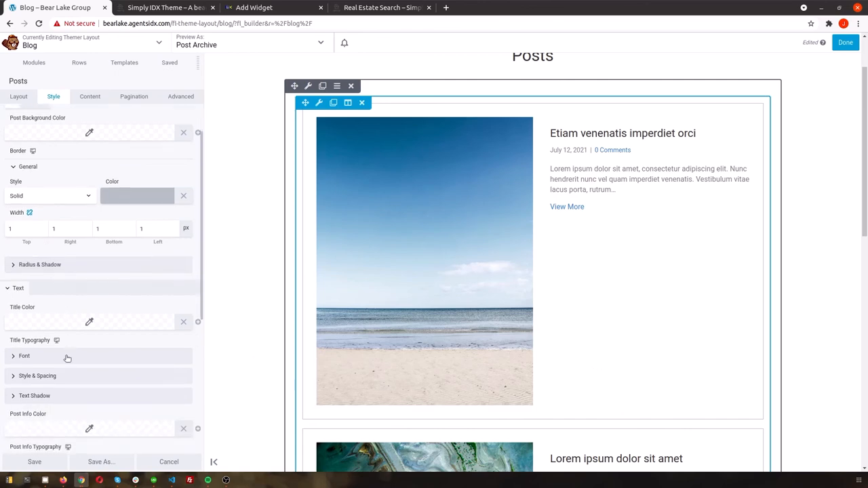
scroll("down", 3)
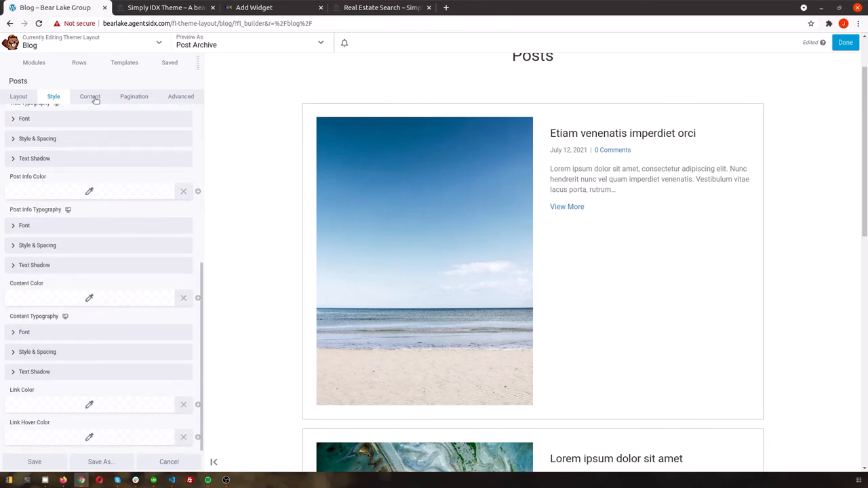
left_click(180, 96)
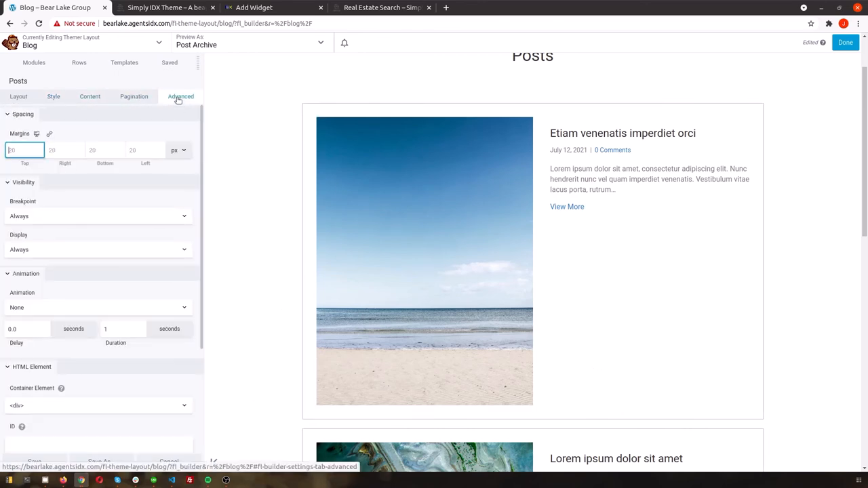
left_click(19, 96)
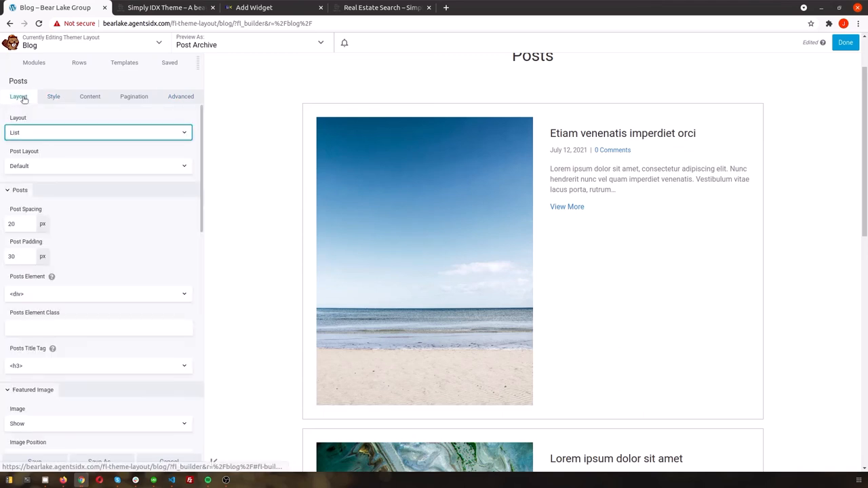
- Set featured images to Thumbnail size at about 20% width and save the archive layout
left_click(98, 283)
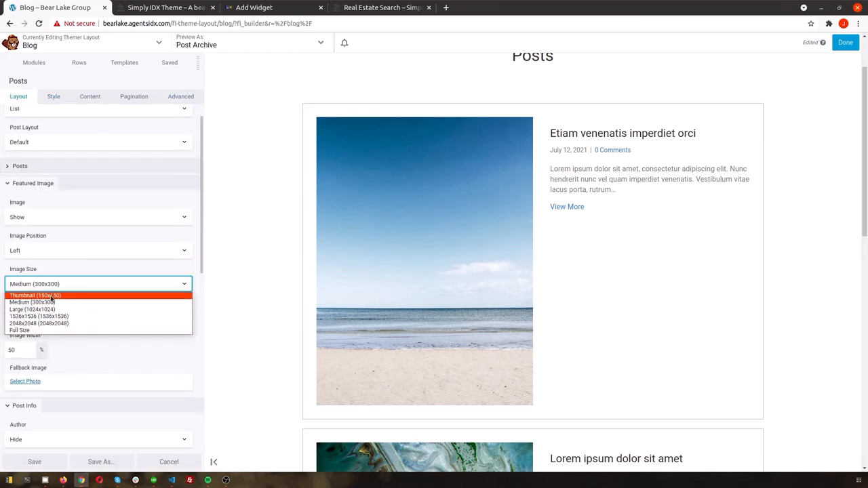
left_click(35, 295)
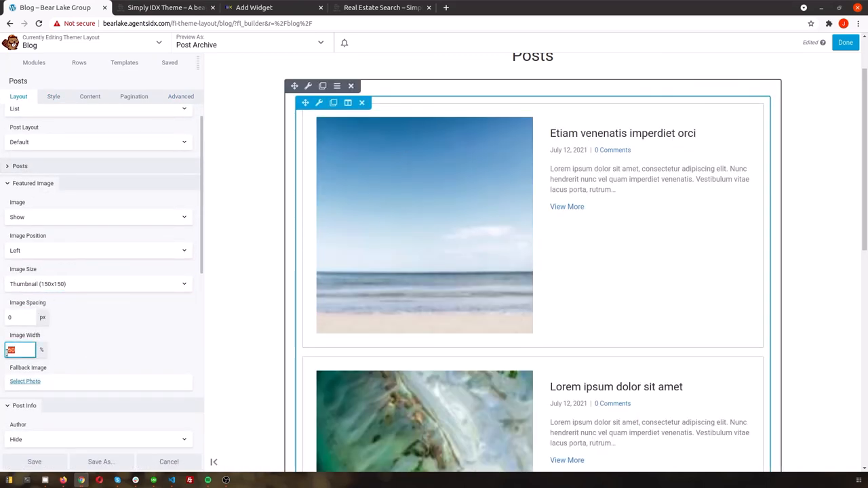
type("19")
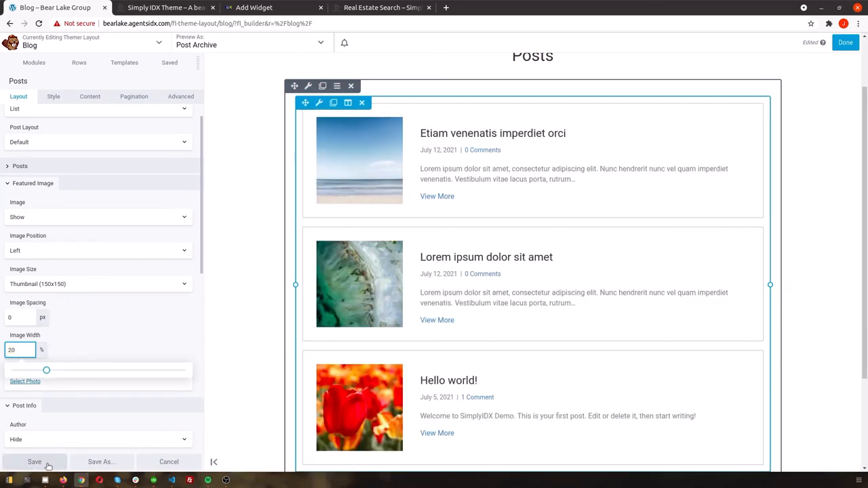
left_click(34, 460)
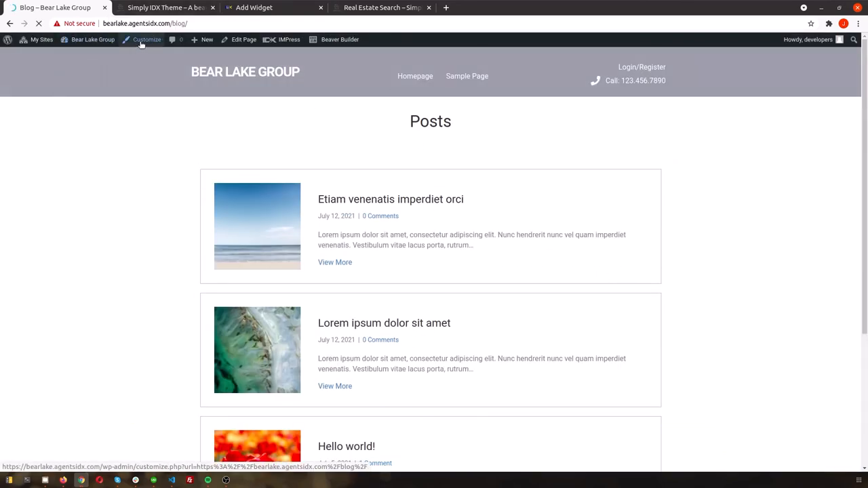
- In the Customizer, look over the Main Menu items under Menus
left_click(147, 39)
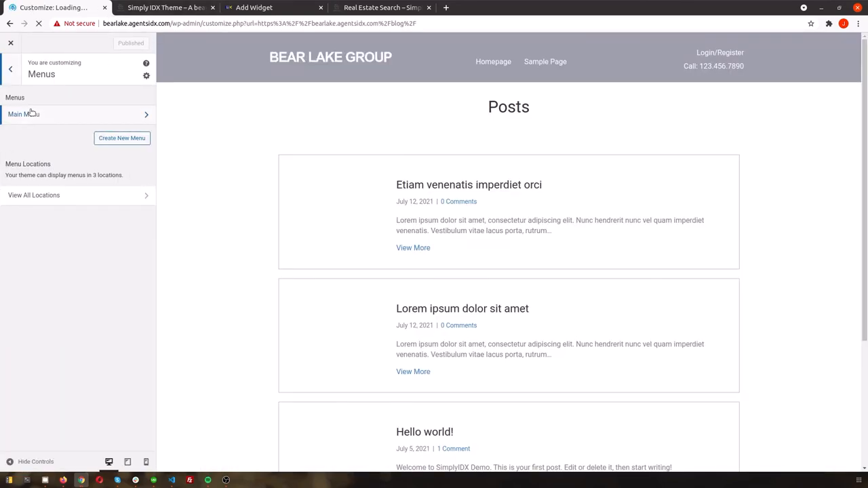
left_click(23, 114)
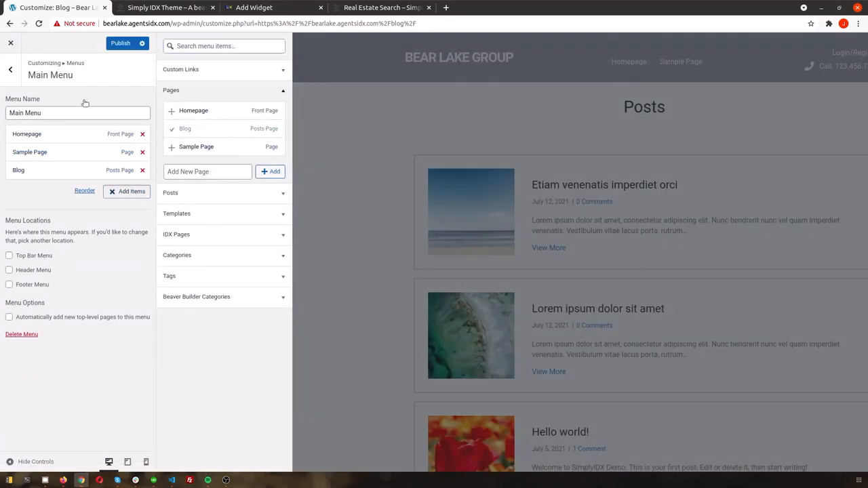
left_click(11, 68)
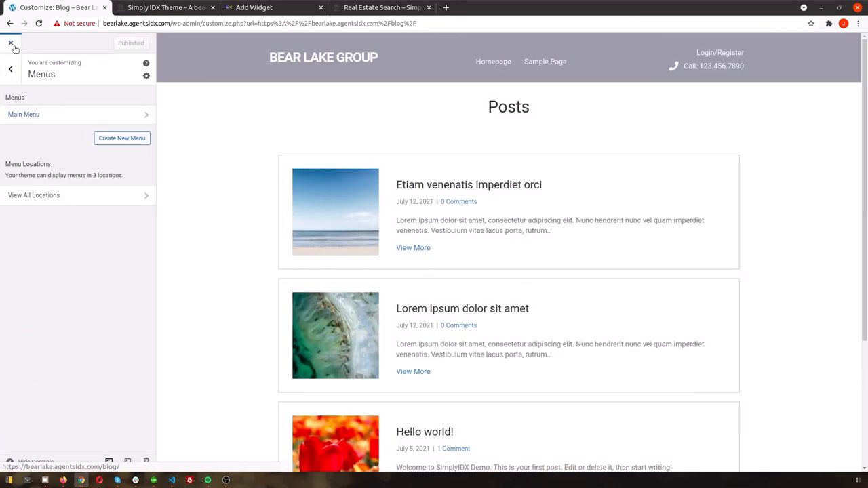